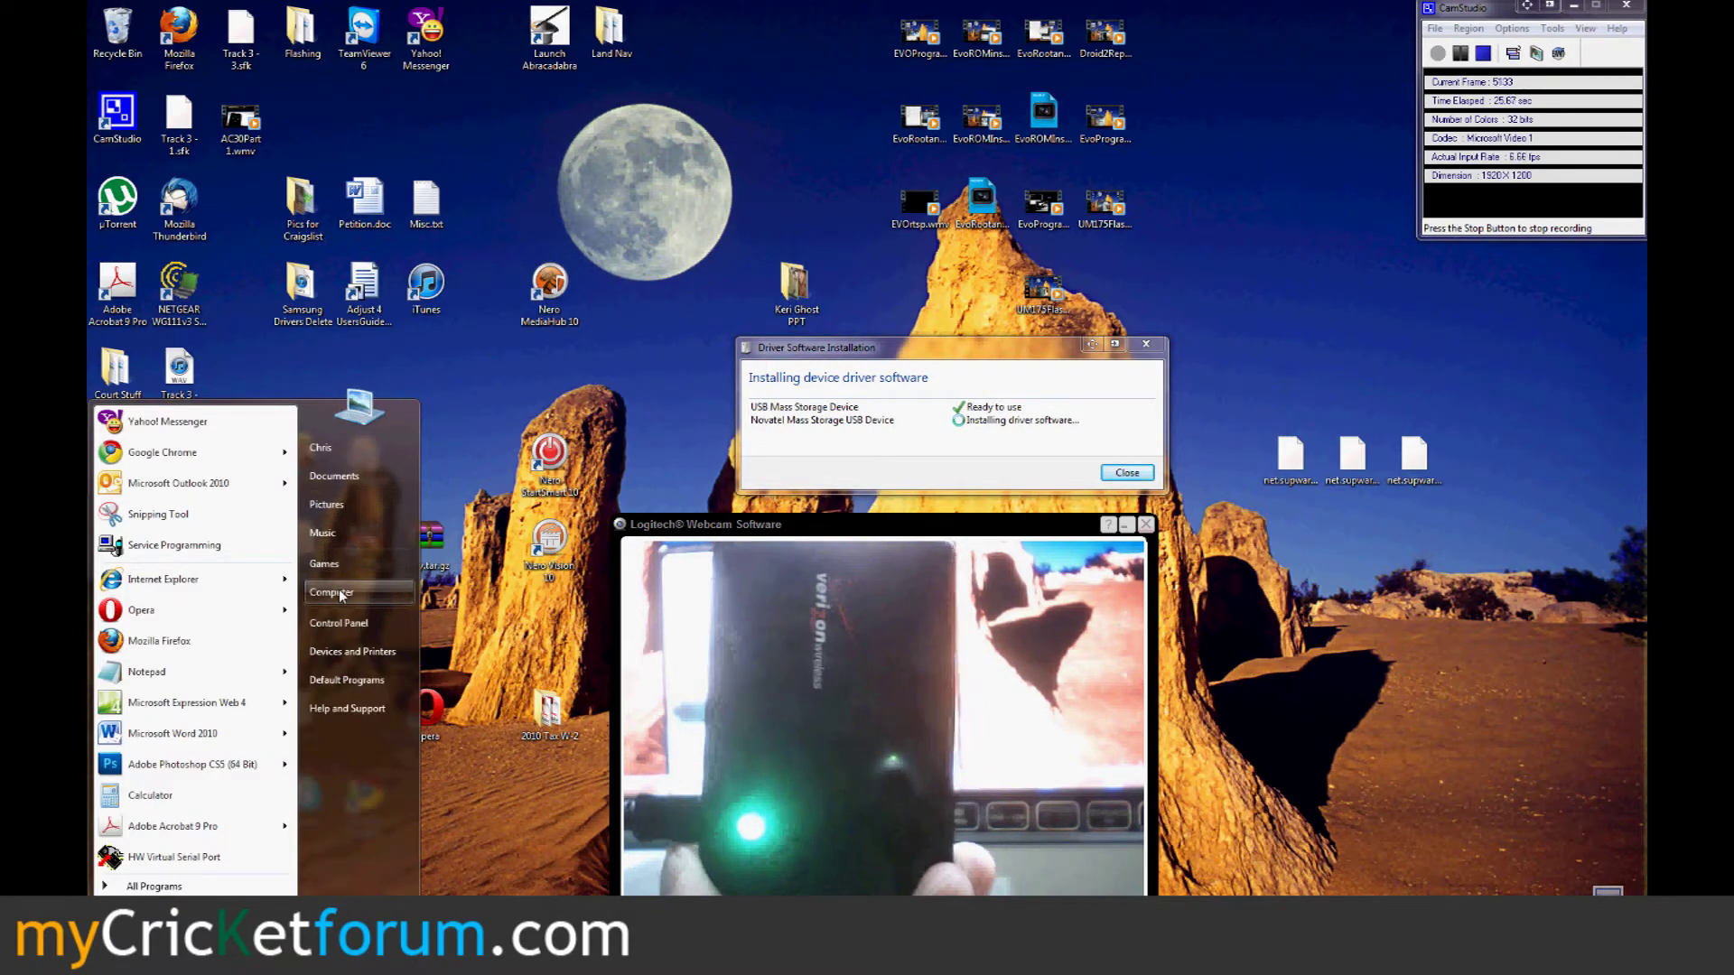
- Right-click Computer in the Start menu to bring up its Properties option
{"action": "right_click", "coordinate": [331, 591]}
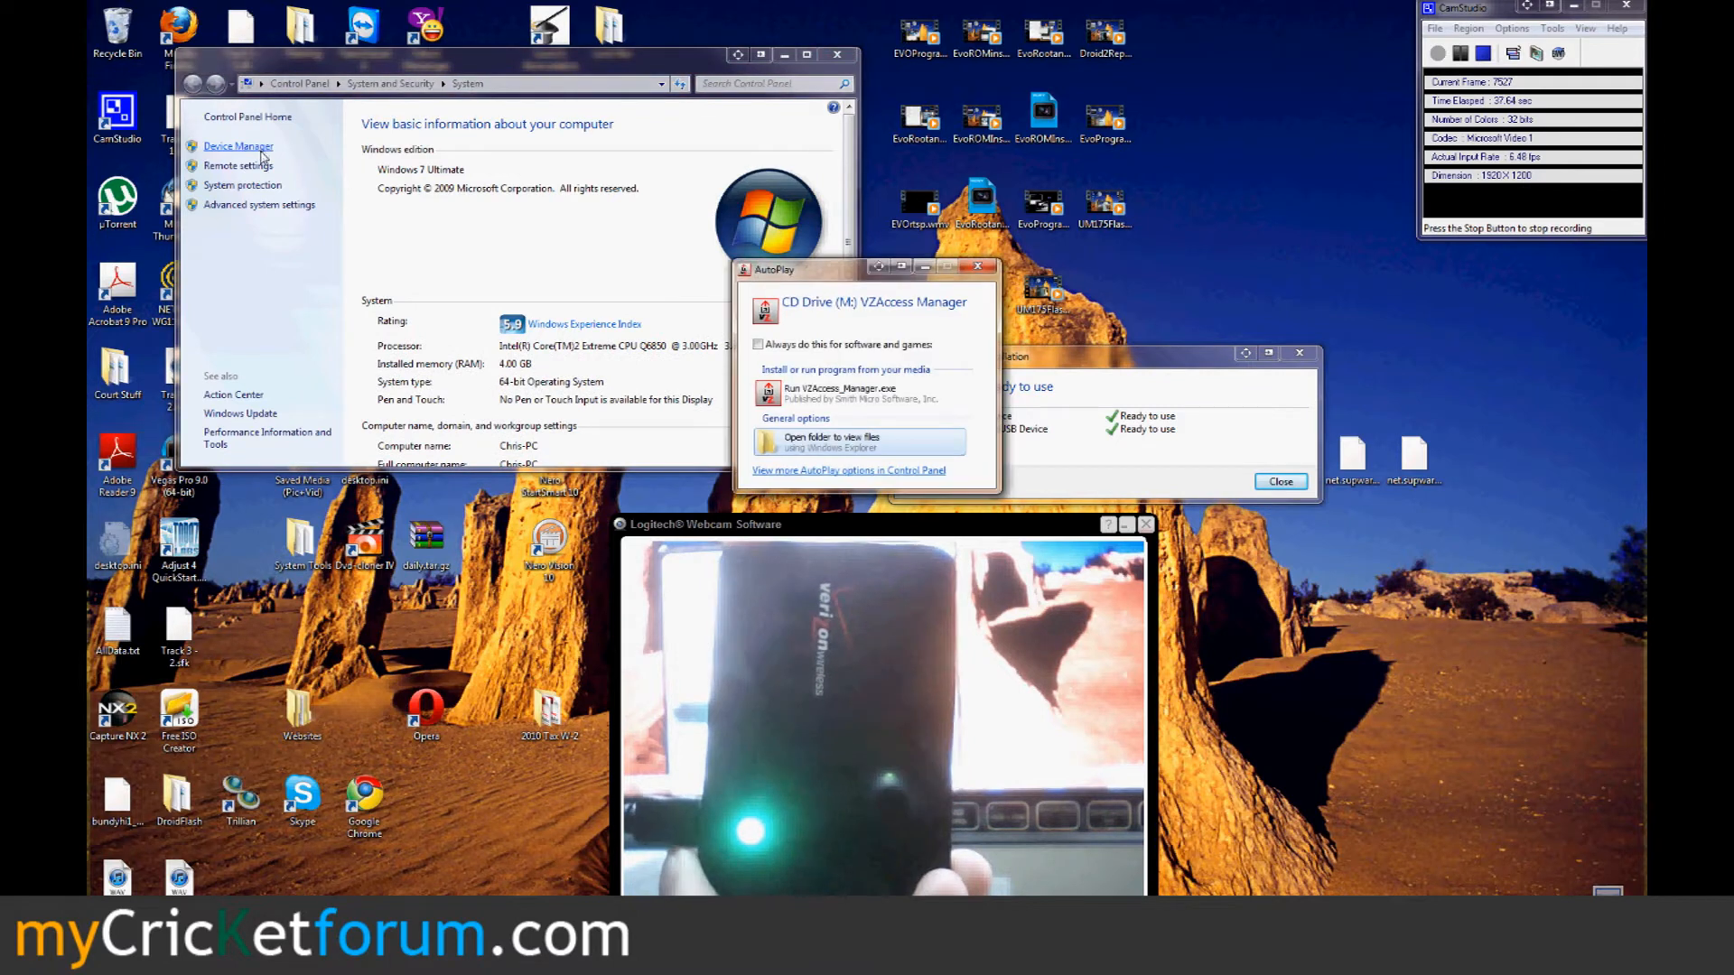
- Open Device Manager from the System page's left pane
{"action": "left_click", "coordinate": [238, 145]}
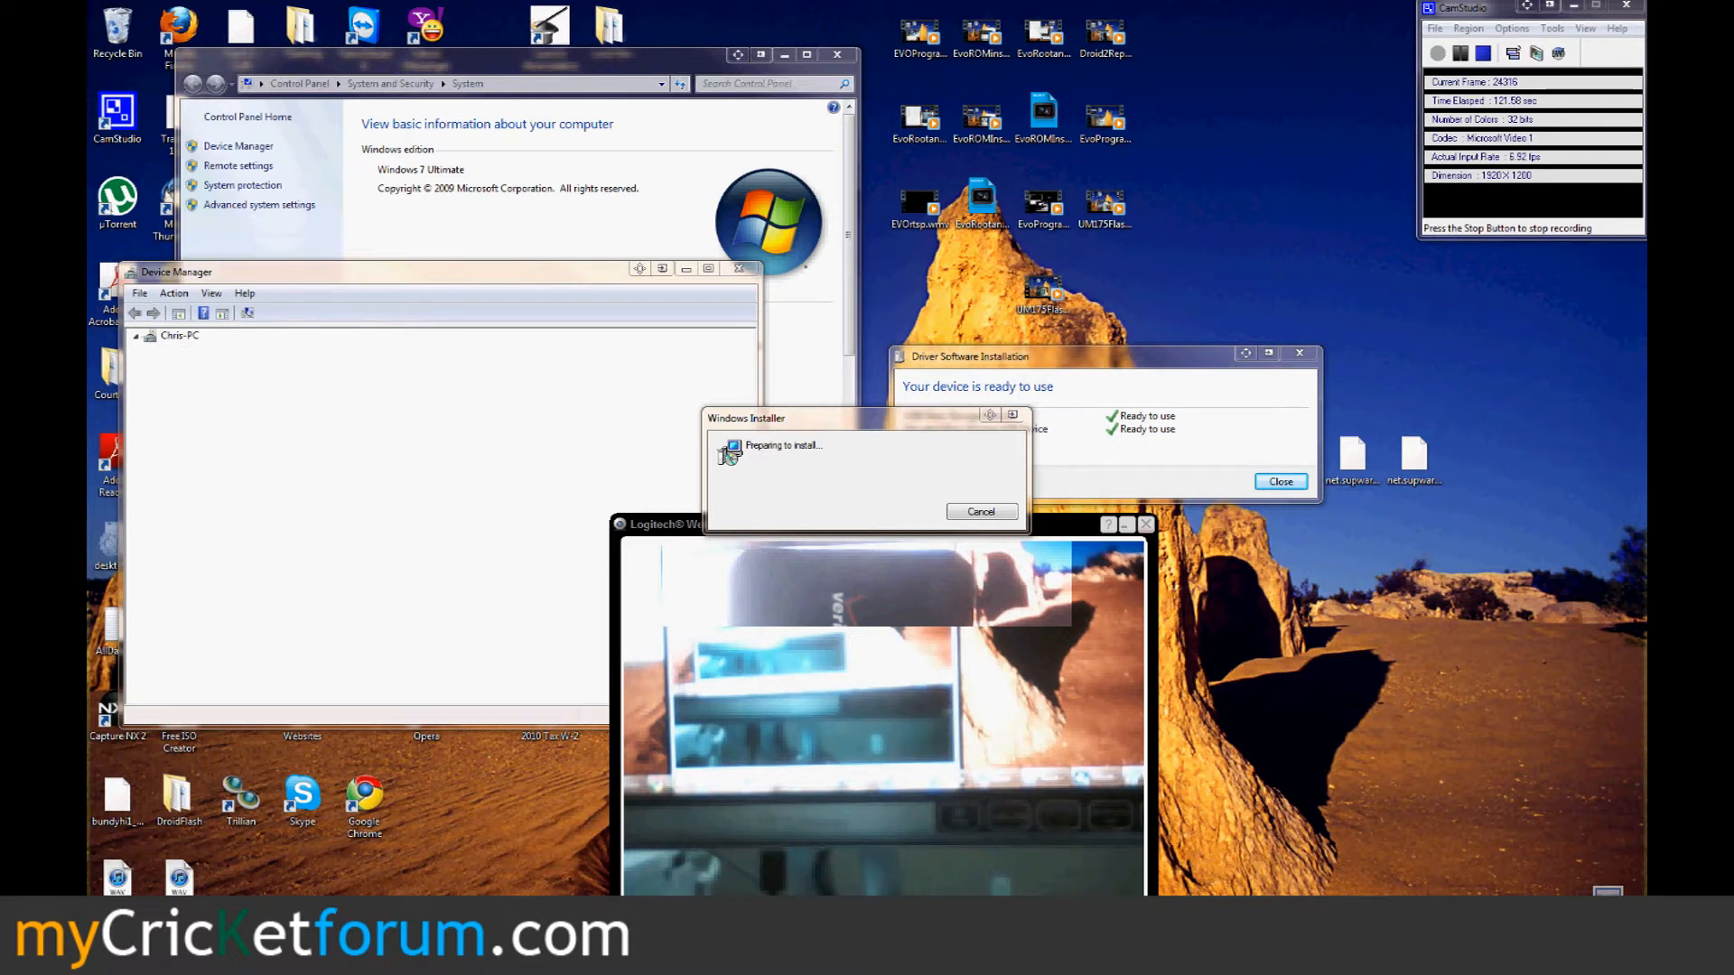
- Expand, collapse, then re-expand the computer node in the Device Manager tree
{"action": "left_click", "coordinate": [134, 335]}
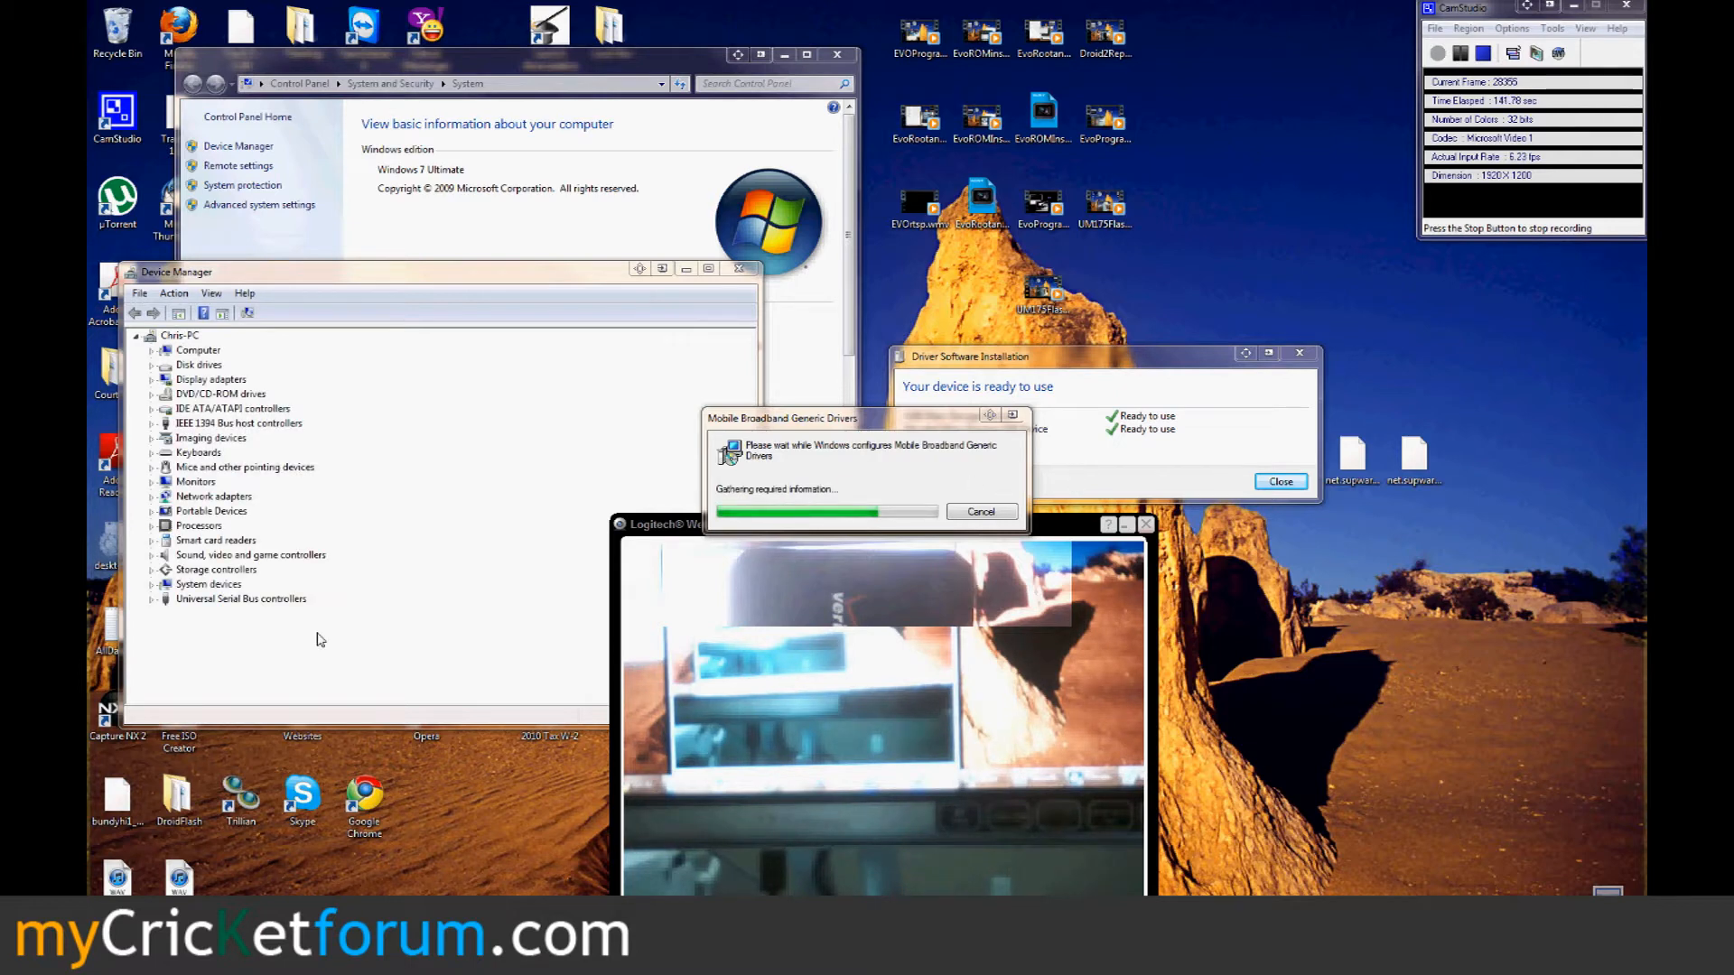
{"action": "mouse_move", "coordinate": [314, 687]}
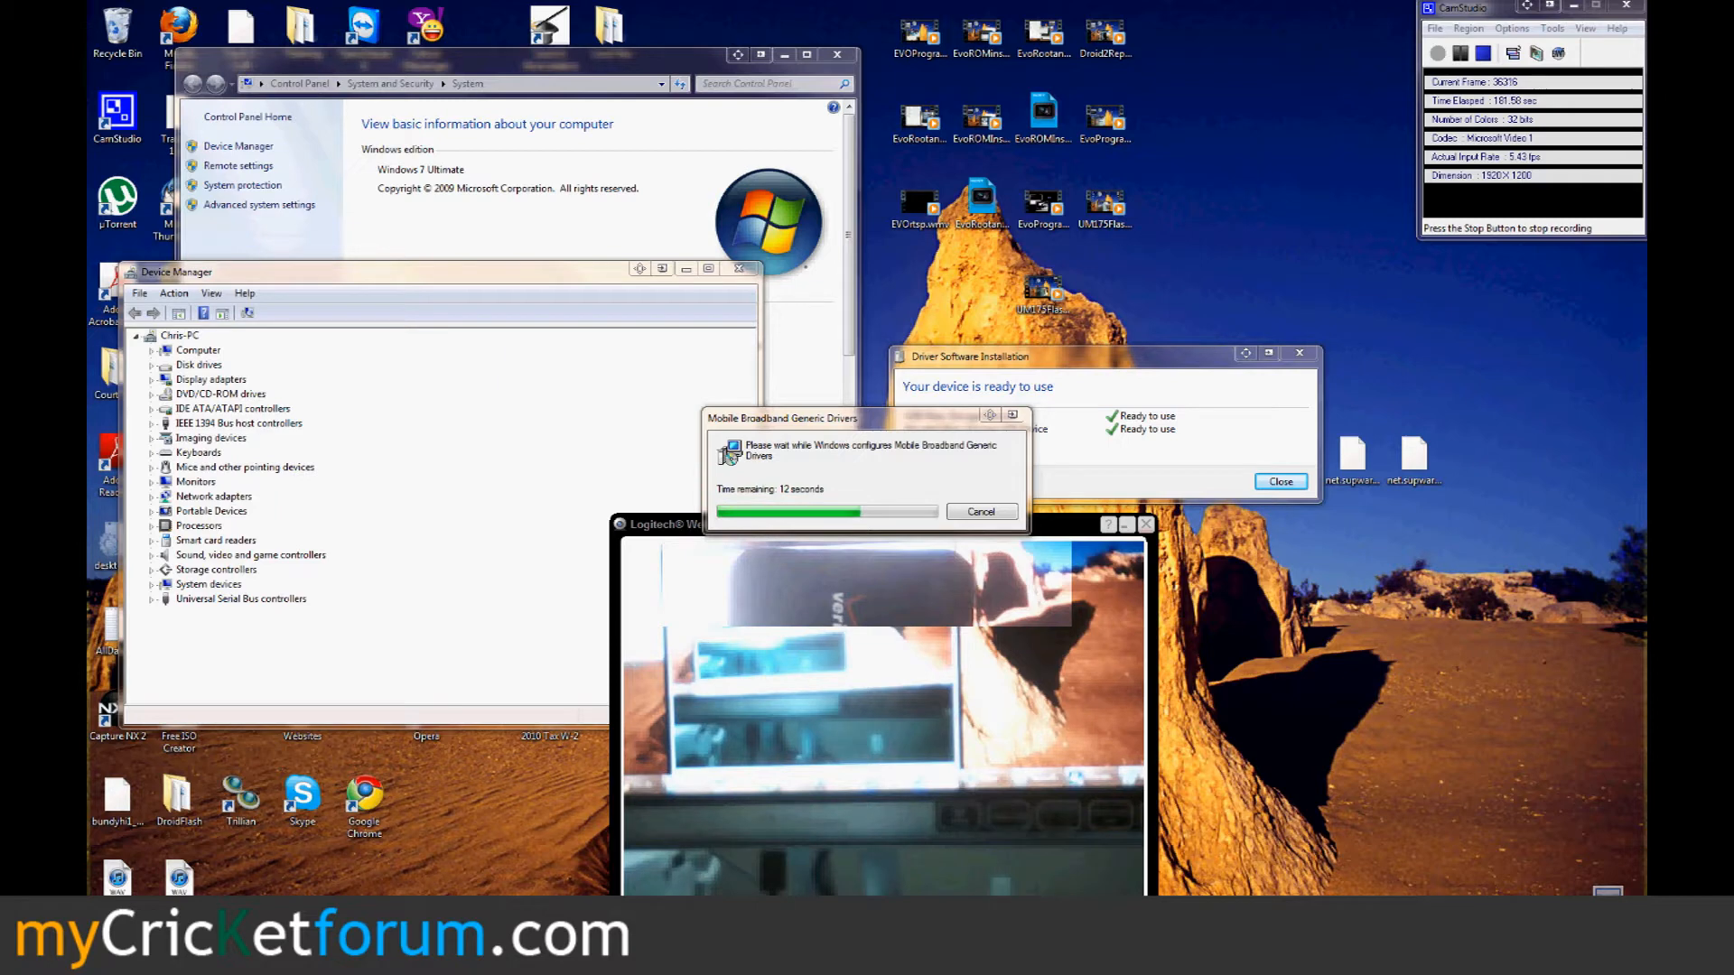
{"action": "left_click", "coordinate": [136, 335]}
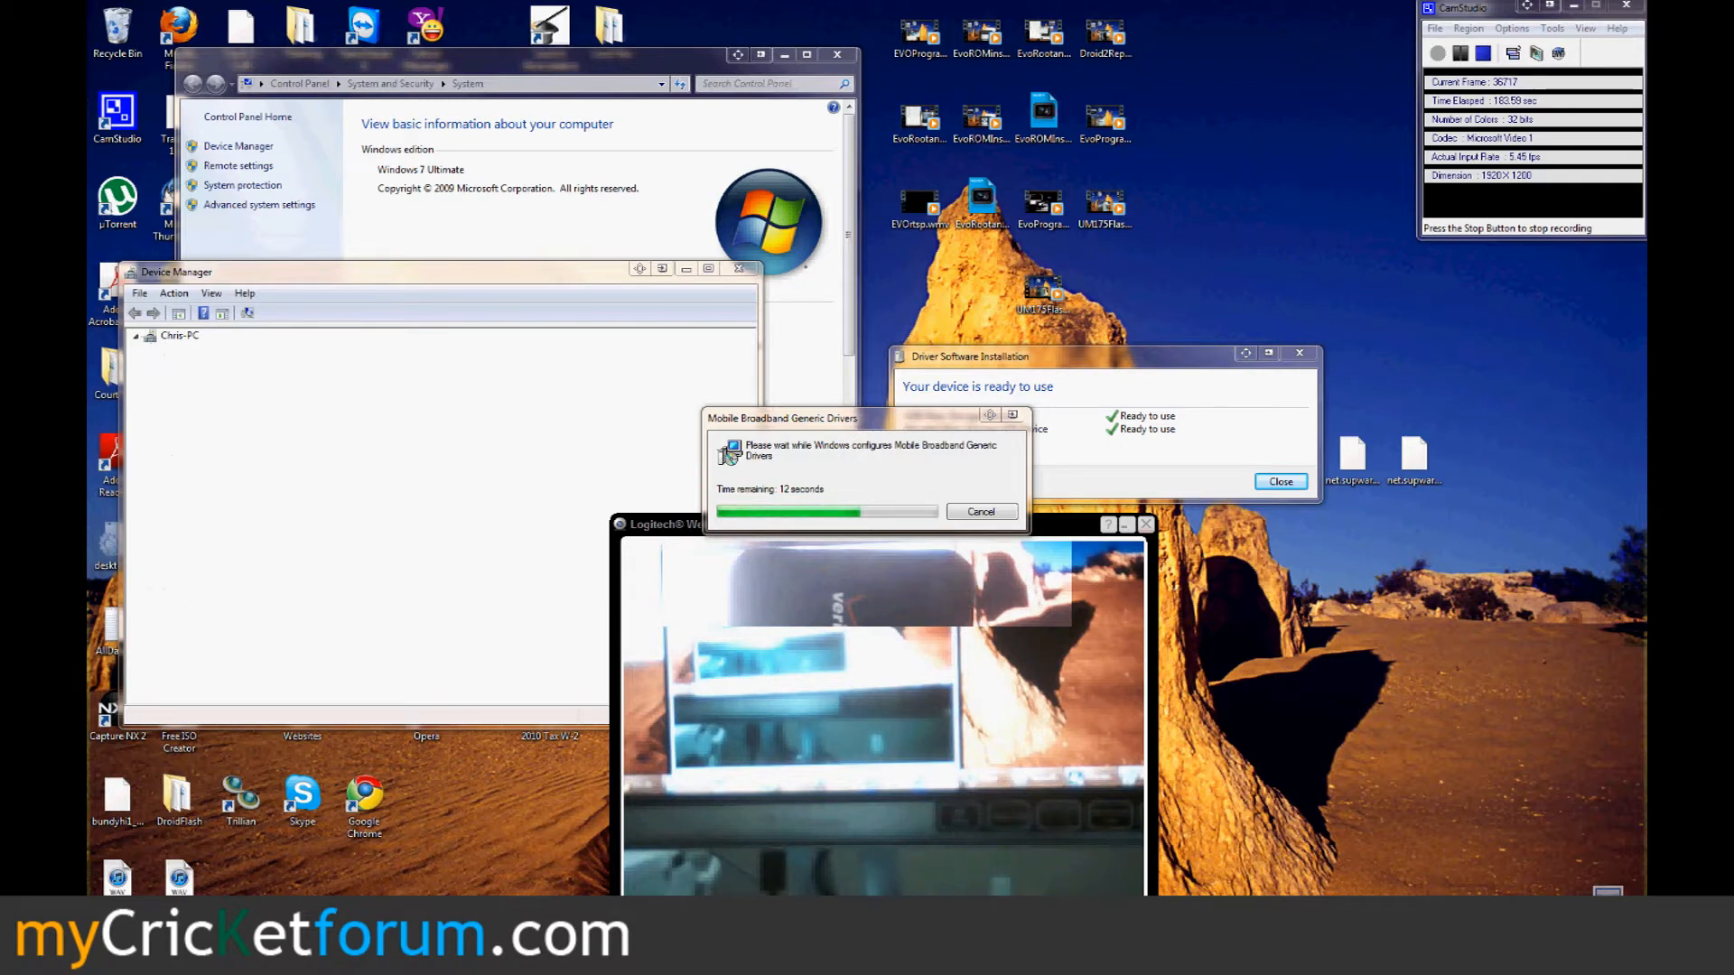
{"action": "left_click", "coordinate": [136, 335]}
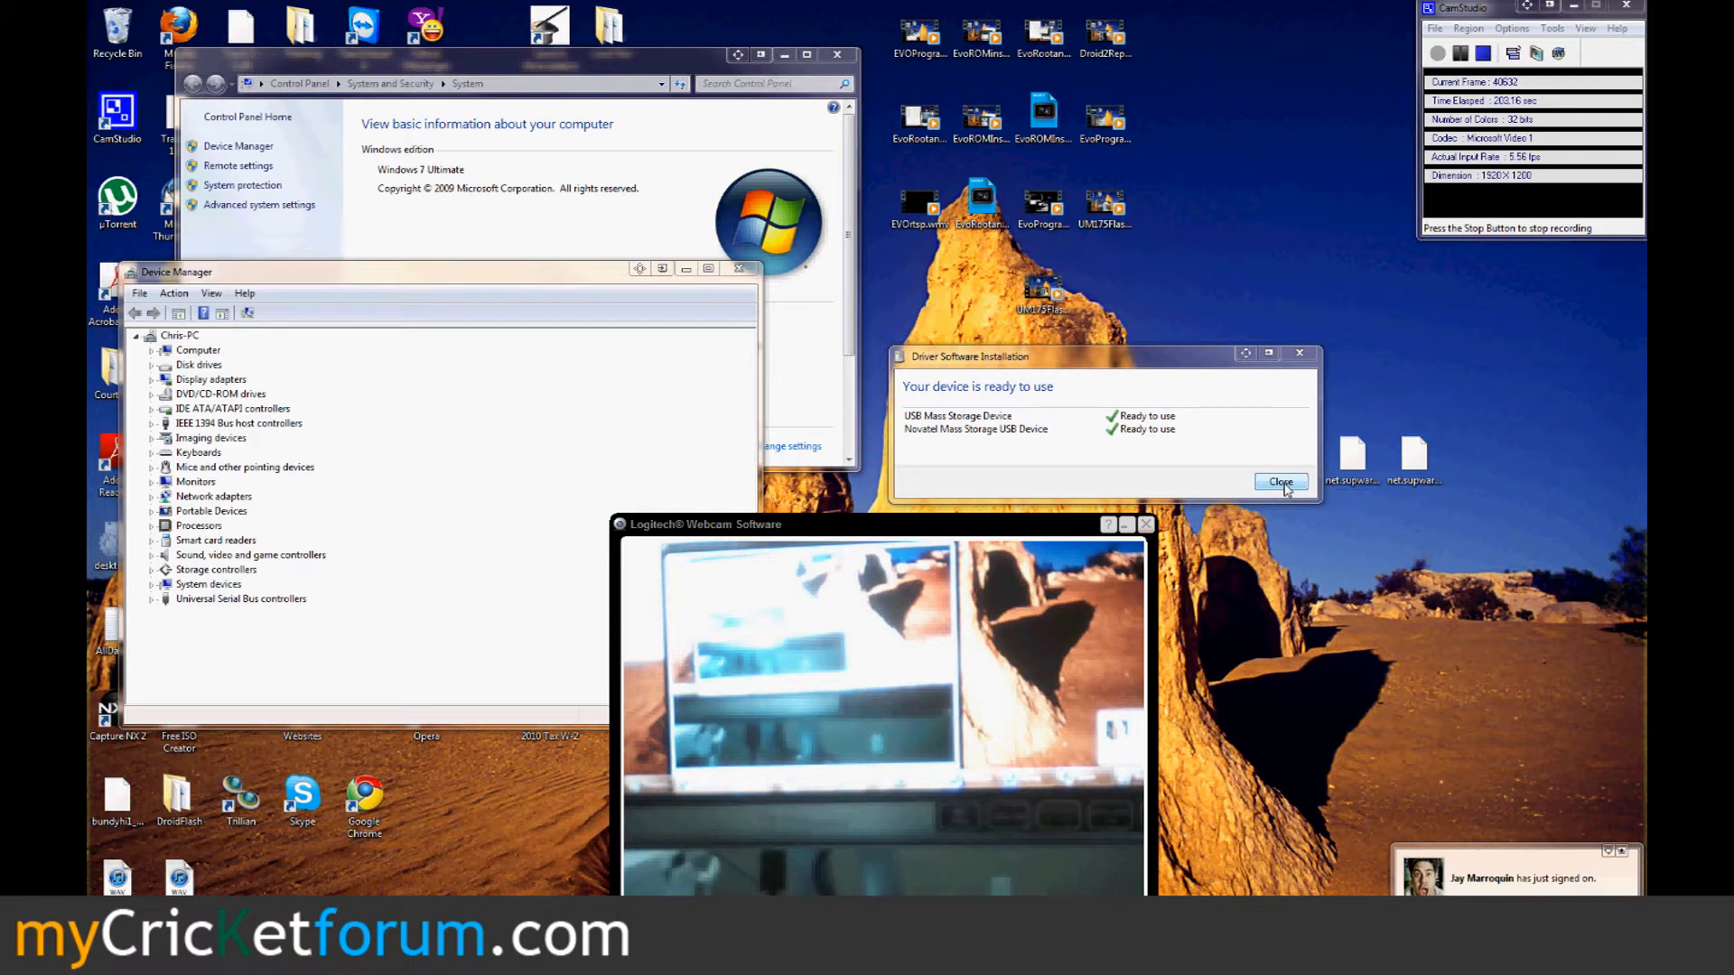
- Dismiss the driver notice, expand Ports and open Novatel Wireless Status Port options
{"action": "left_click", "coordinate": [1280, 481]}
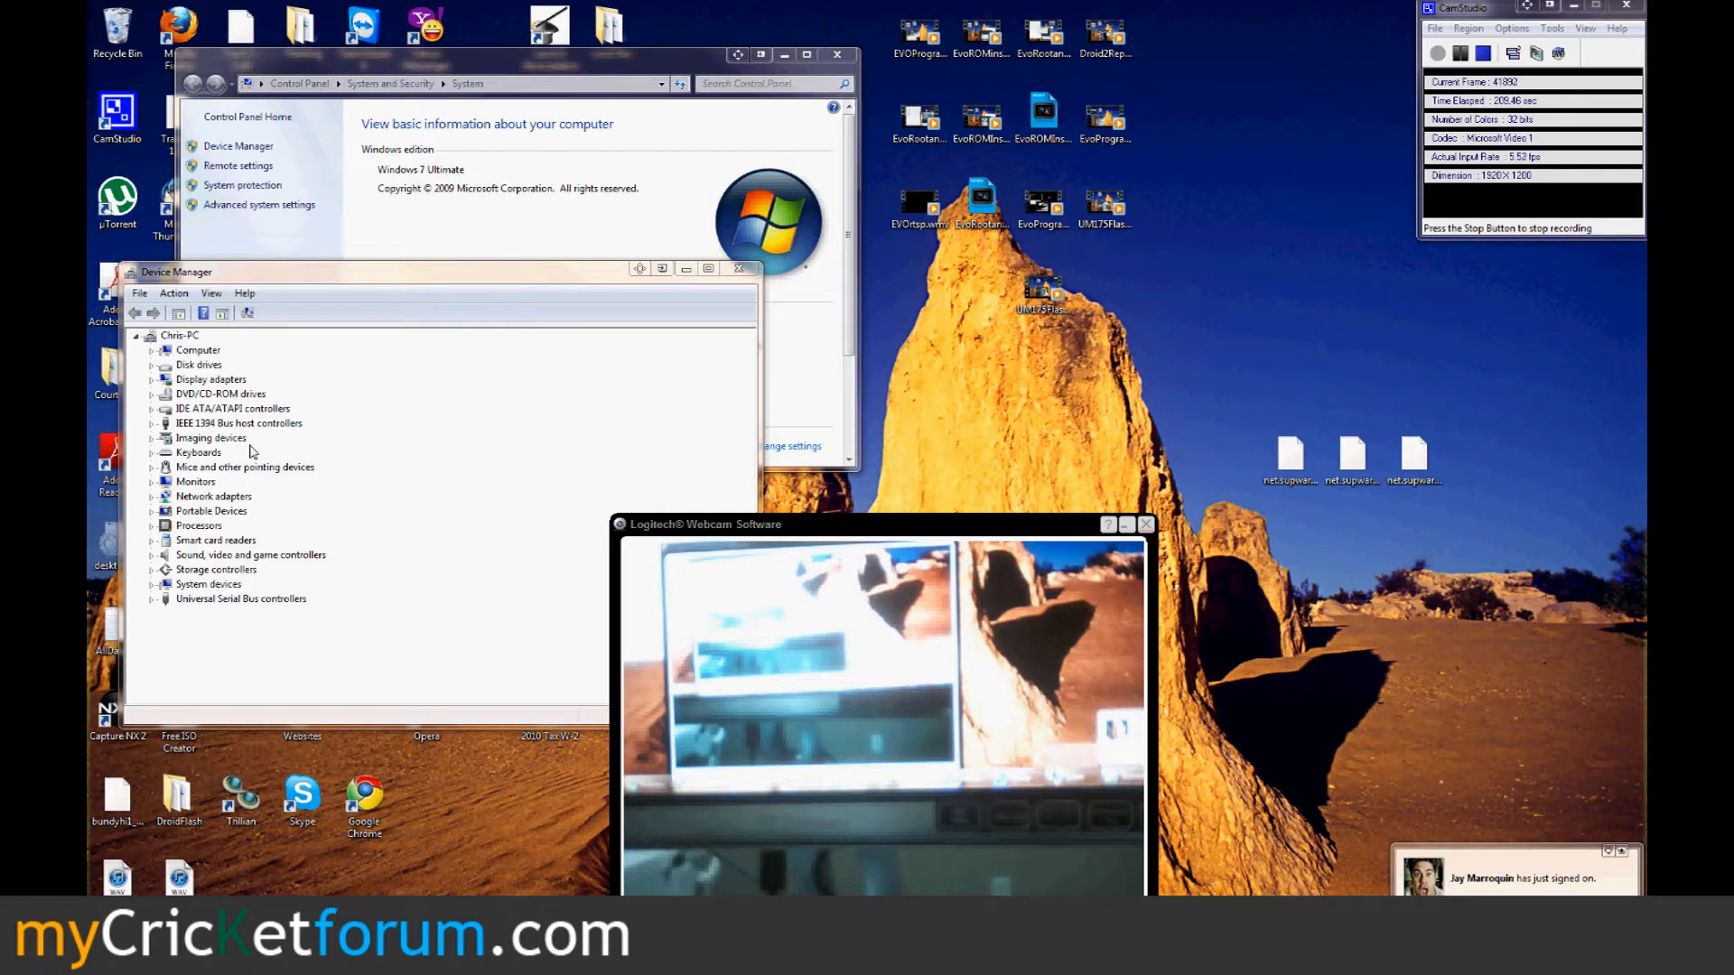
{"action": "left_click", "coordinate": [152, 599]}
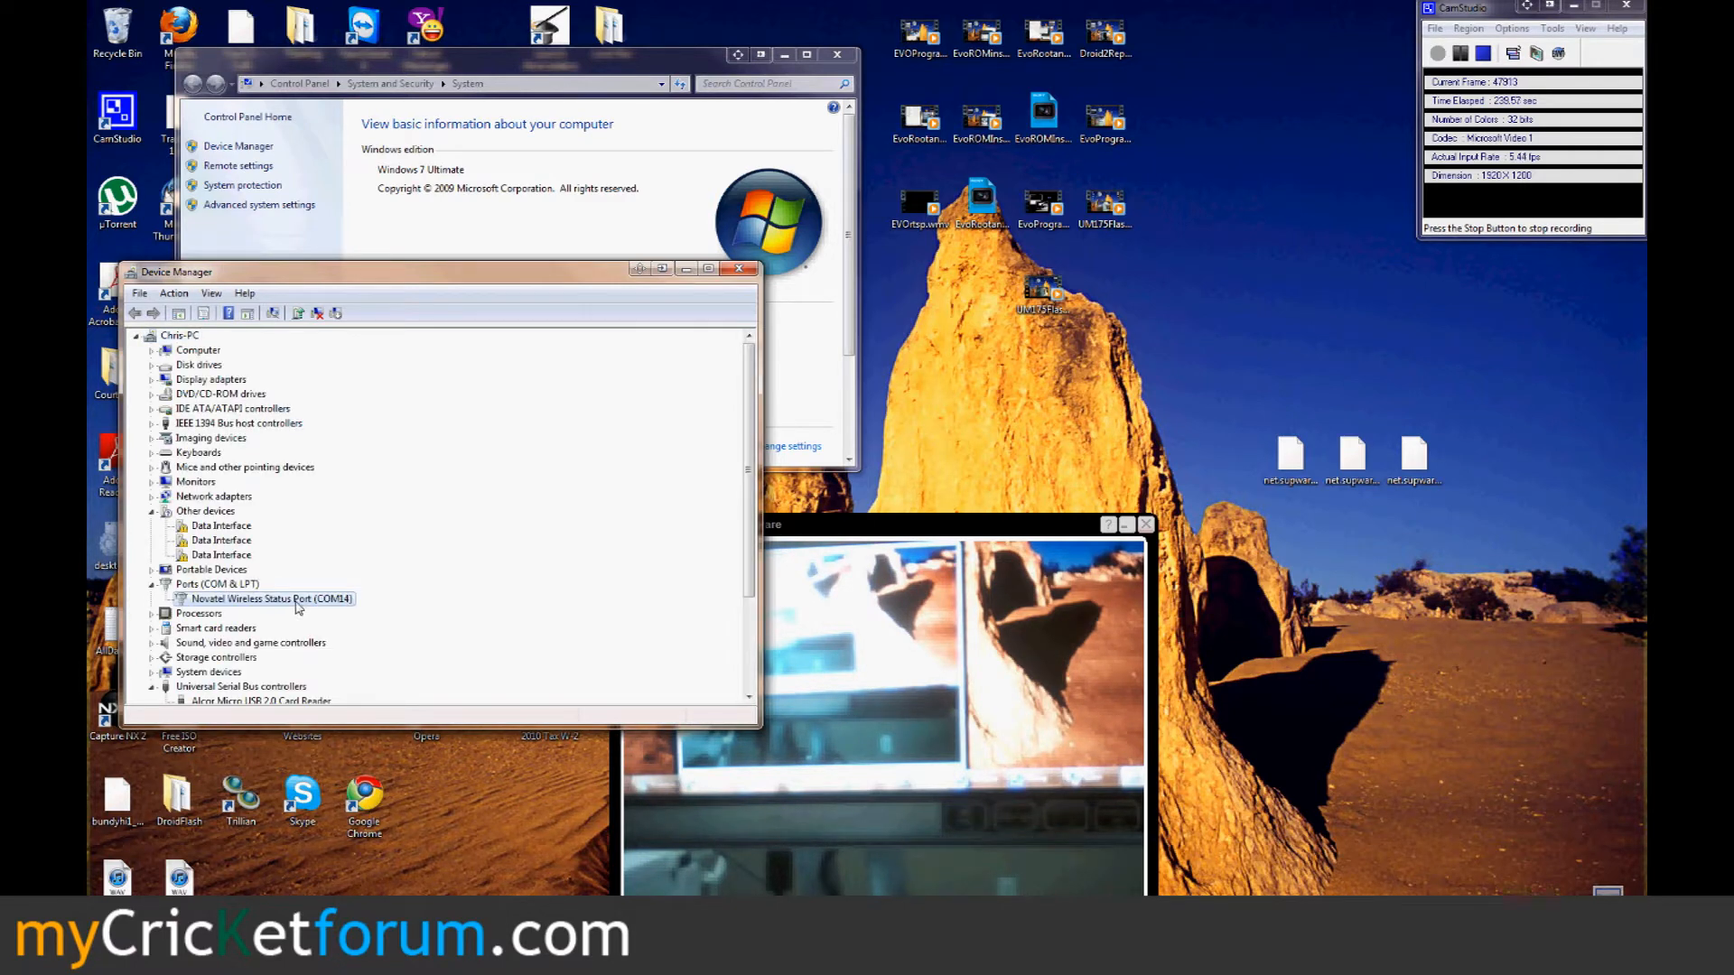
{"action": "right_click", "coordinate": [271, 599]}
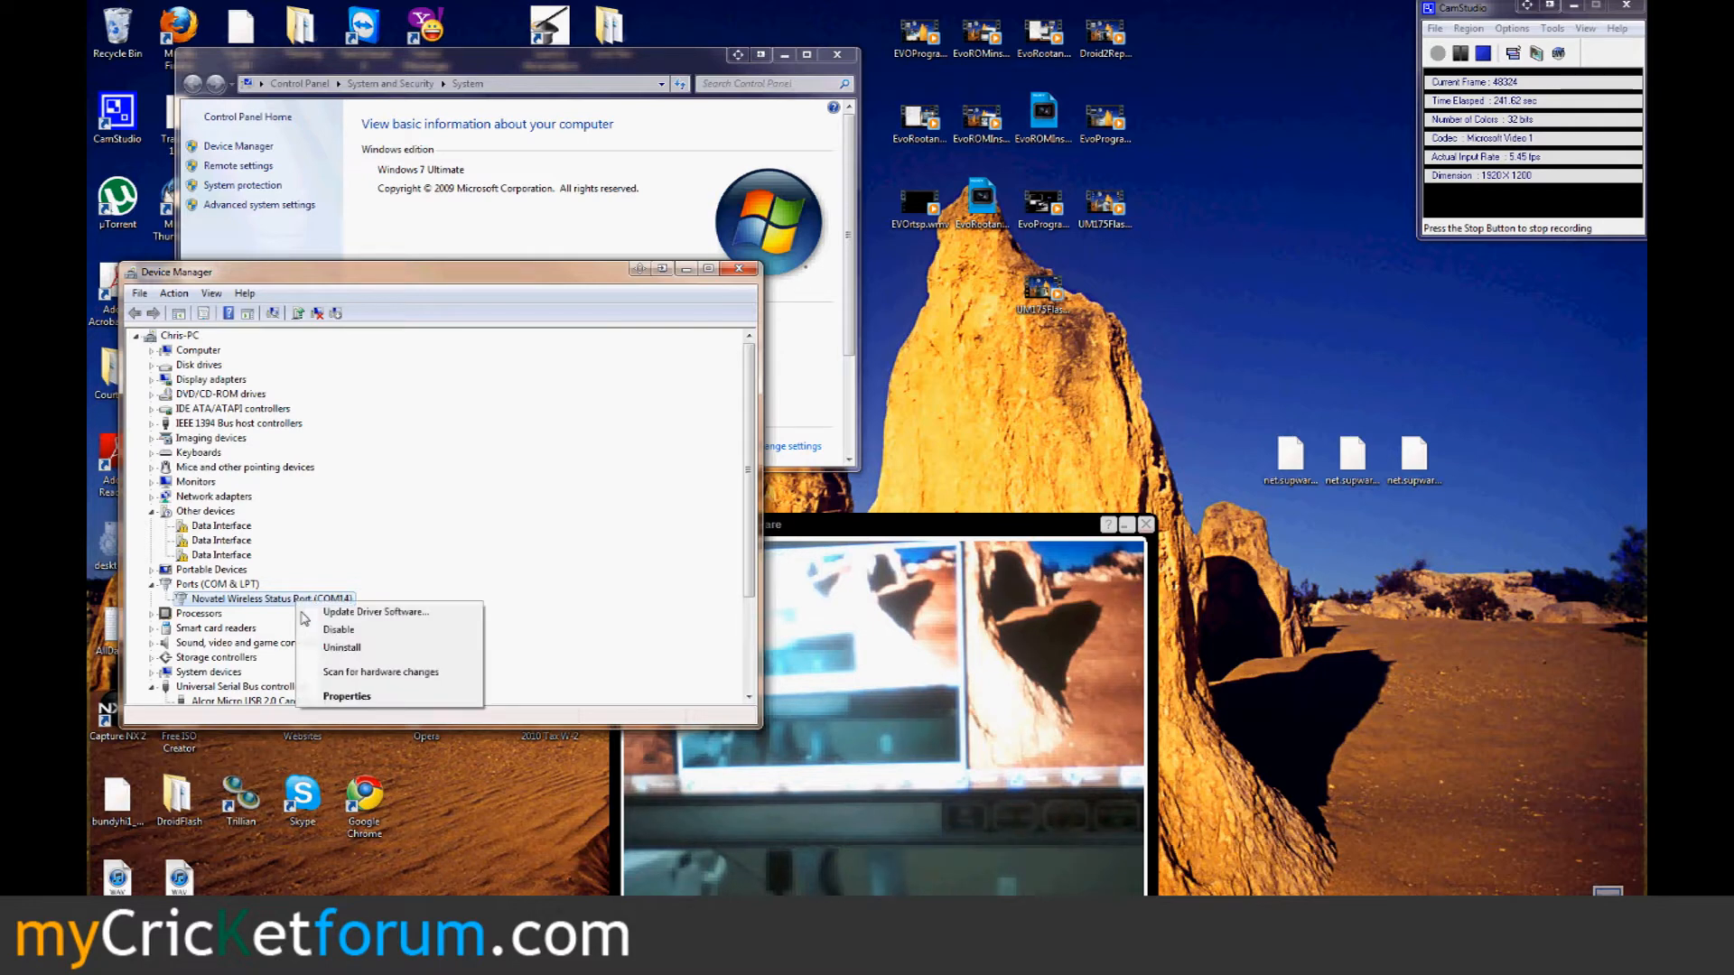
{"action": "mouse_move", "coordinate": [345, 704]}
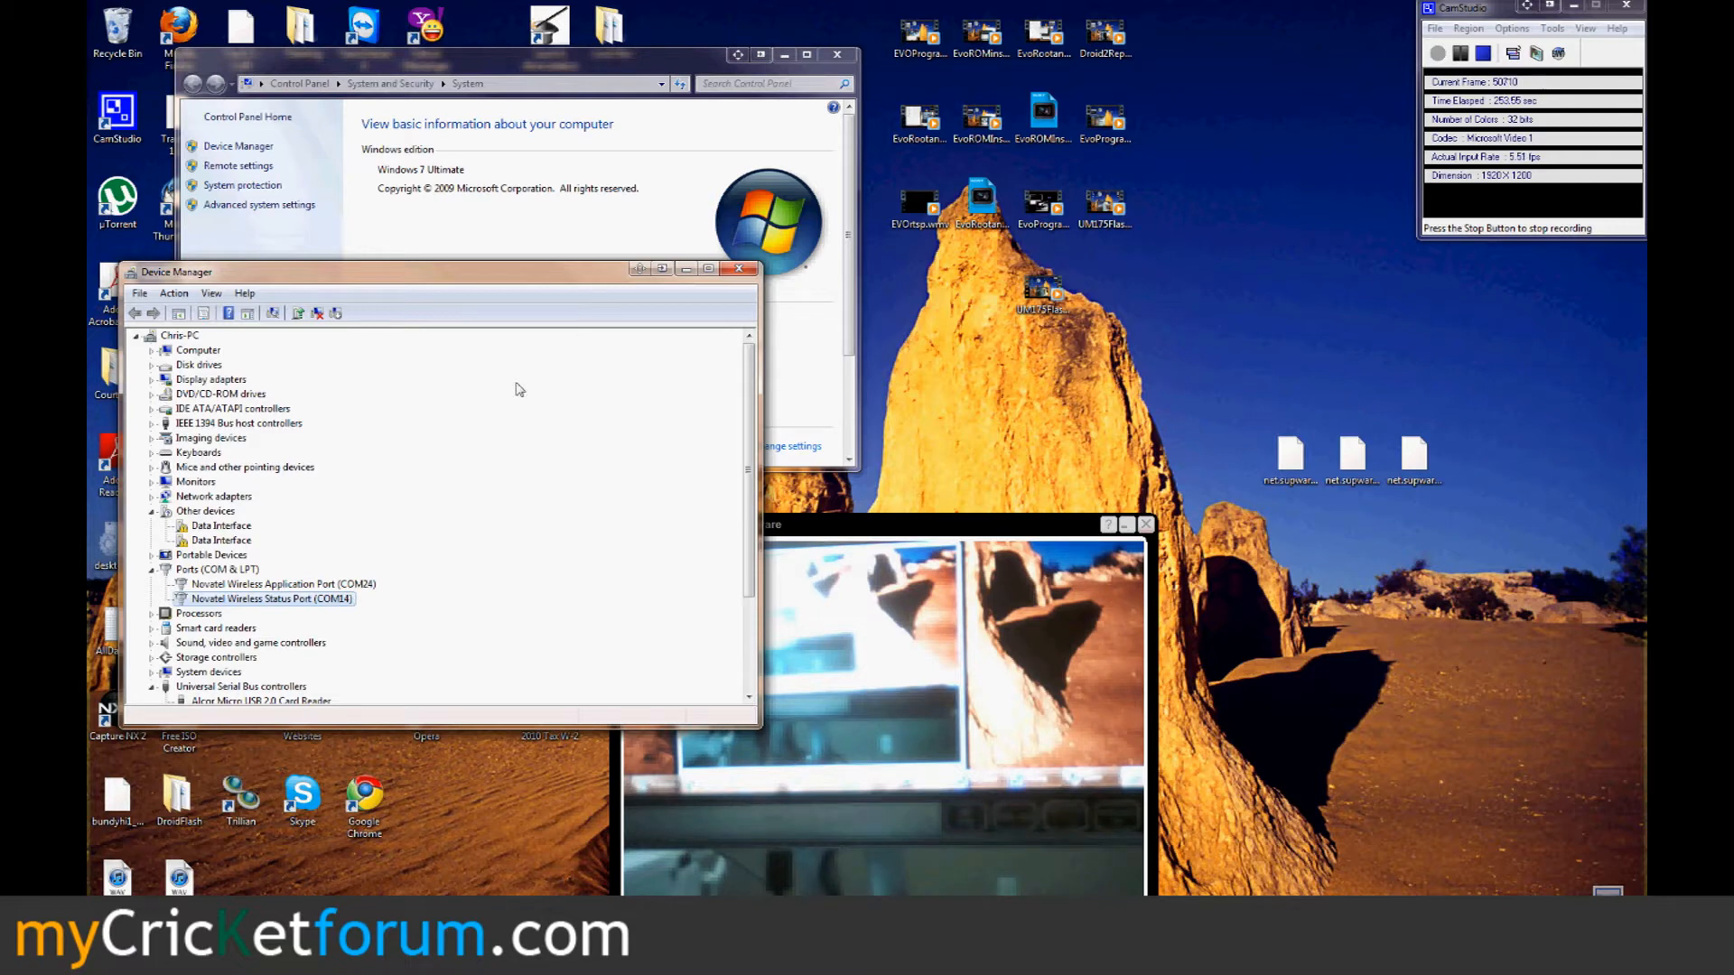
- Launch QPST Service Programming and switch Phone Selection to an active phone
{"action": "left_click", "coordinate": [22, 951]}
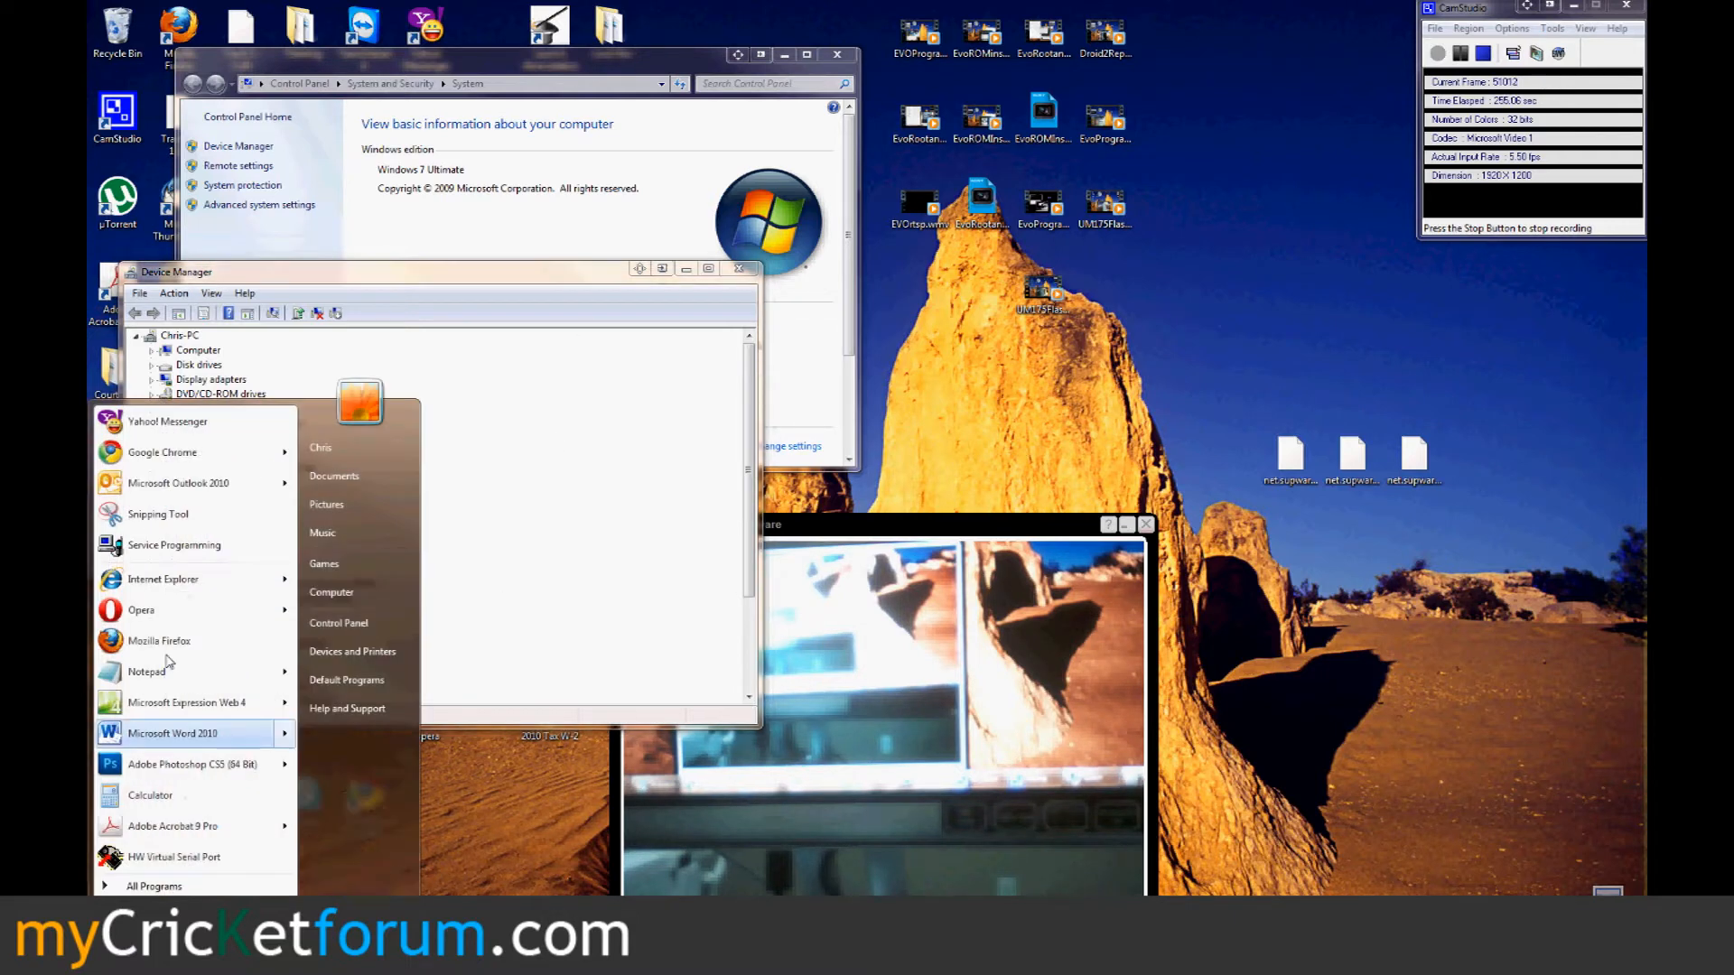
{"action": "mouse_move", "coordinate": [190, 546]}
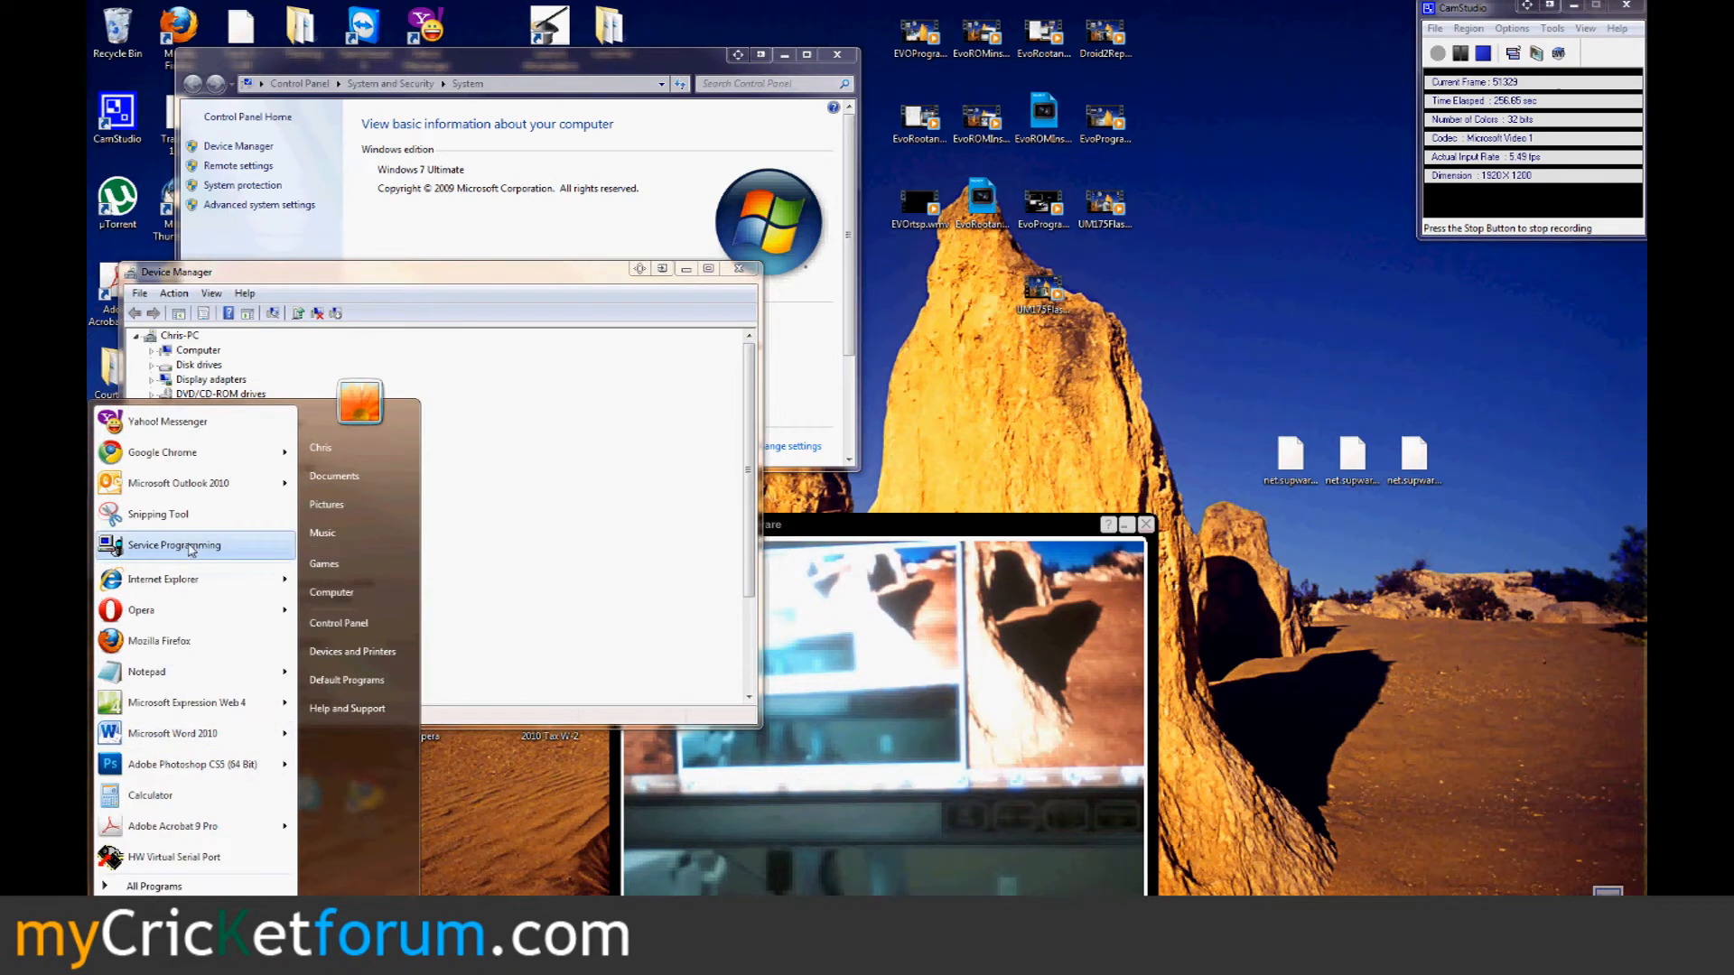
{"action": "left_click", "coordinate": [173, 545]}
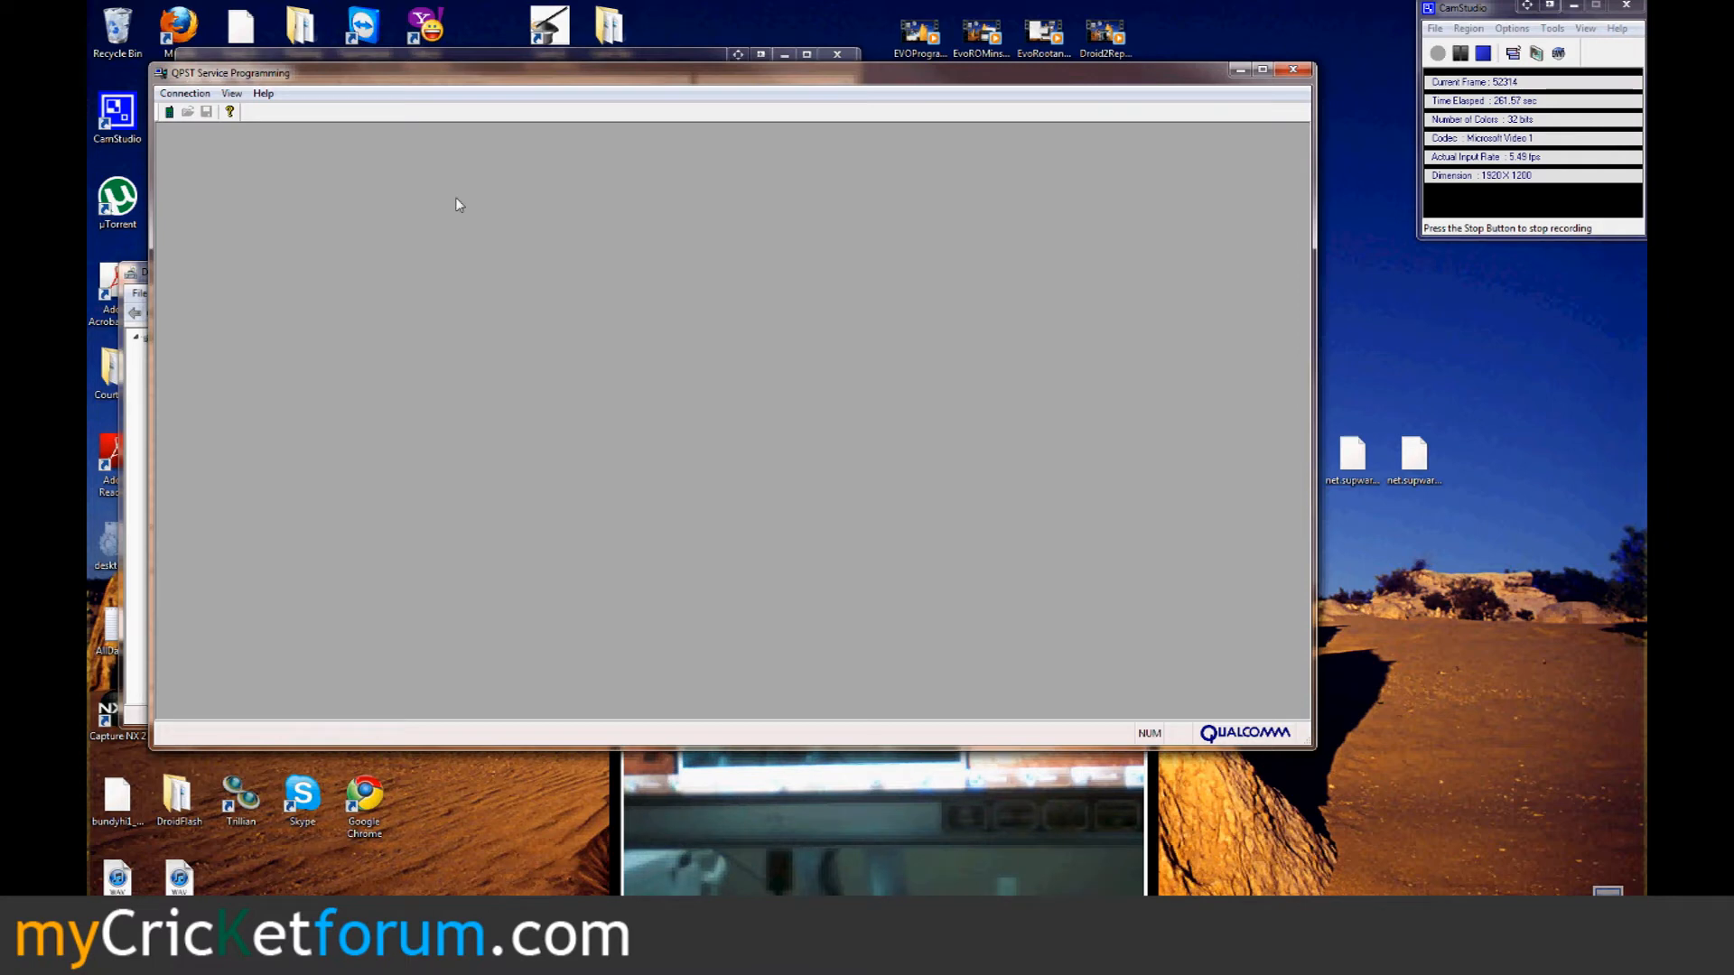
{"action": "mouse_move", "coordinate": [463, 111]}
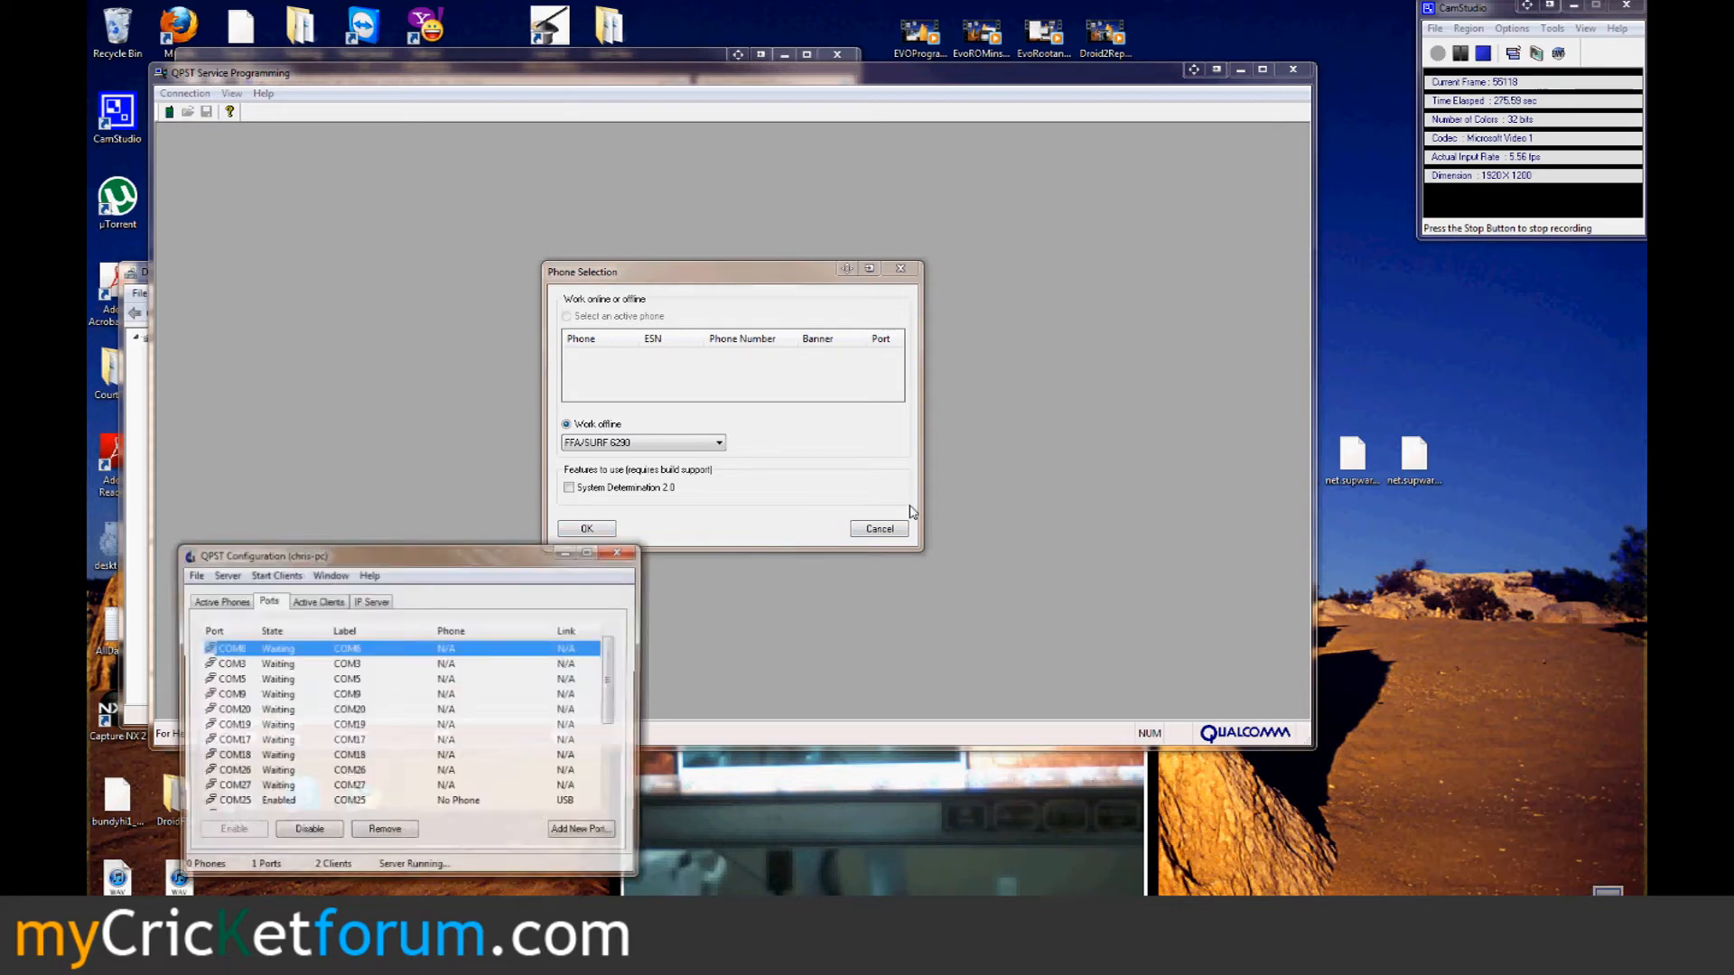
{"action": "left_click", "coordinate": [583, 832]}
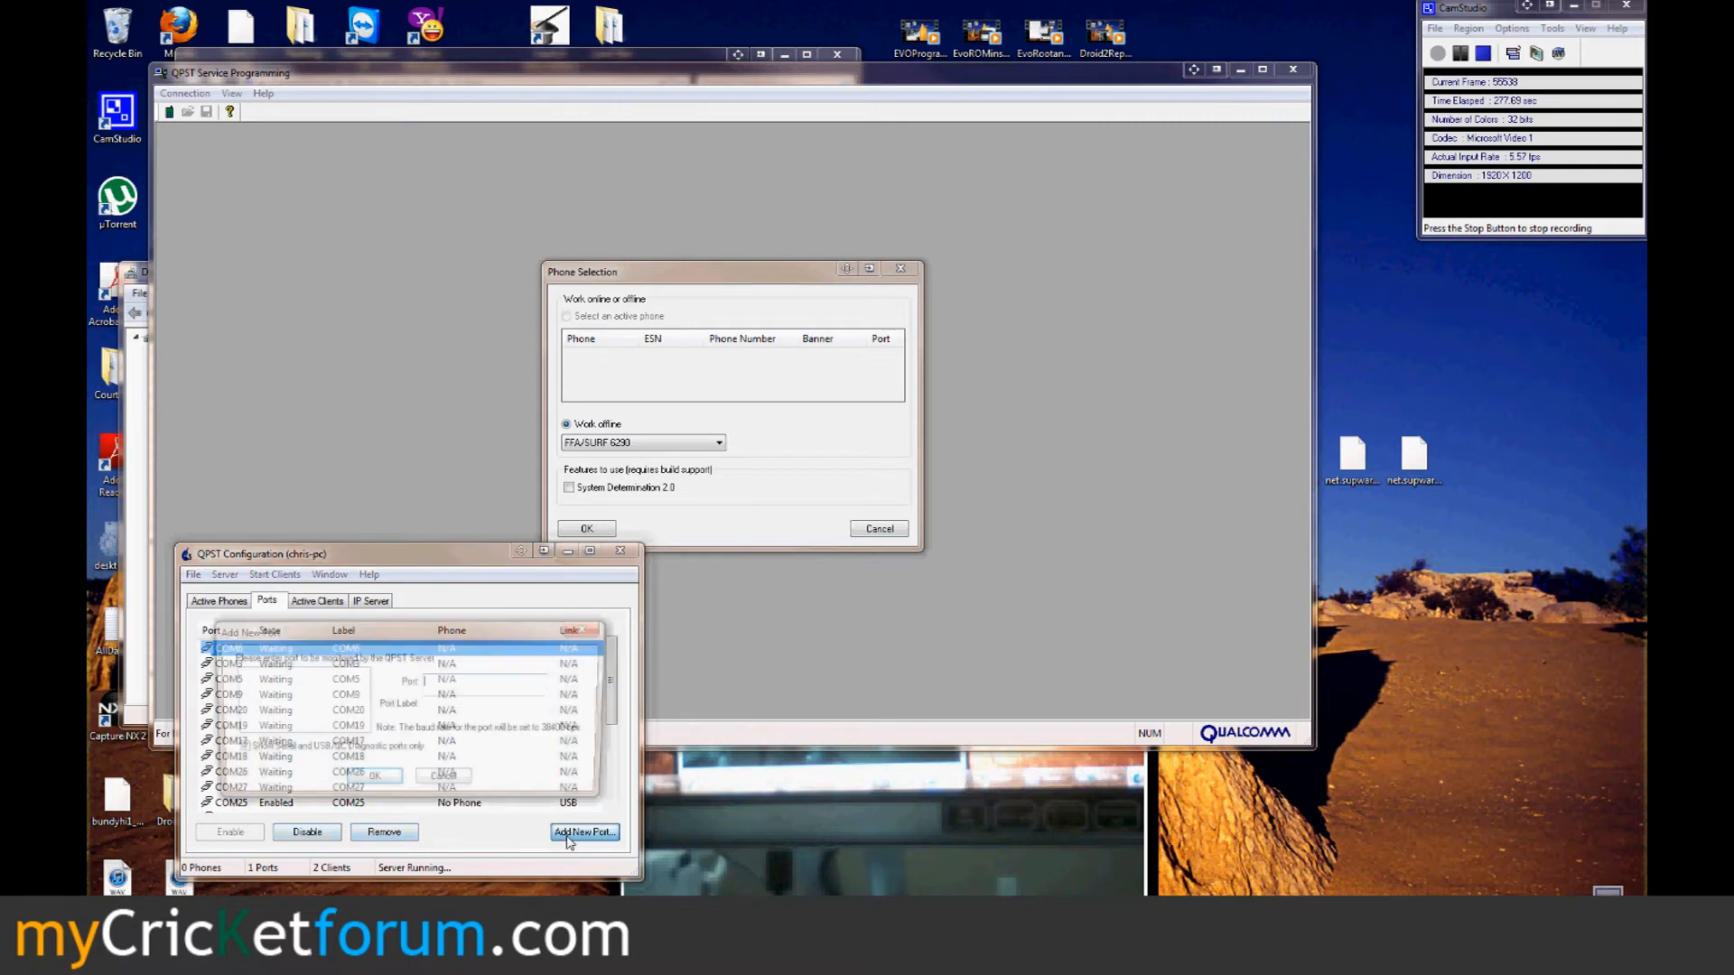
{"action": "left_click", "coordinate": [584, 832]}
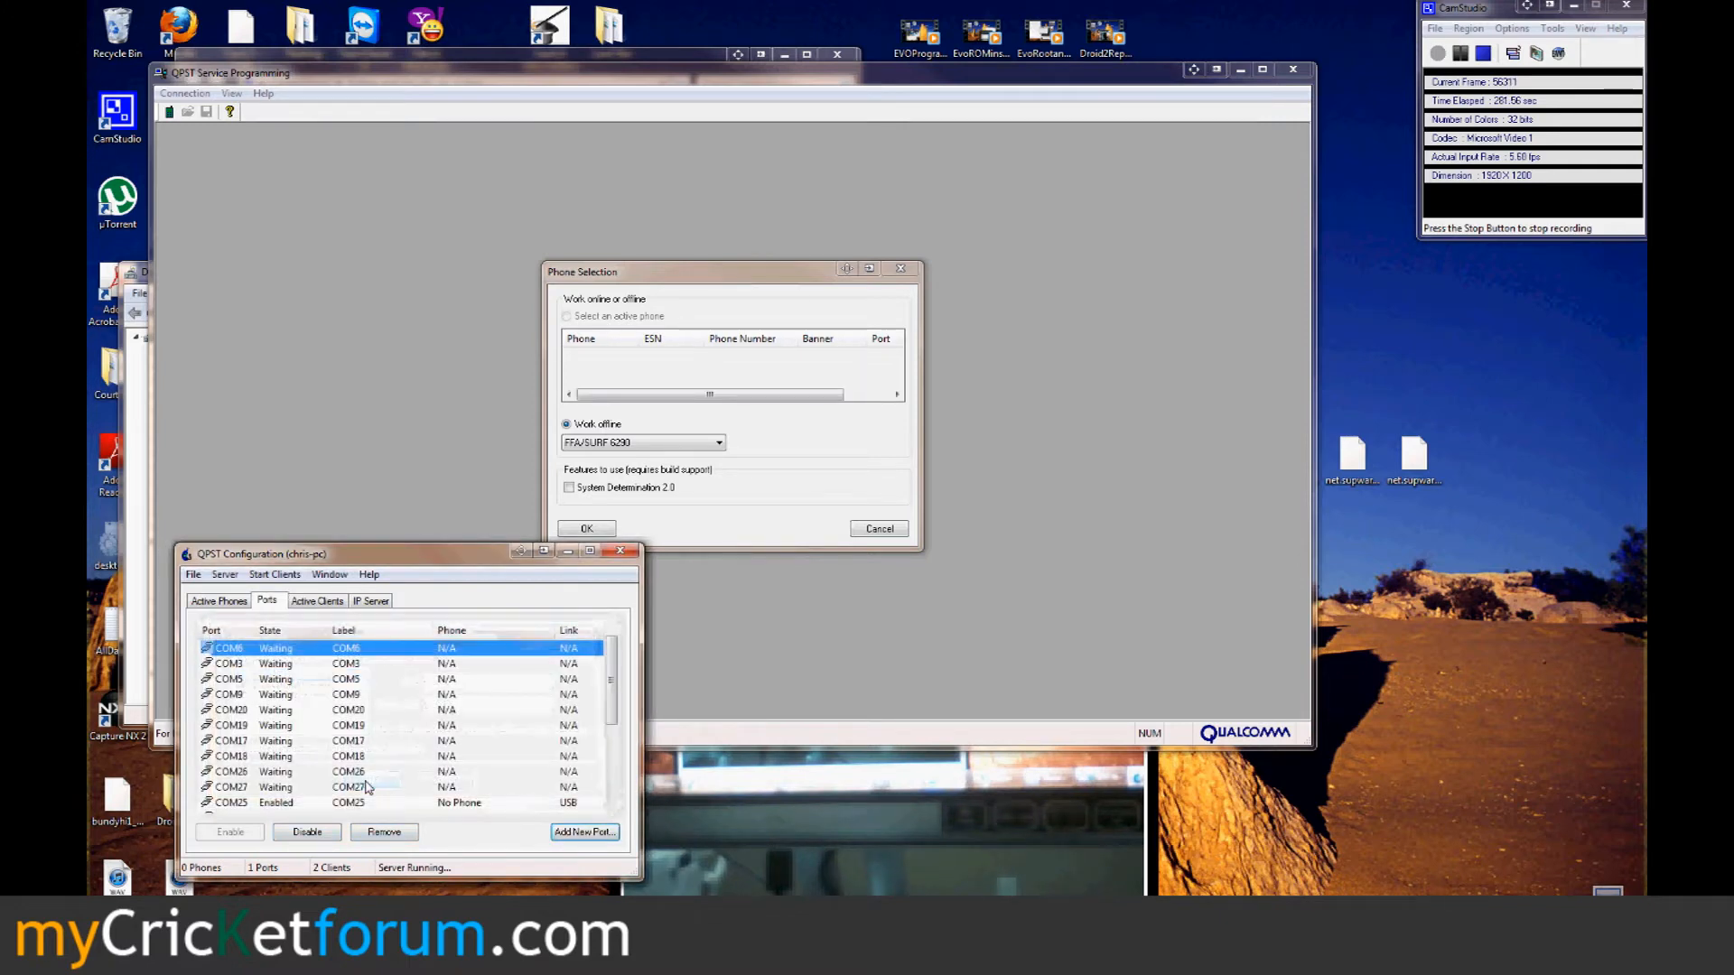
{"action": "left_click", "coordinate": [566, 316]}
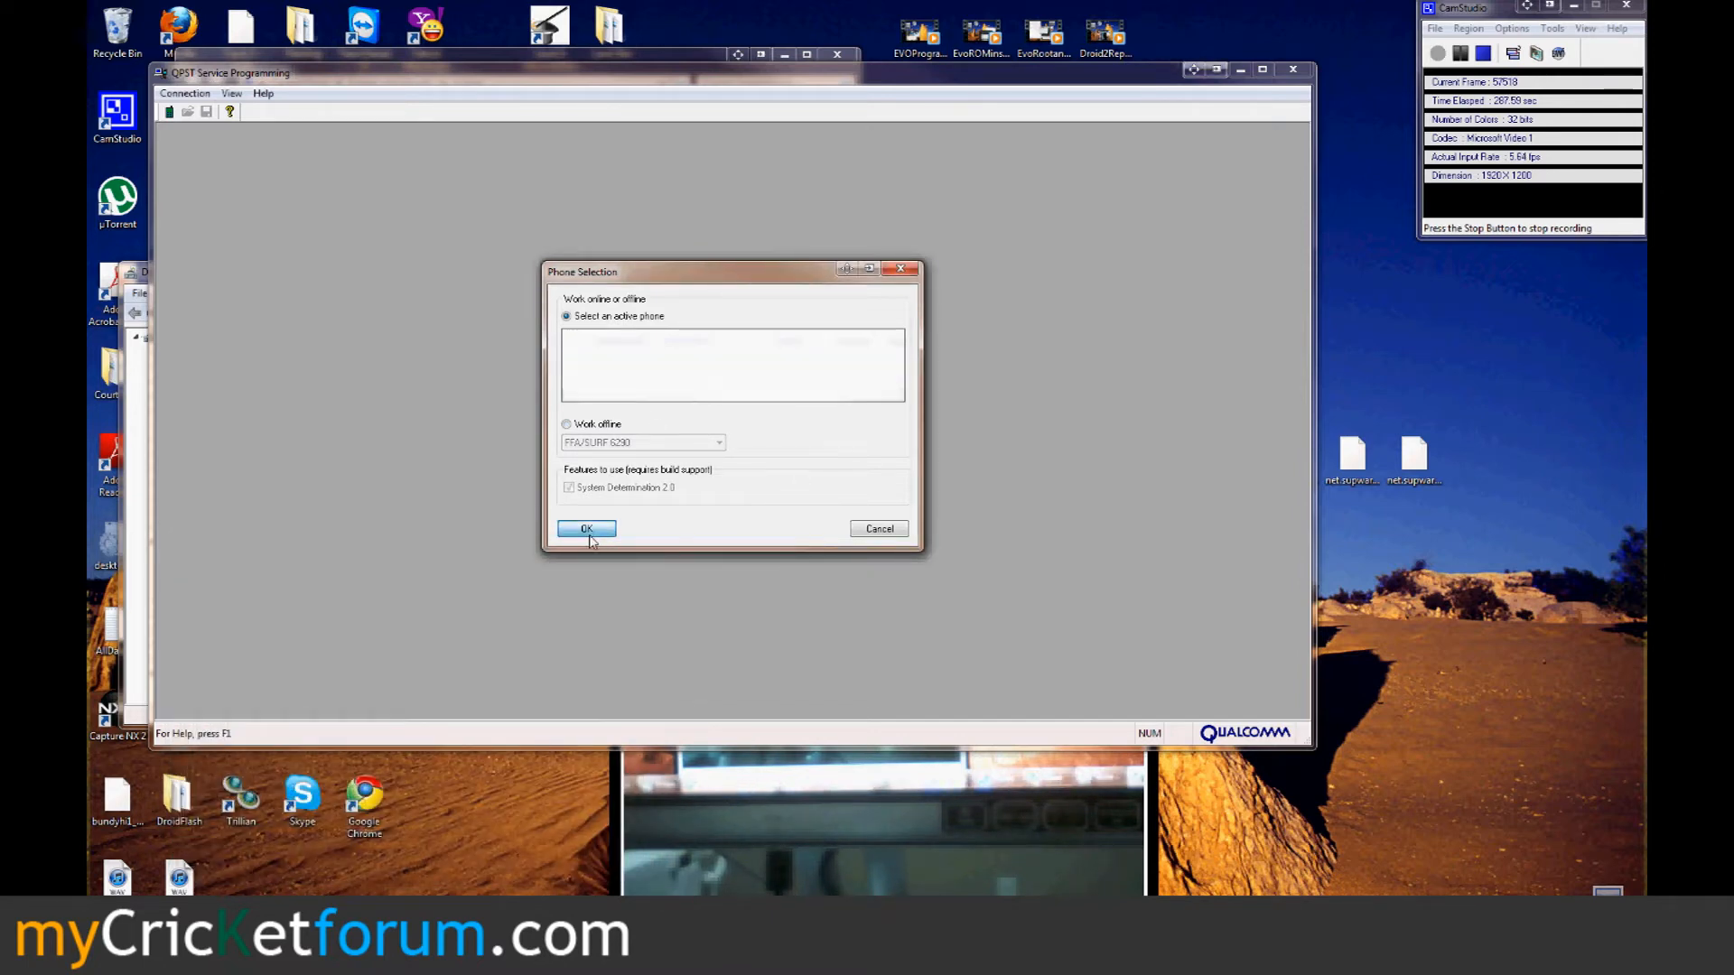
- Confirm the phone, submit the service programming code, and view CDMA NAM 1 settings
{"action": "left_click", "coordinate": [587, 530]}
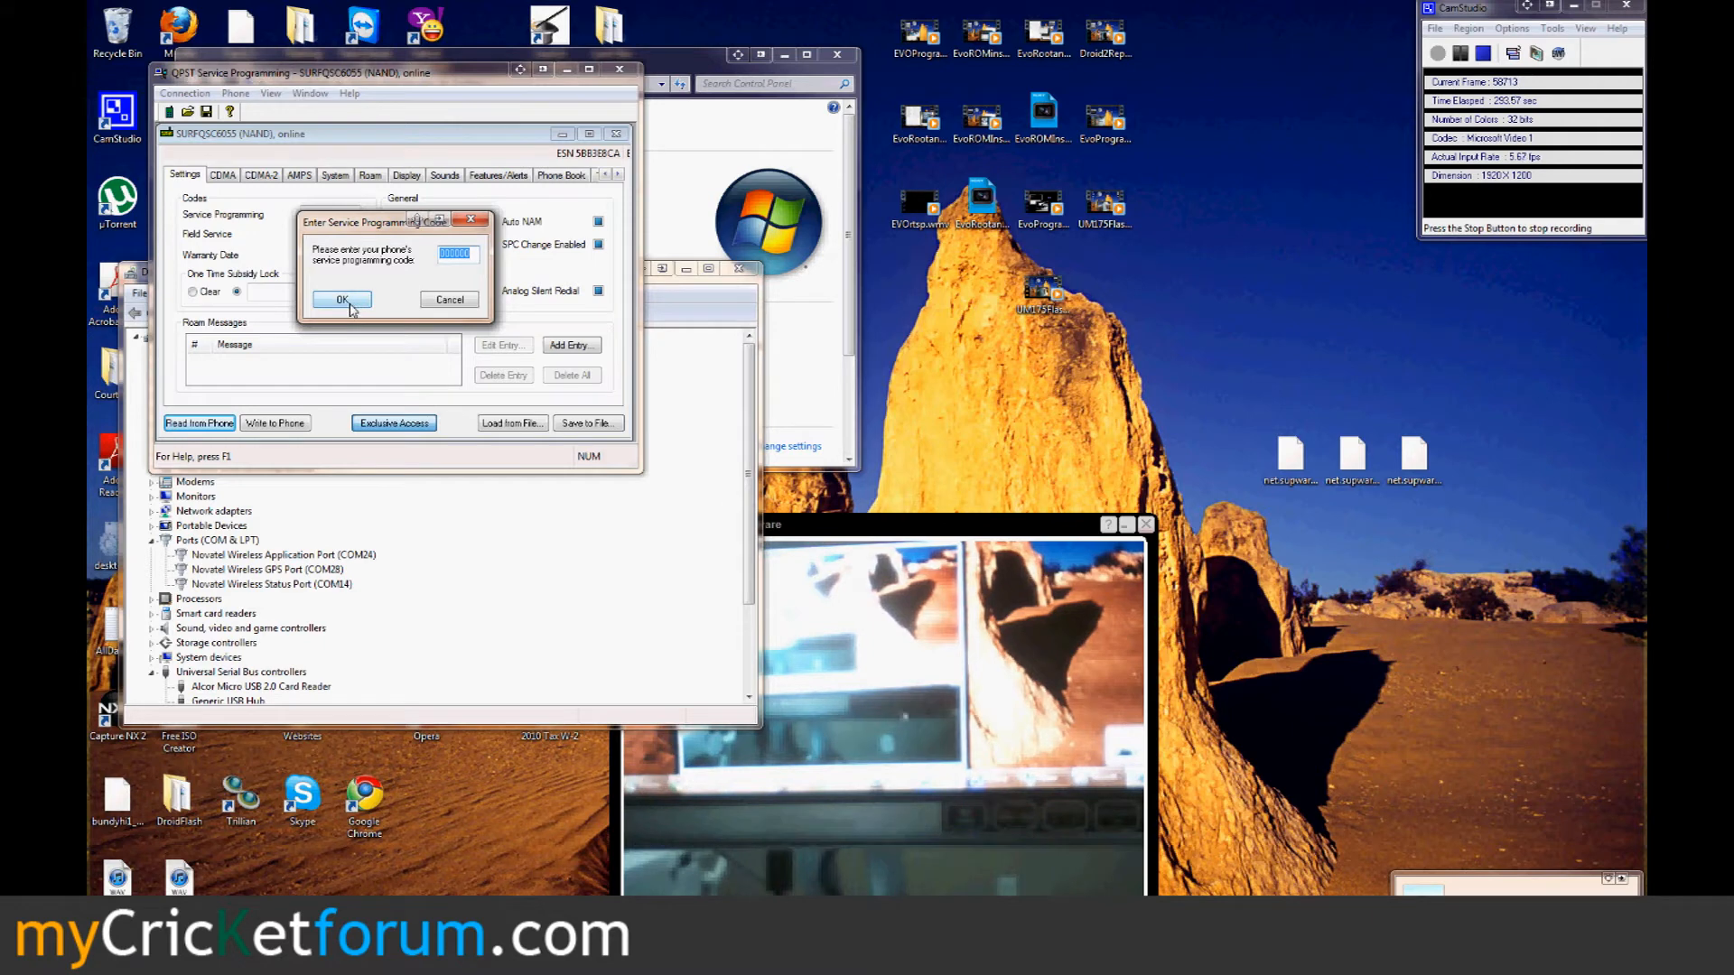
{"action": "left_click", "coordinate": [342, 300]}
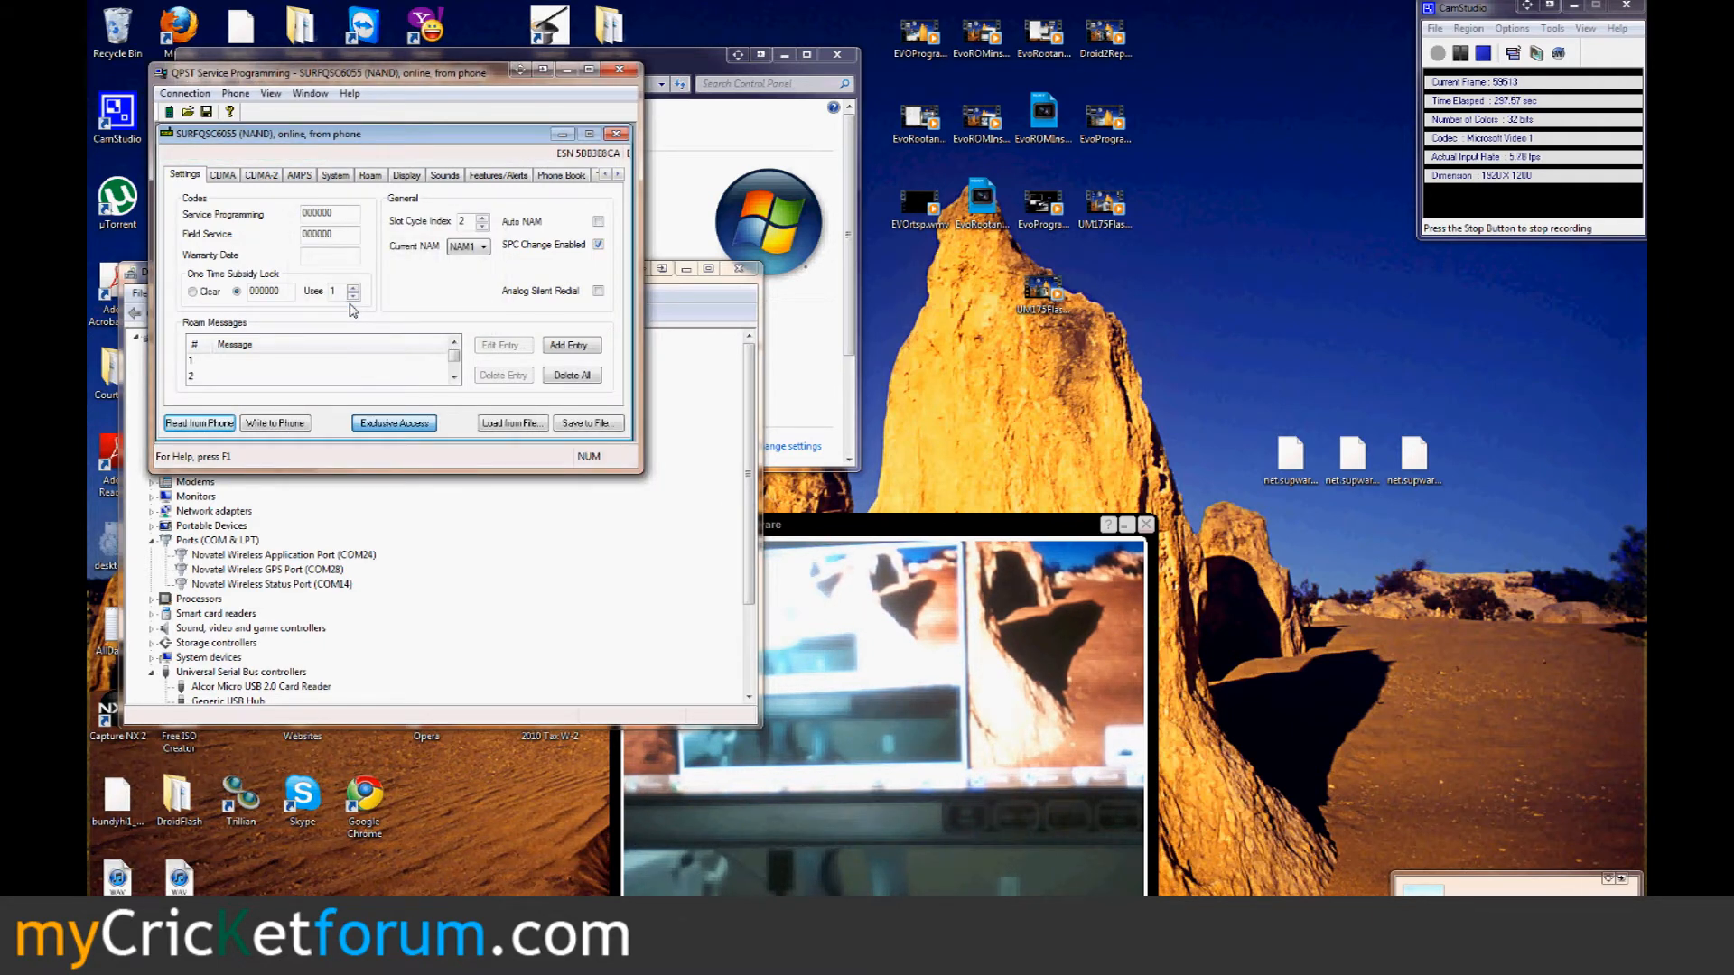
{"action": "left_click", "coordinate": [222, 176]}
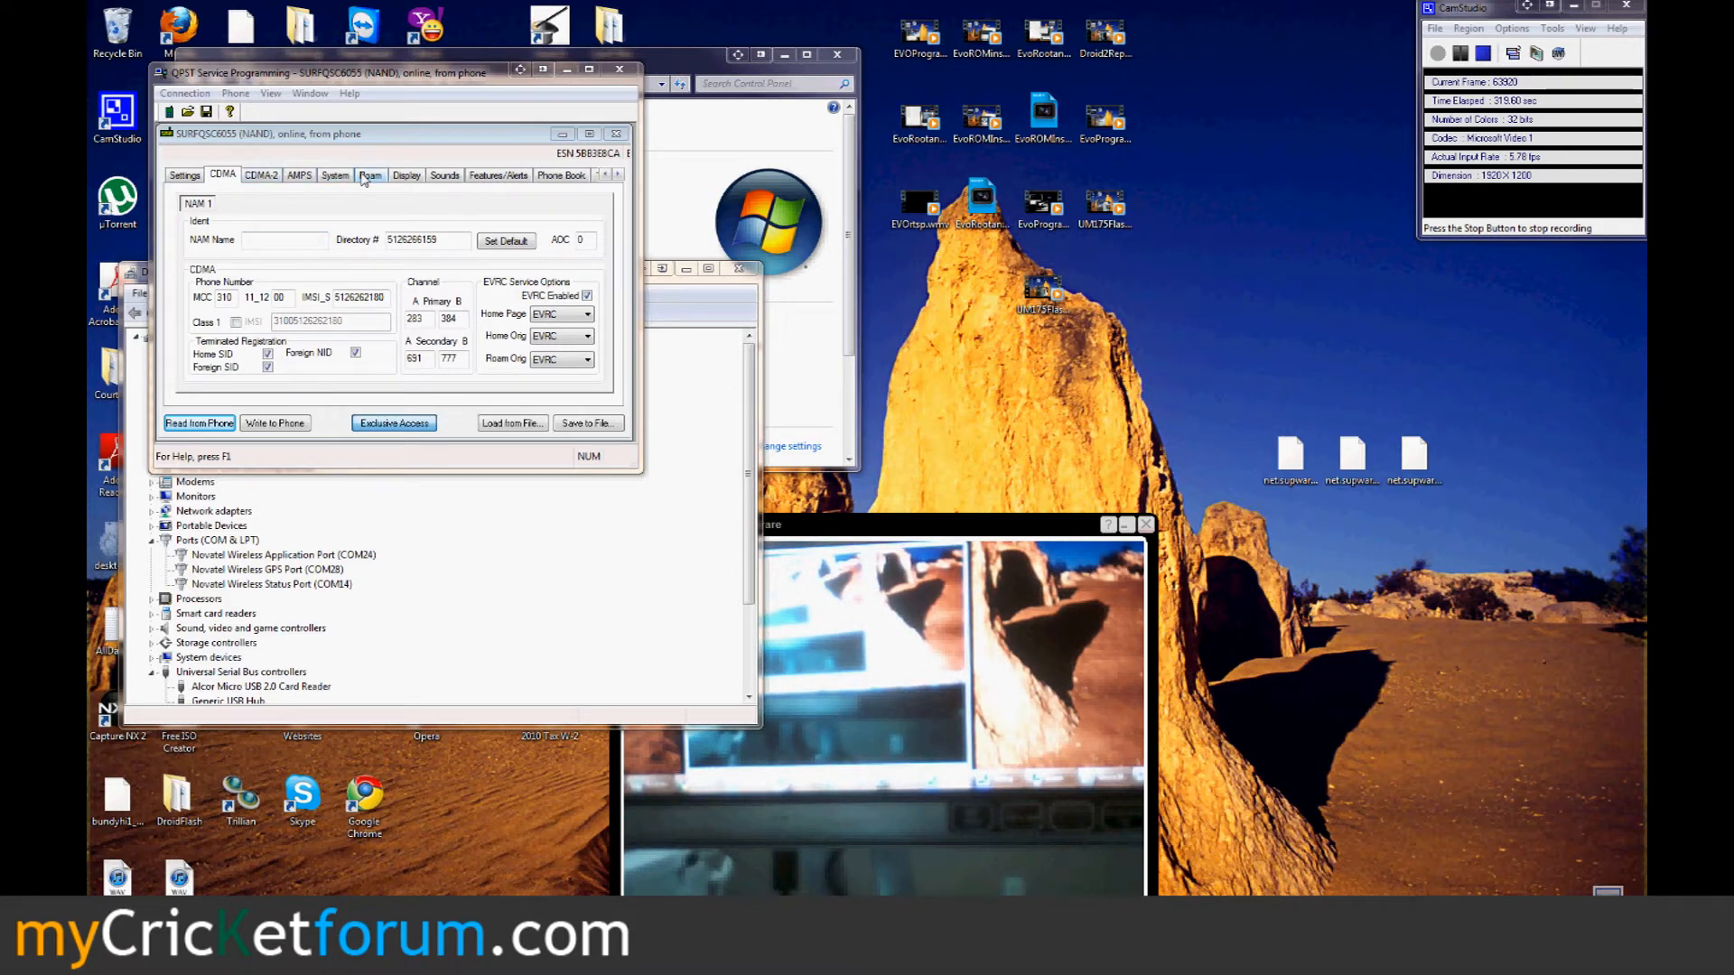
- Load 42900sprint.prl as the roaming list, then show the Sounds settings
{"action": "left_click", "coordinate": [371, 176]}
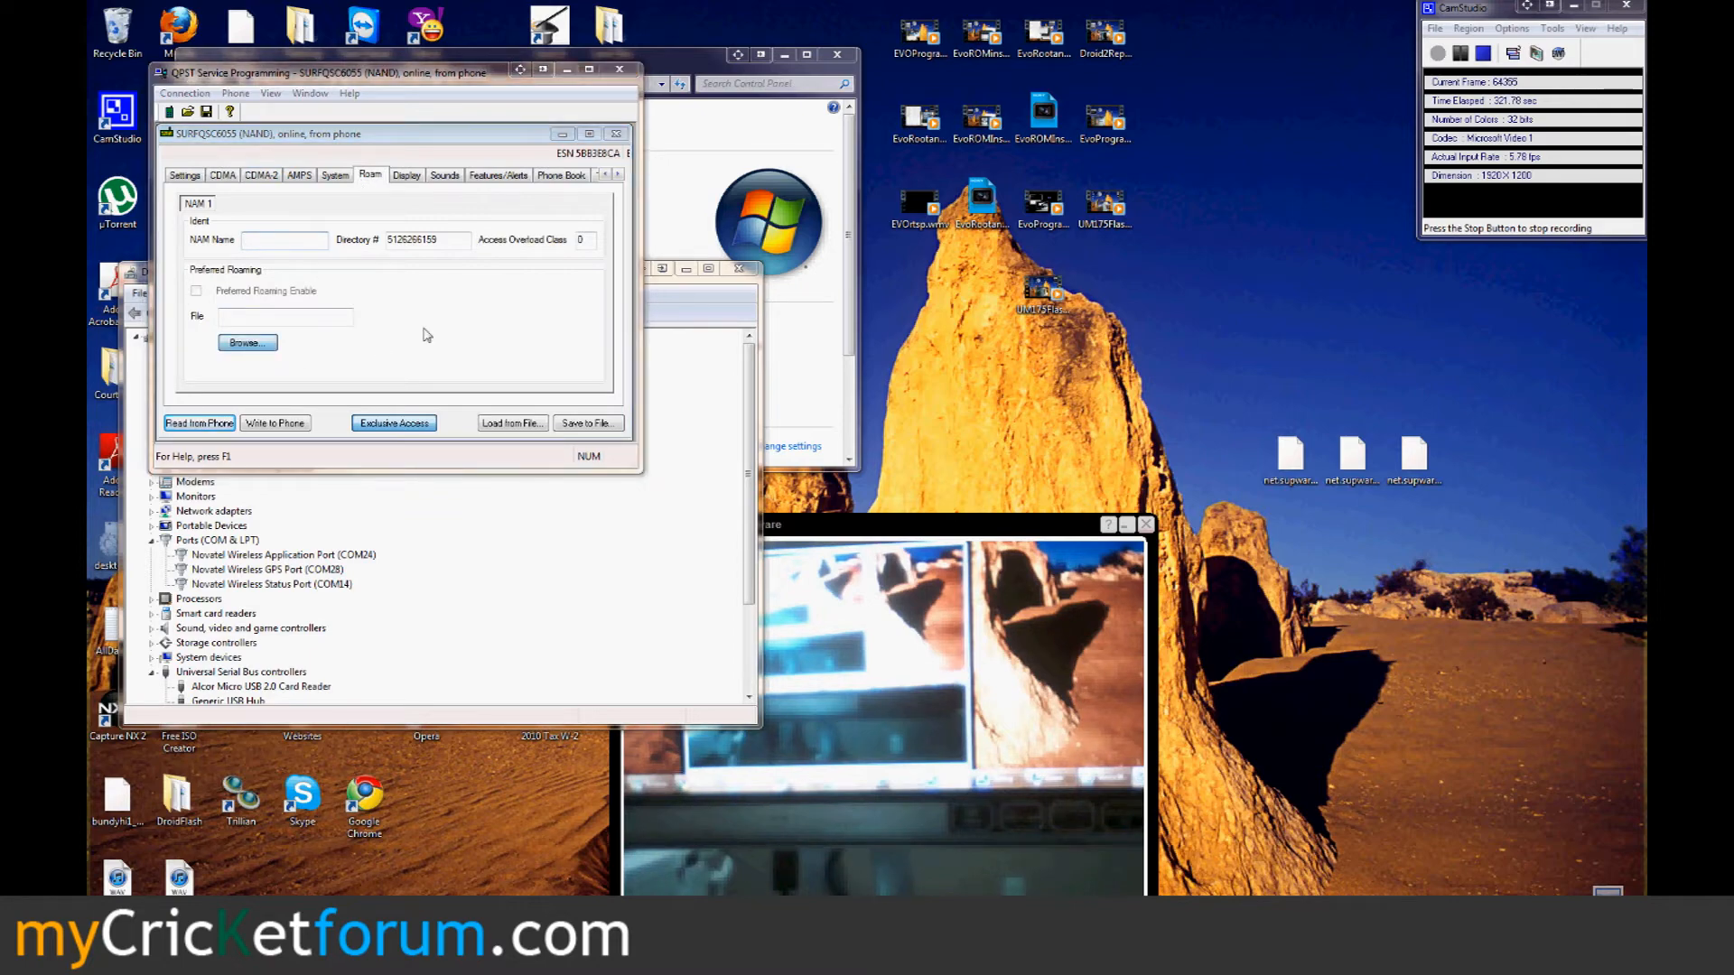
{"action": "left_click", "coordinate": [247, 342]}
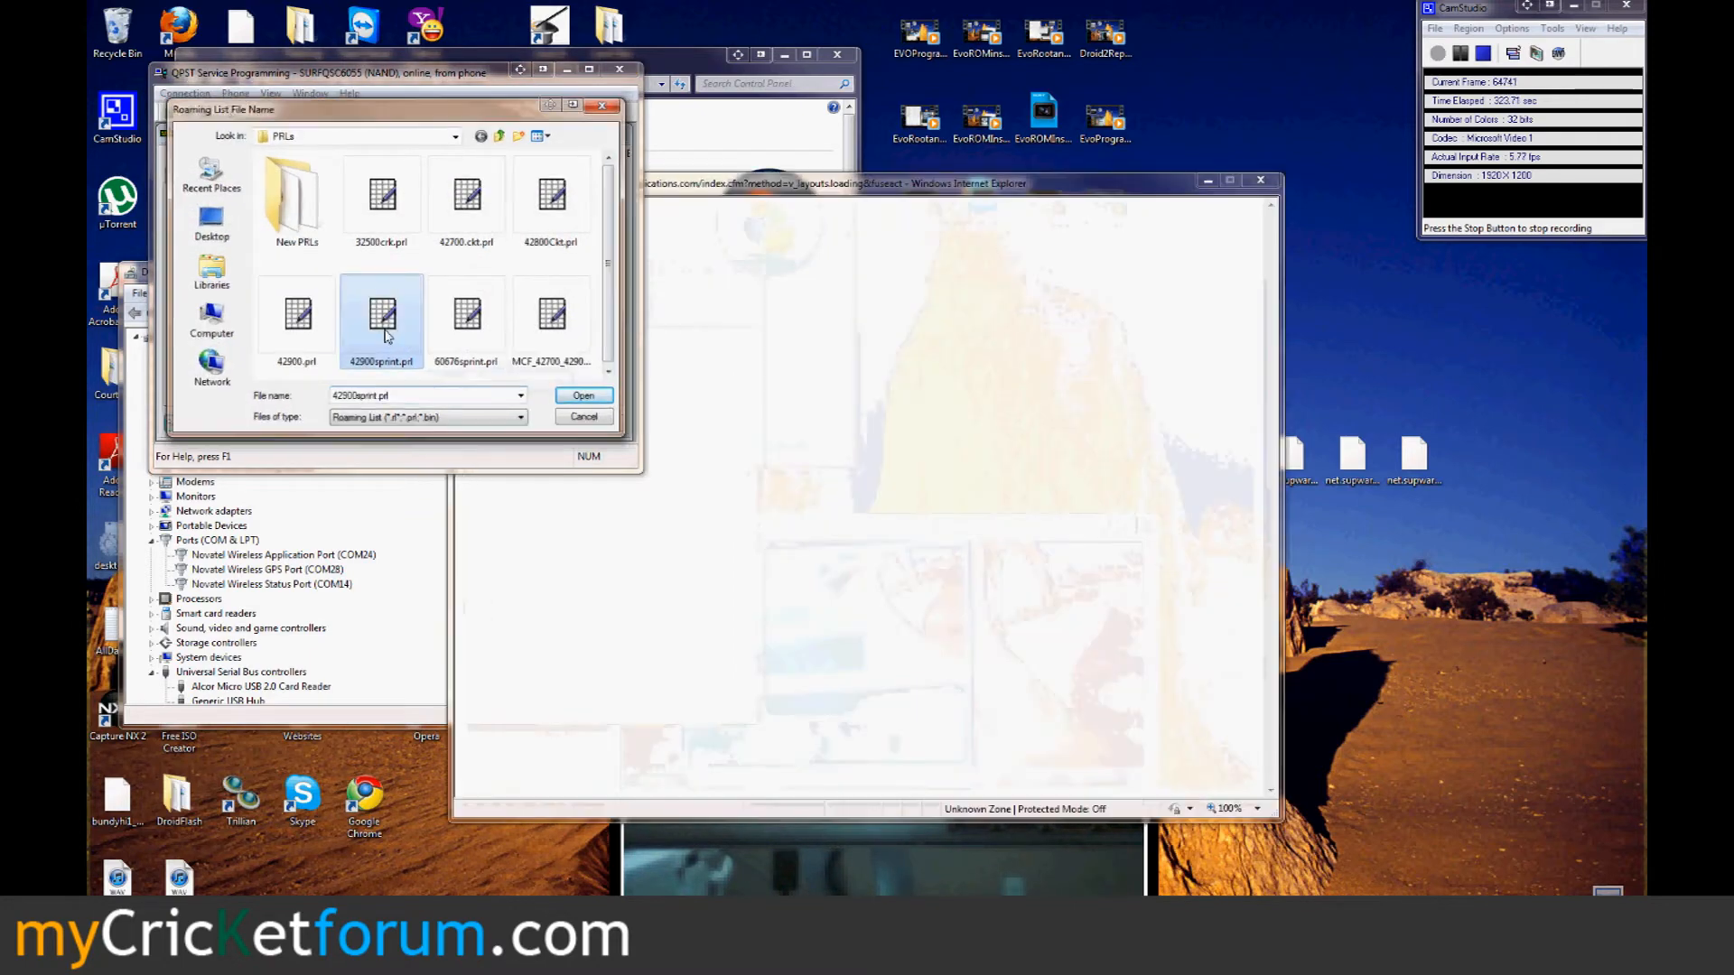
{"action": "left_click", "coordinate": [583, 396]}
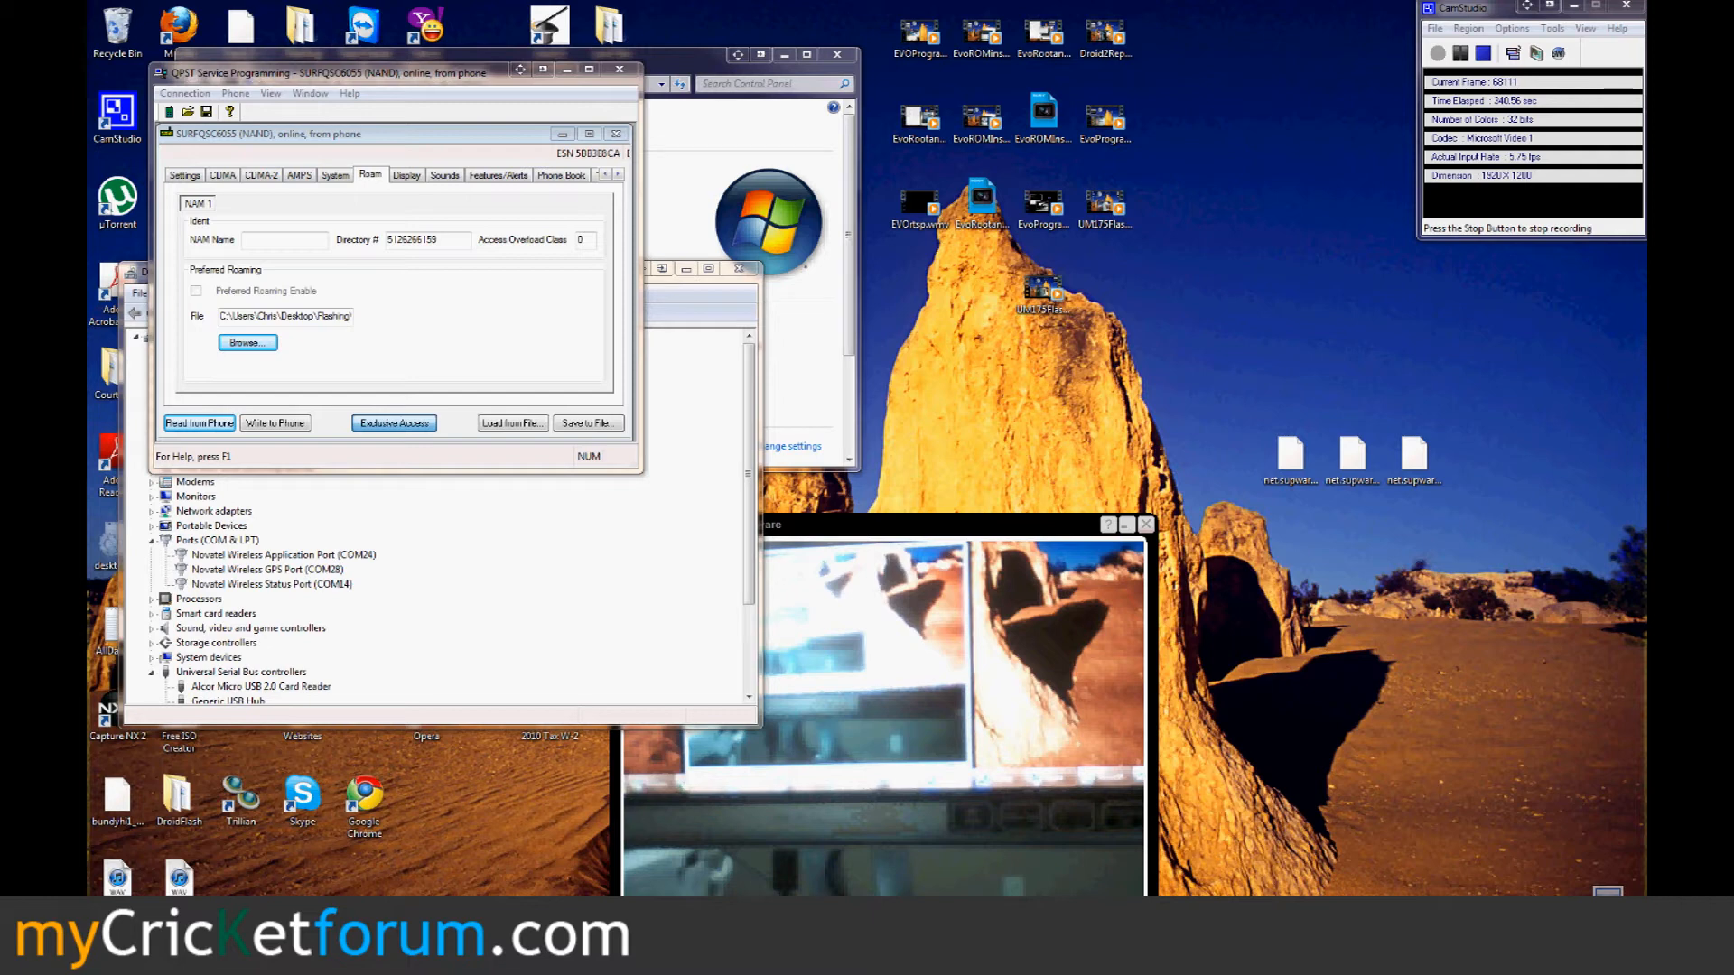
{"action": "left_click", "coordinate": [444, 174]}
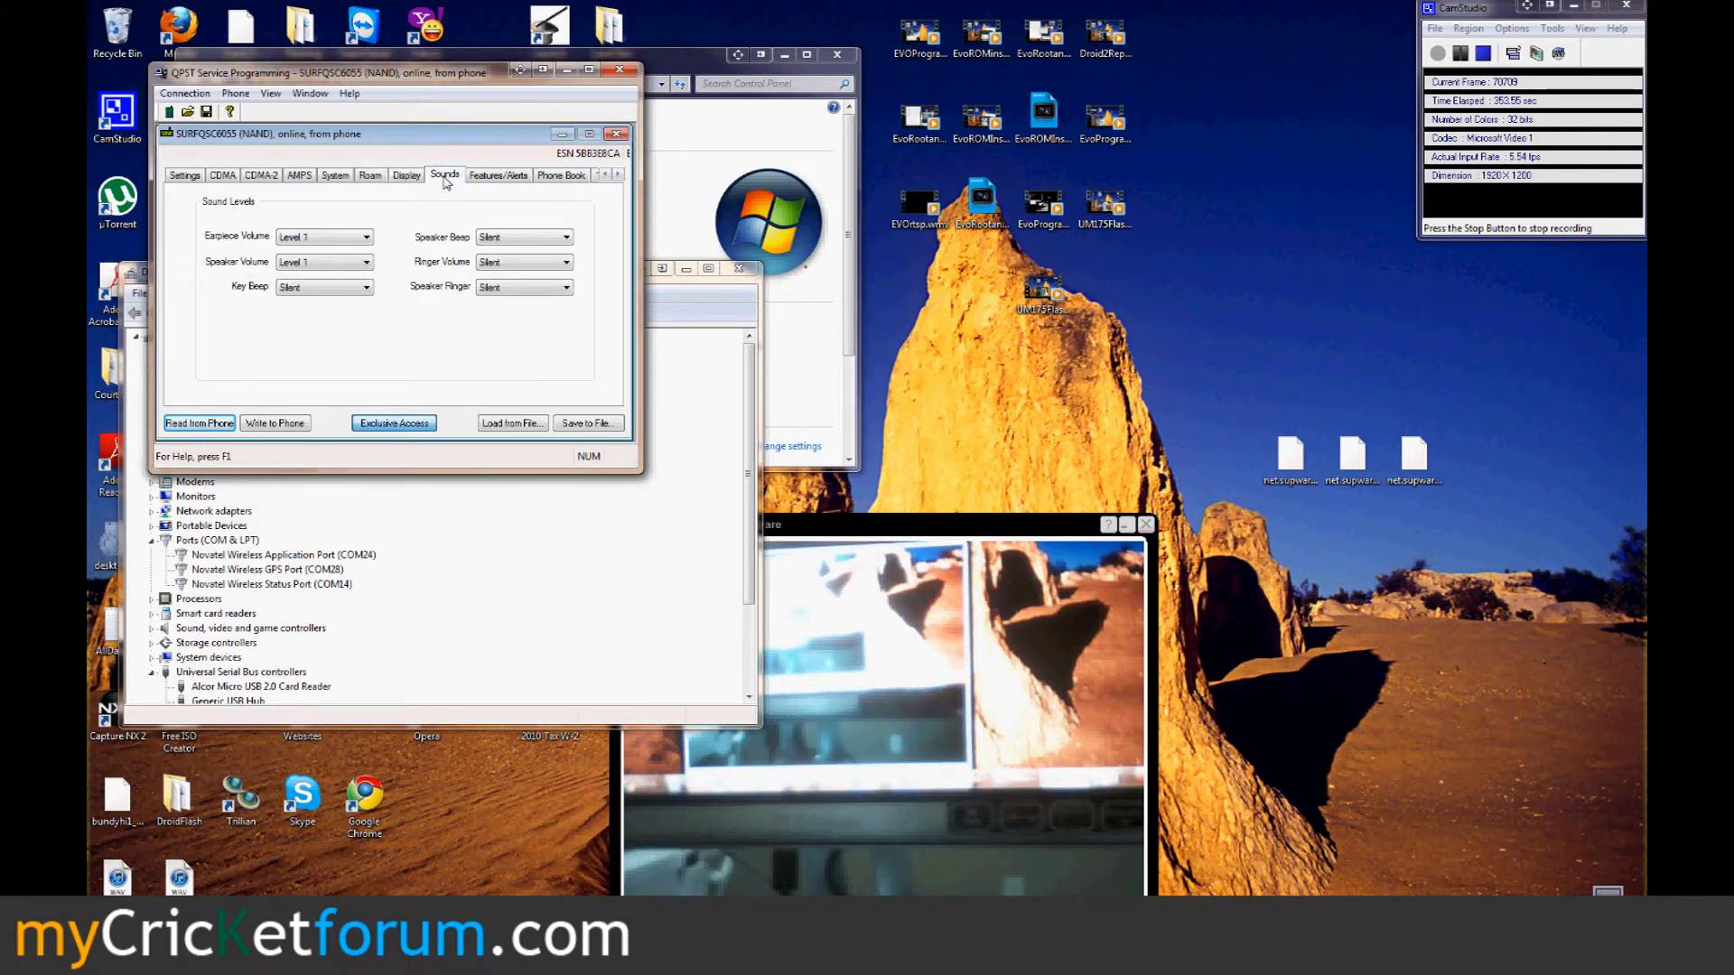
- Set Mobile IP Behavior to 'Simple IP only' and open the first profile for editing
{"action": "left_click", "coordinate": [497, 174]}
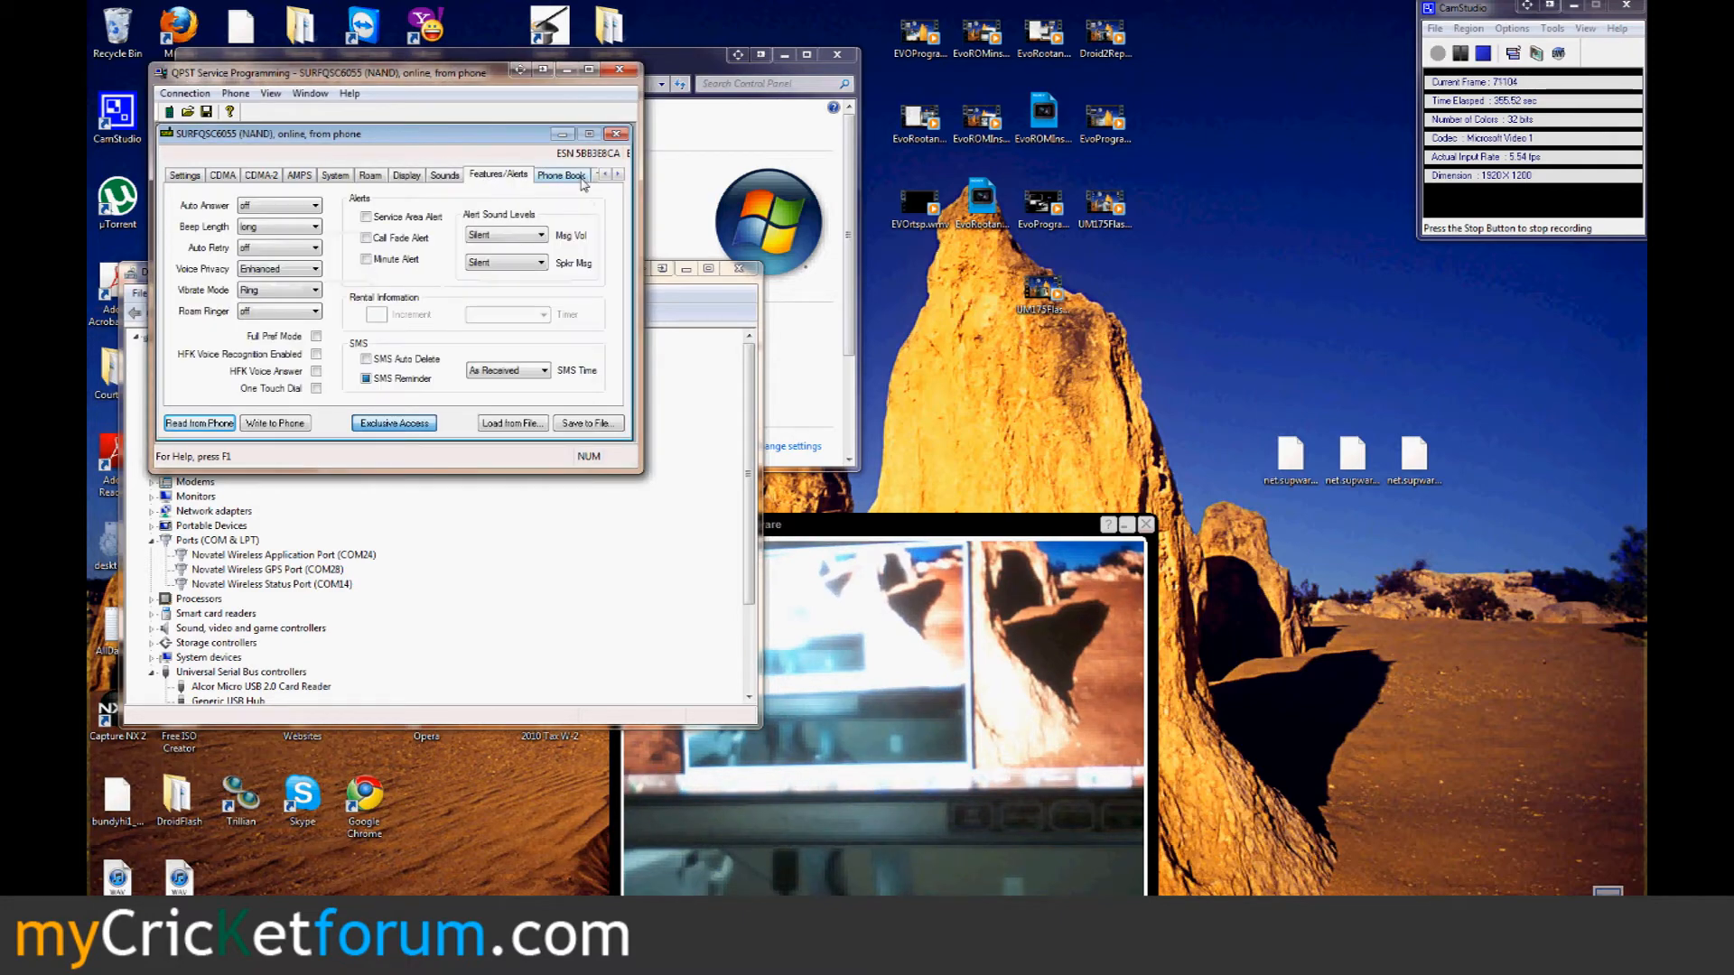
{"action": "left_click", "coordinate": [562, 175]}
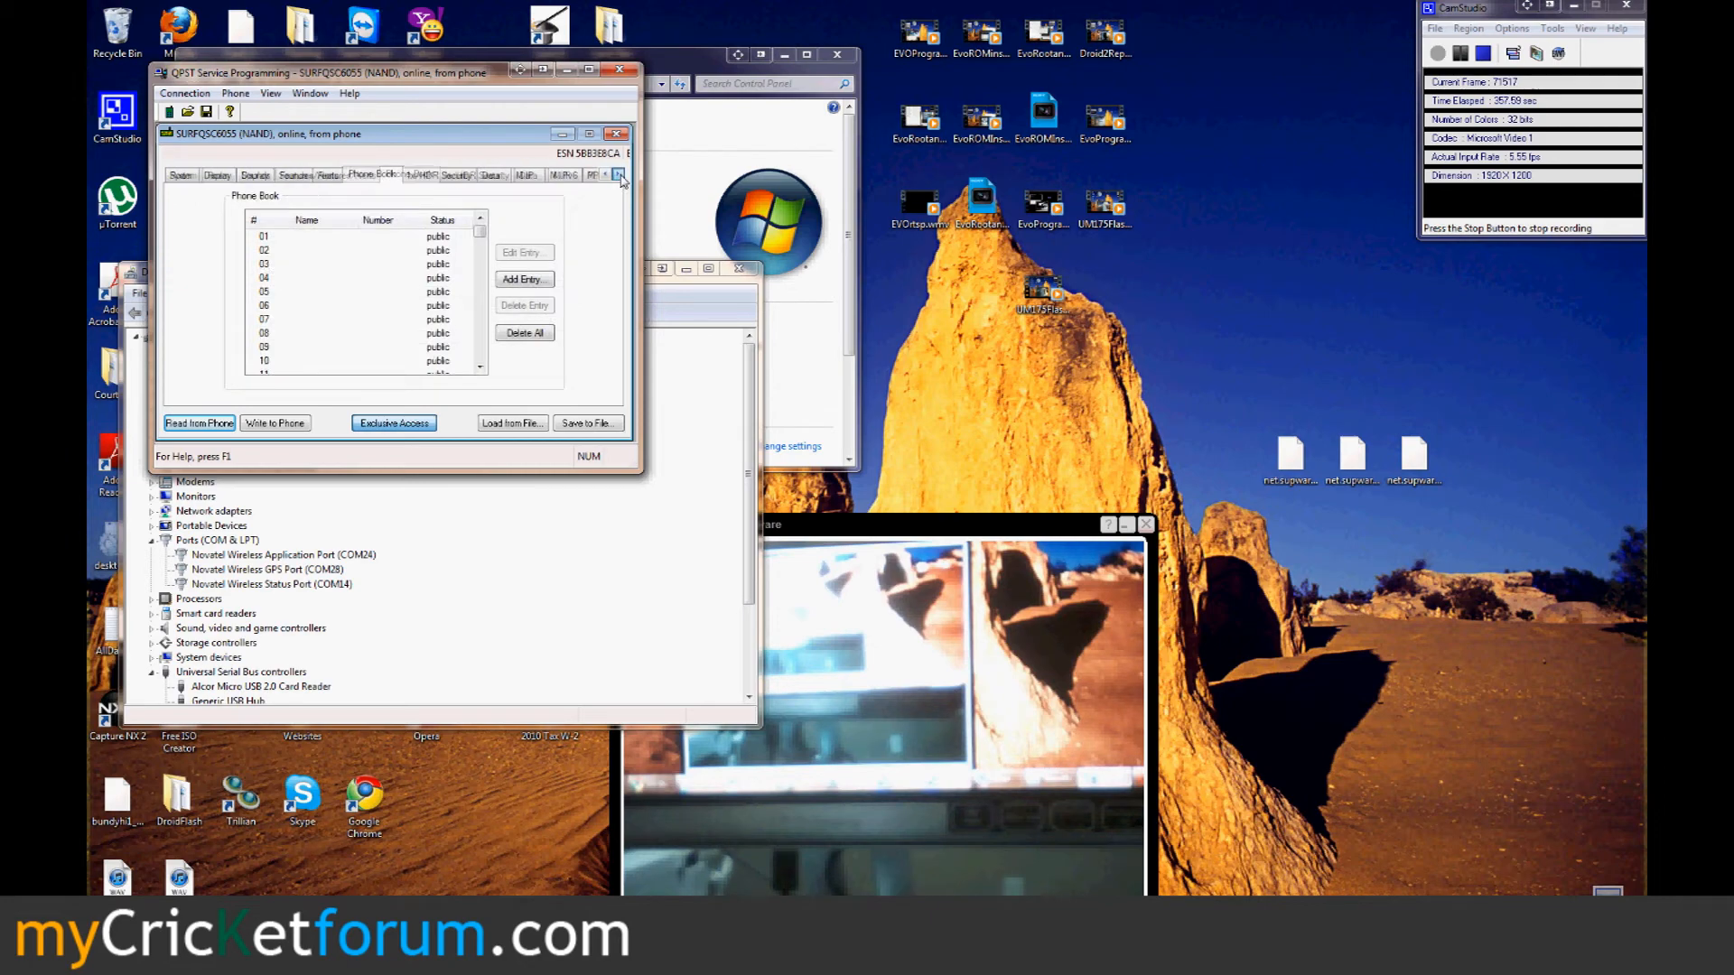
{"action": "left_click", "coordinate": [493, 175]}
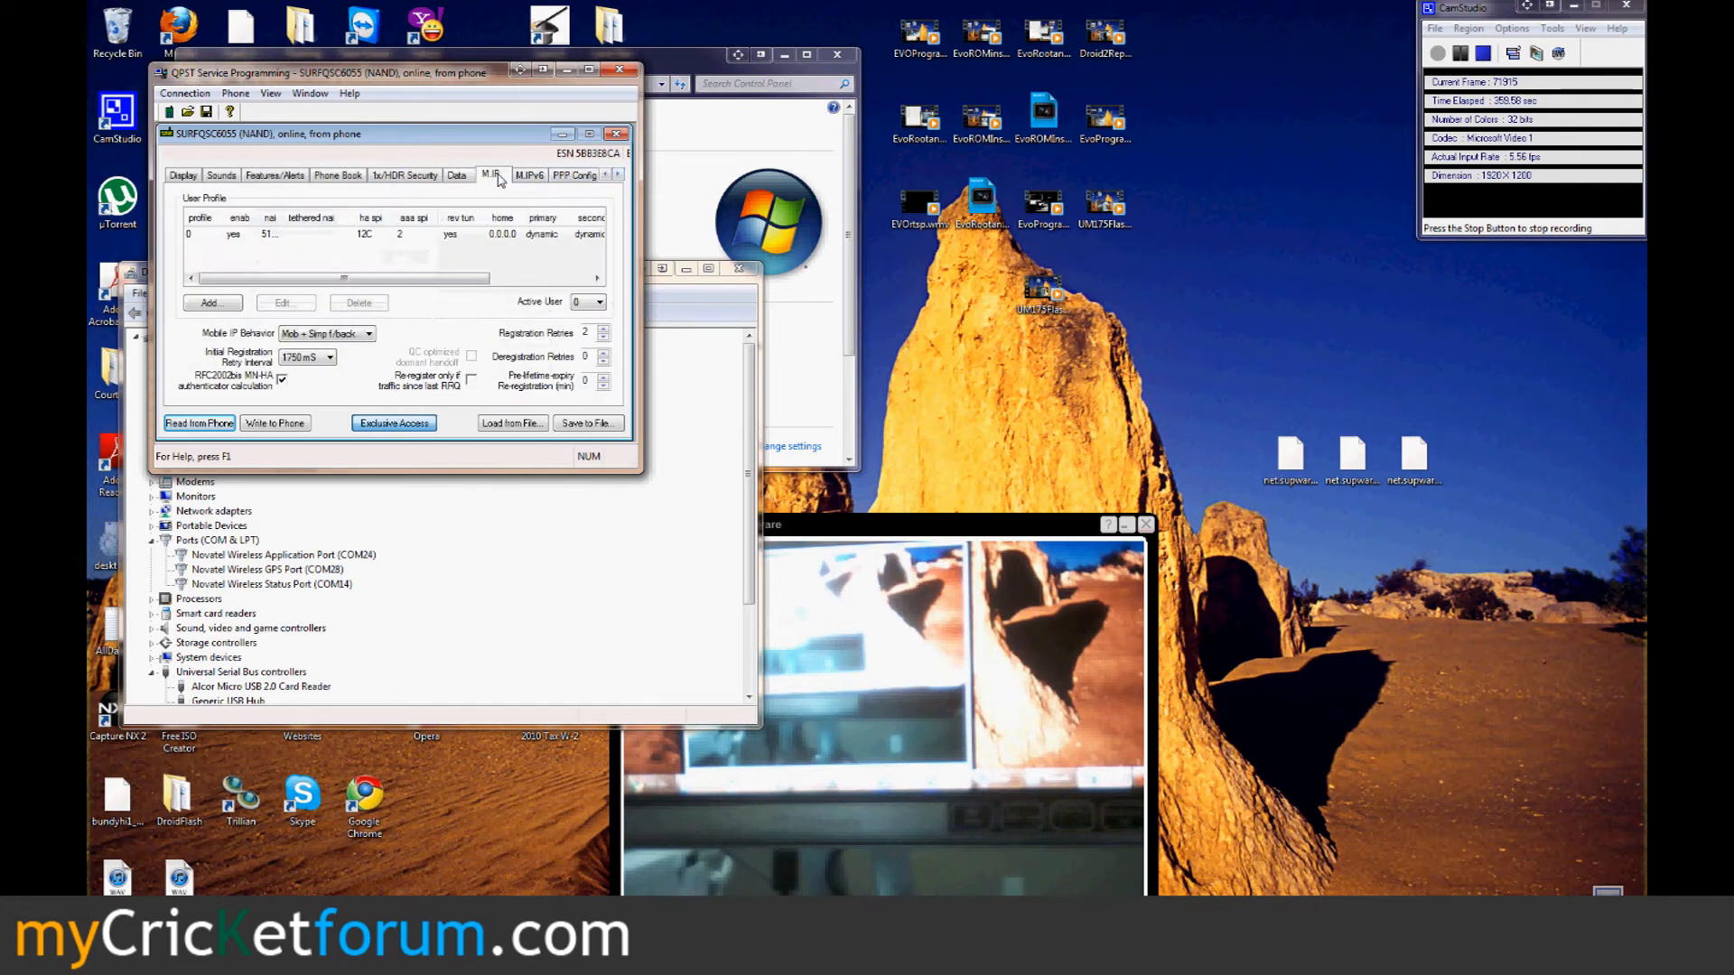
{"action": "left_click", "coordinate": [367, 333]}
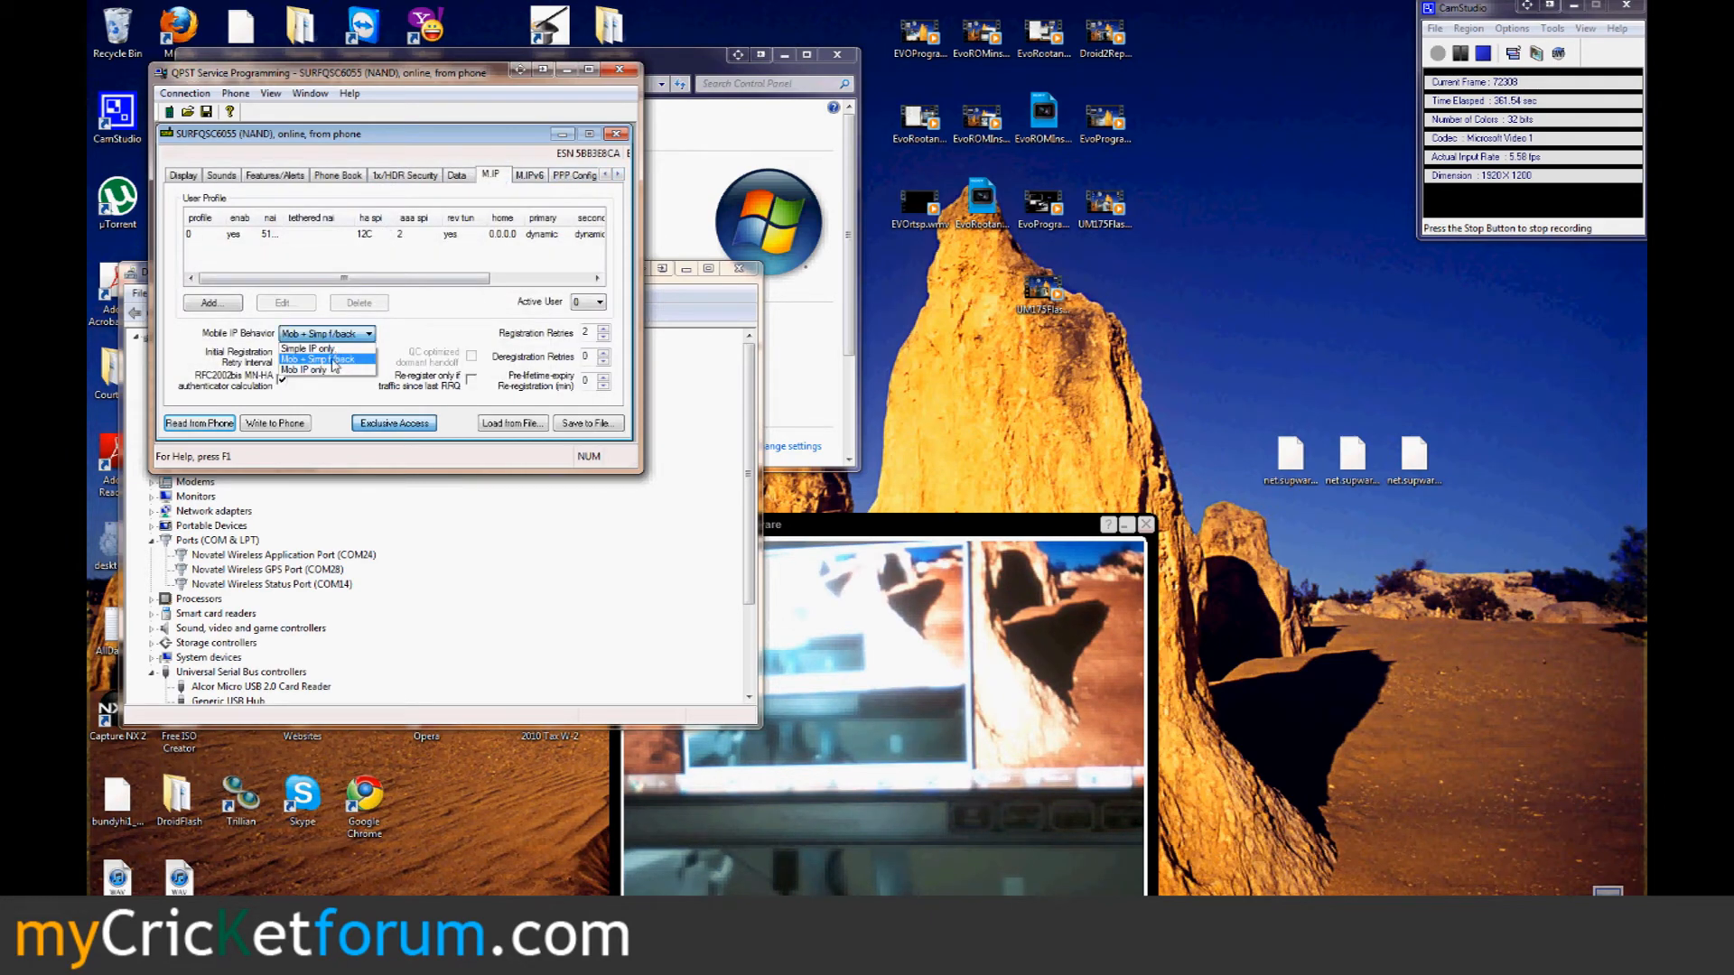
{"action": "left_click", "coordinate": [307, 347]}
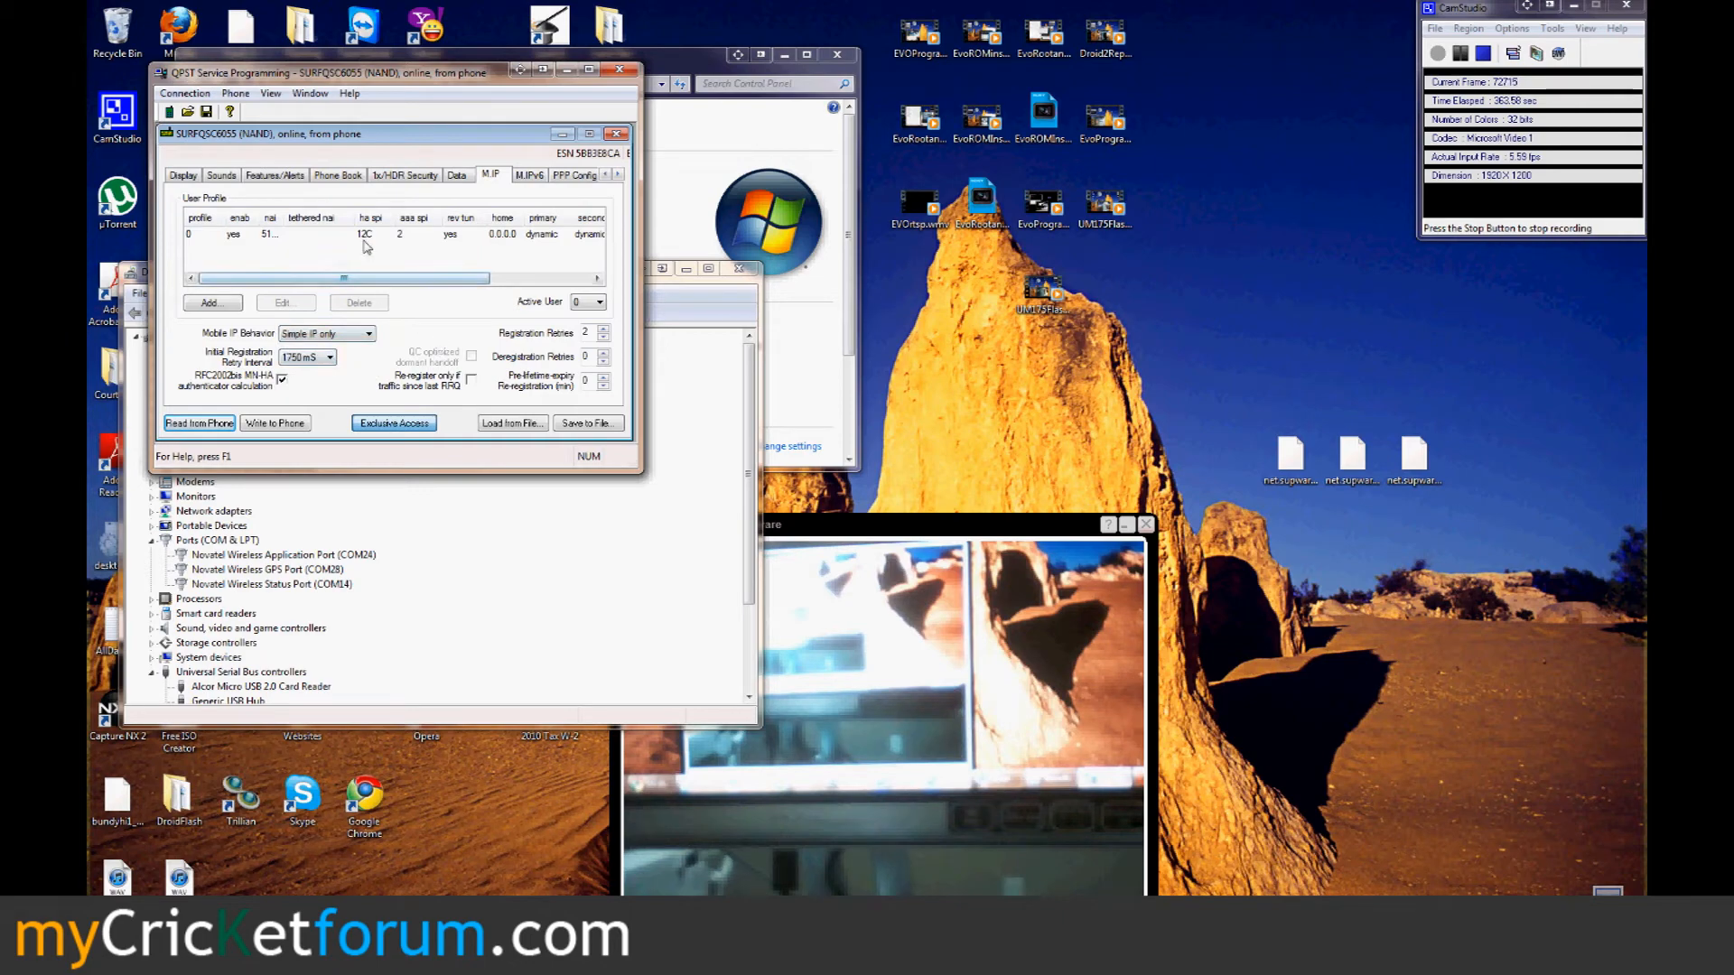
{"action": "left_click", "coordinate": [285, 303]}
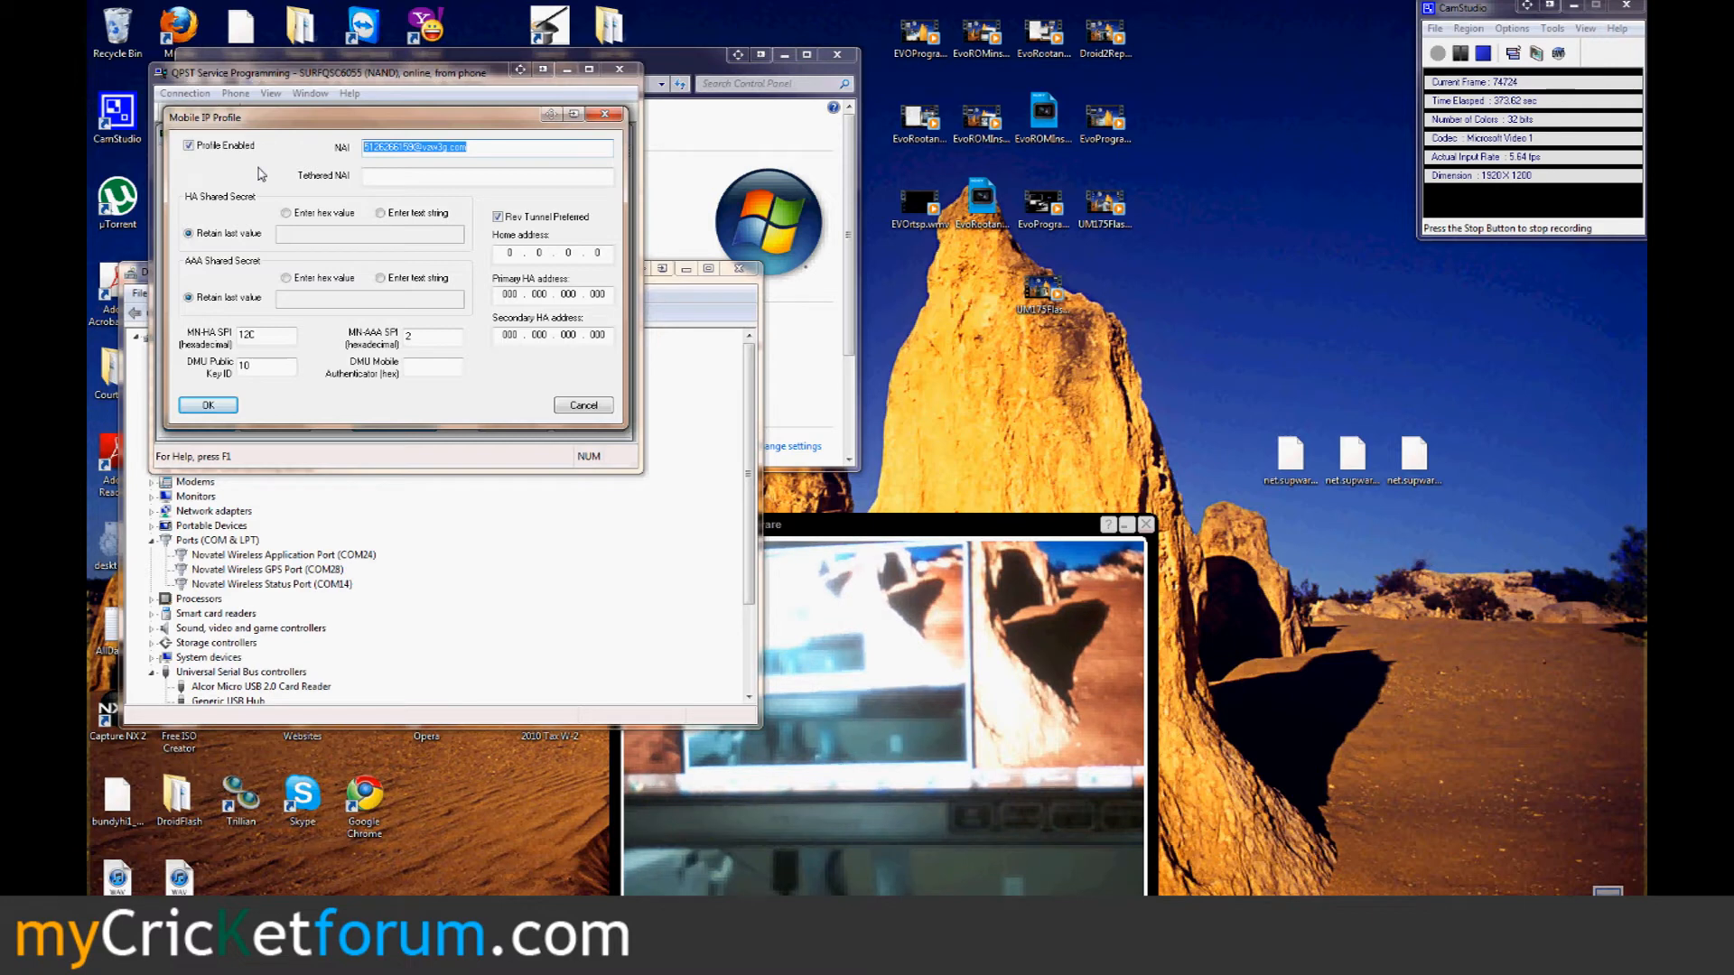
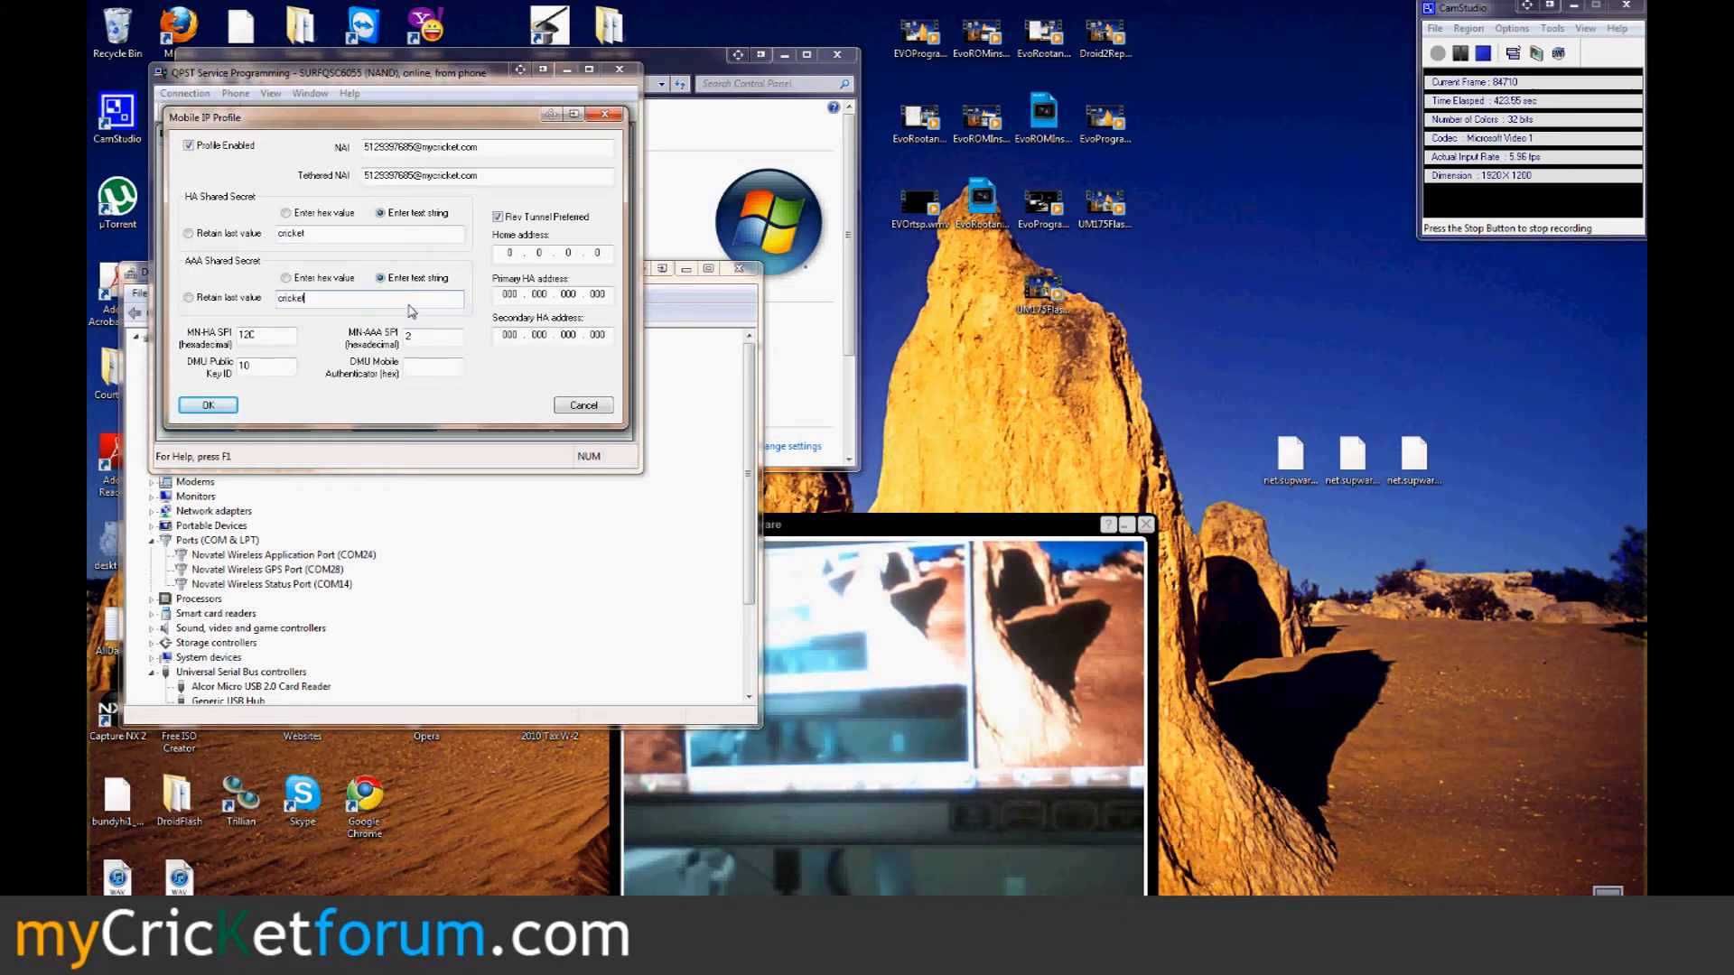
{"action": "left_click", "coordinate": [207, 404]}
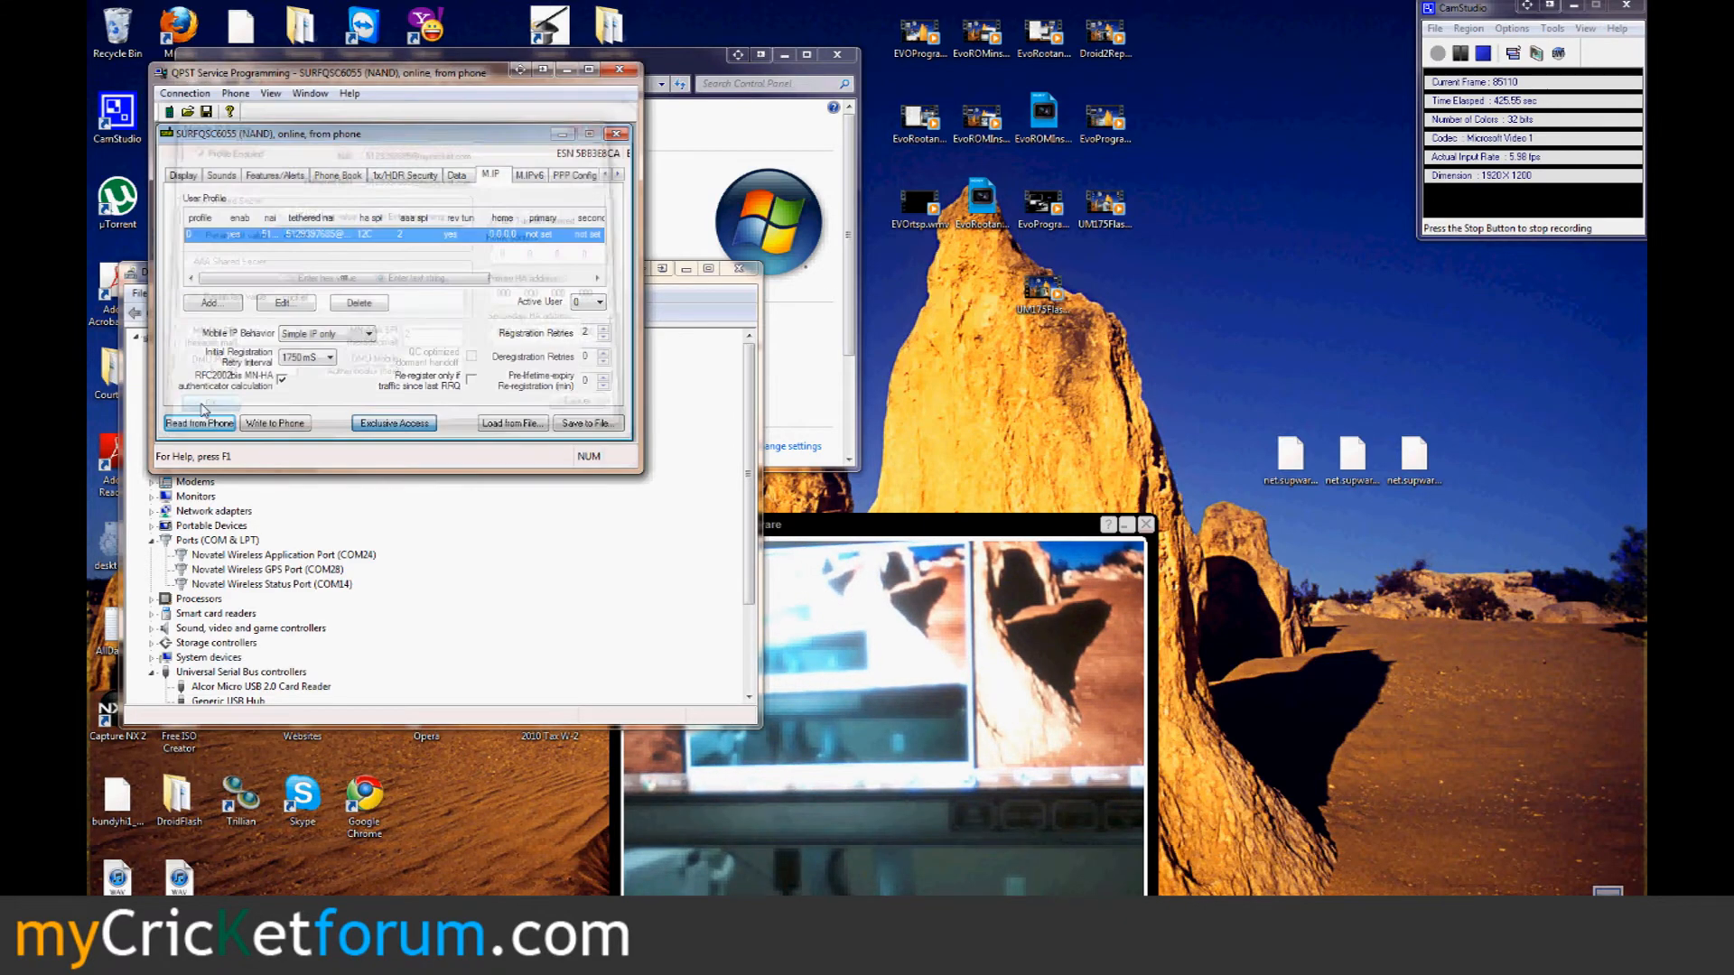
- Enter 'cricket' as the PPP Config authentication password
{"action": "left_click", "coordinate": [529, 175]}
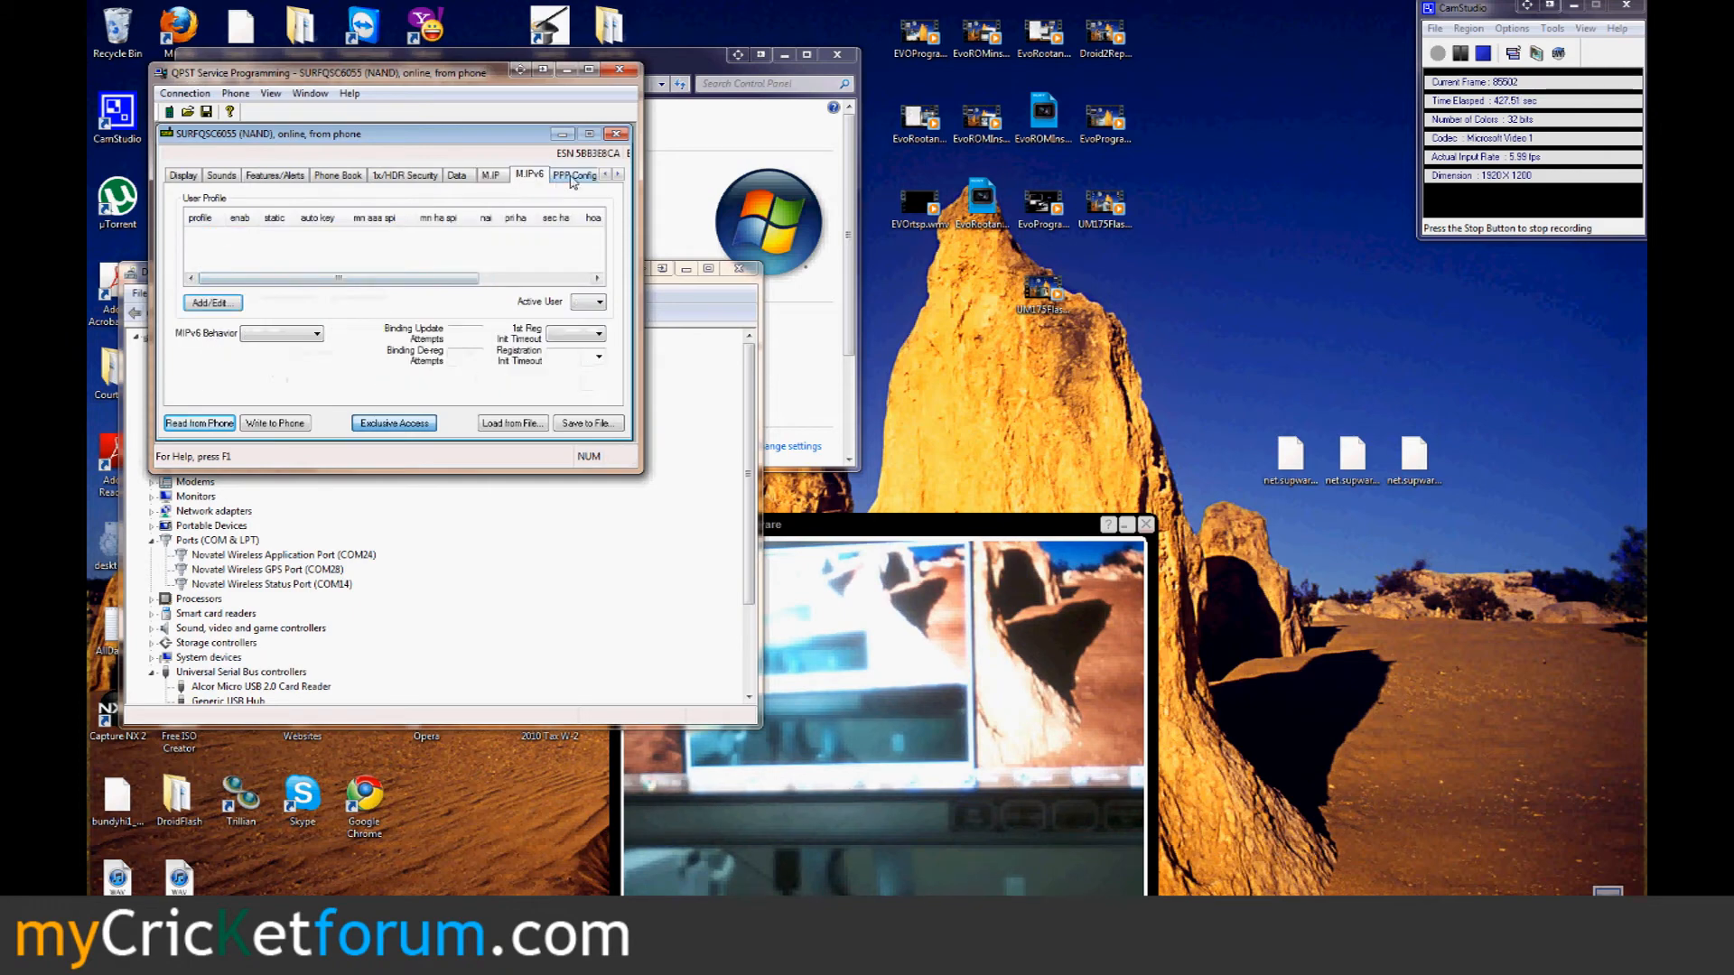
{"action": "left_click", "coordinate": [574, 174]}
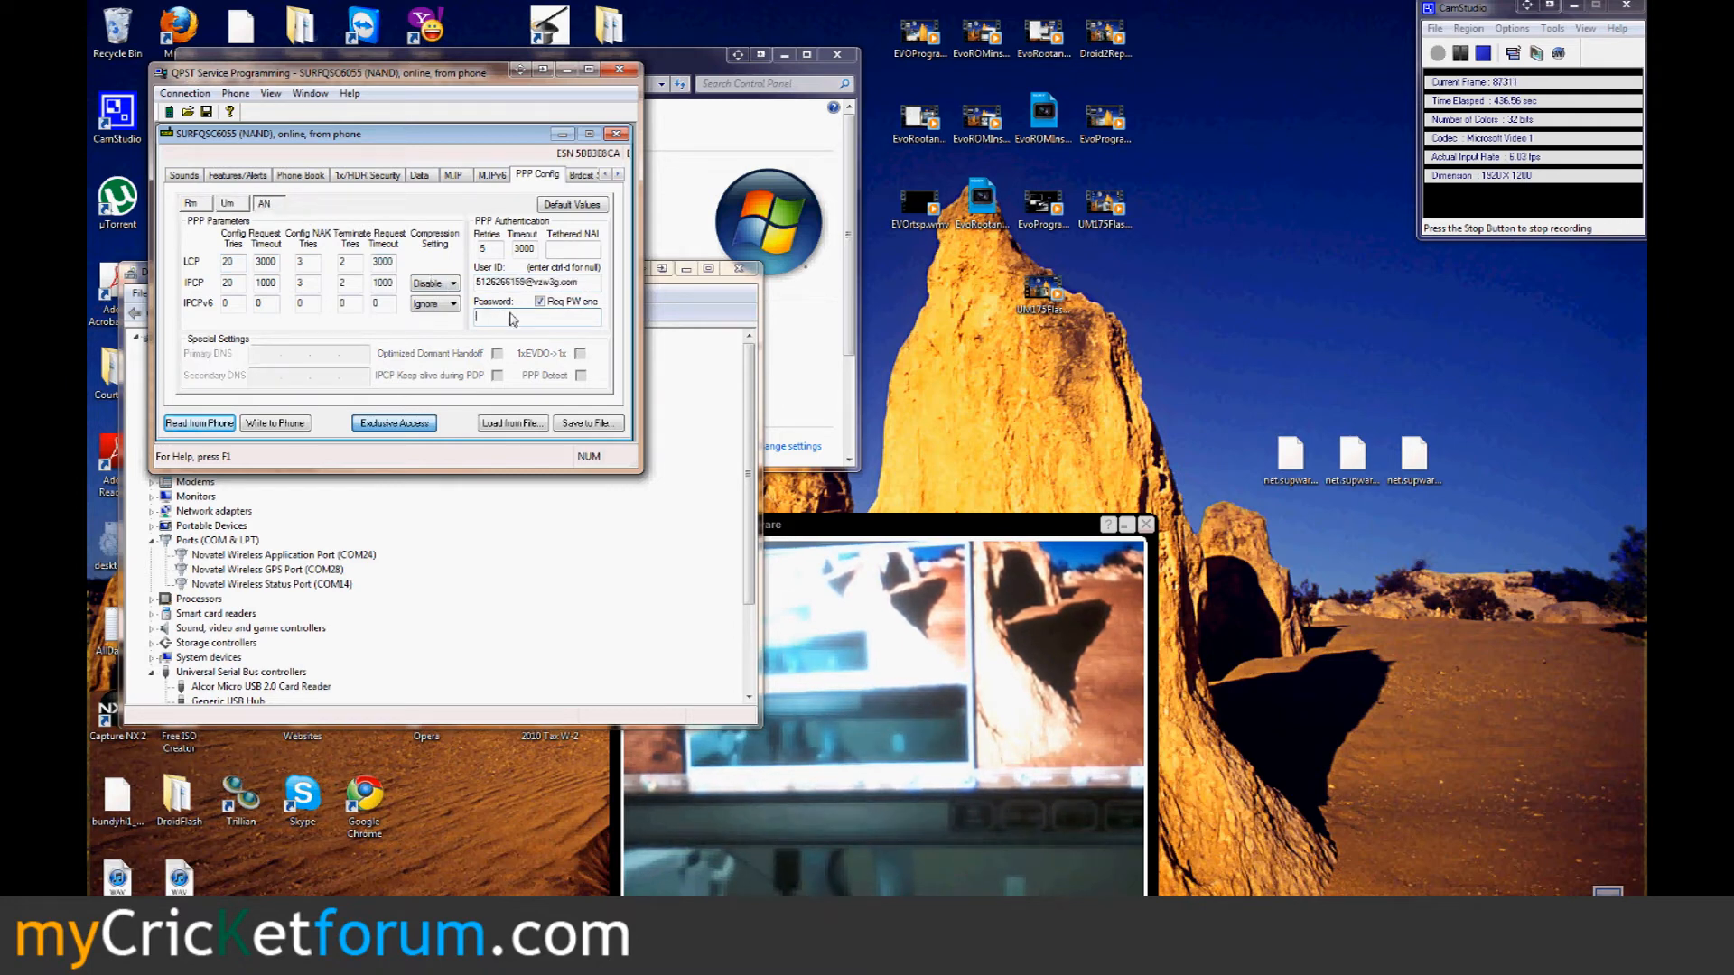
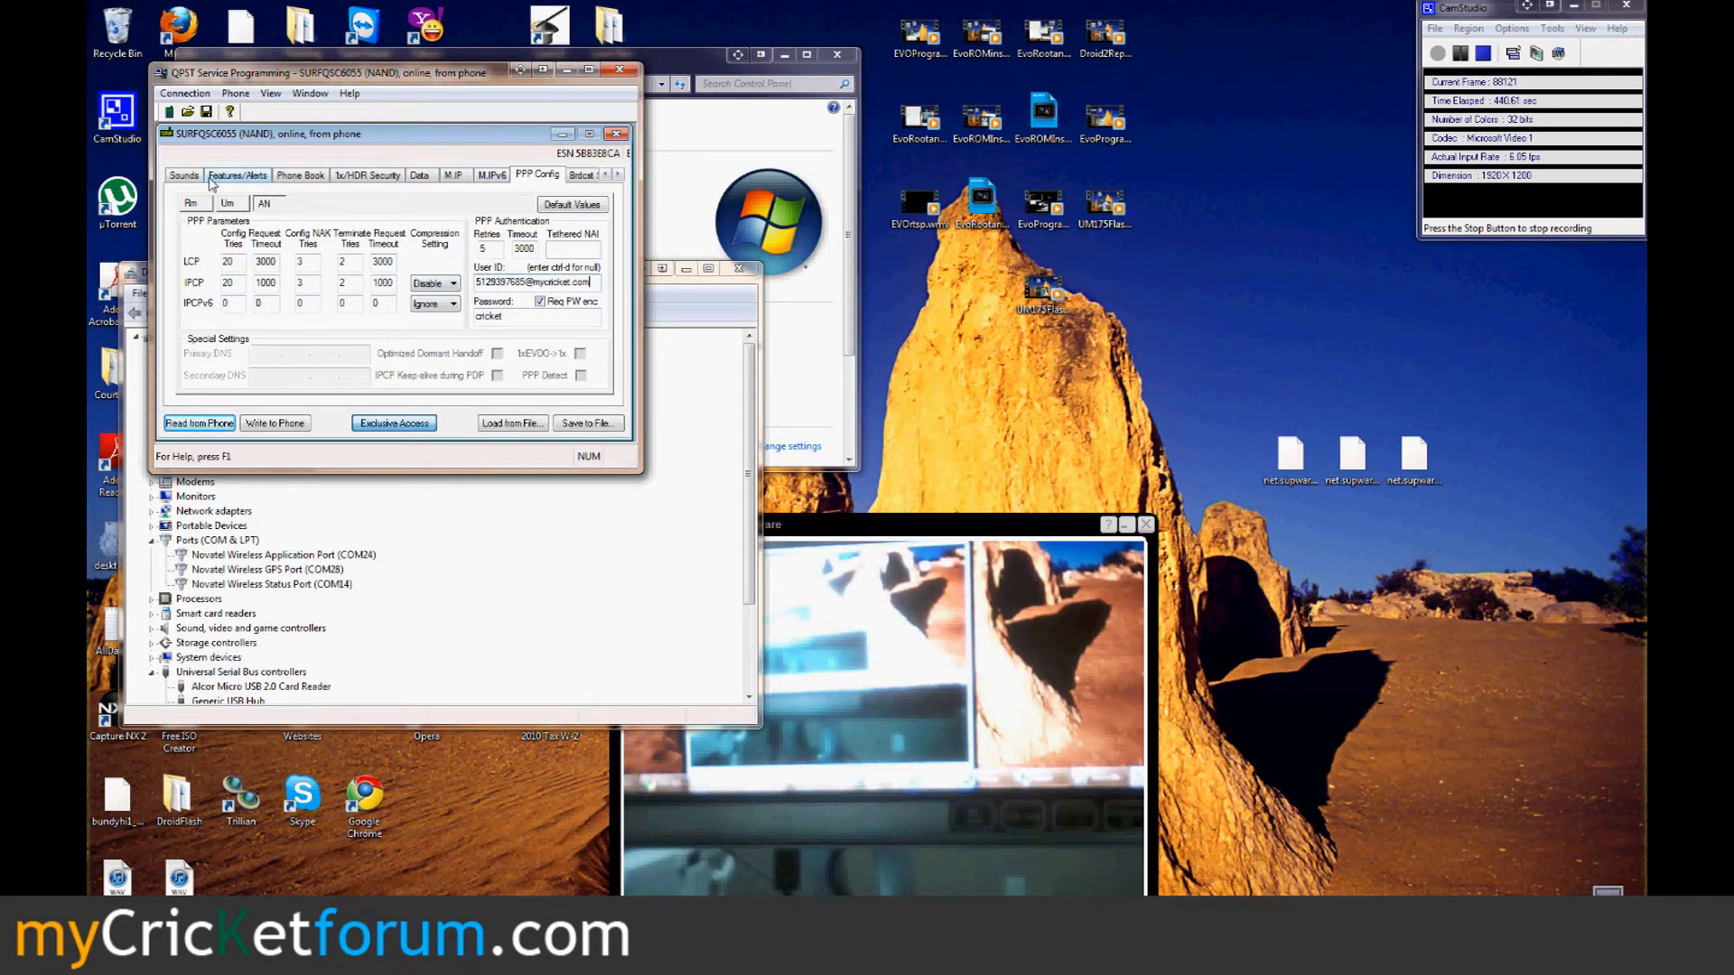
- Return to the CDMA tab and select the Directory # for replacement
{"action": "left_click", "coordinate": [237, 174]}
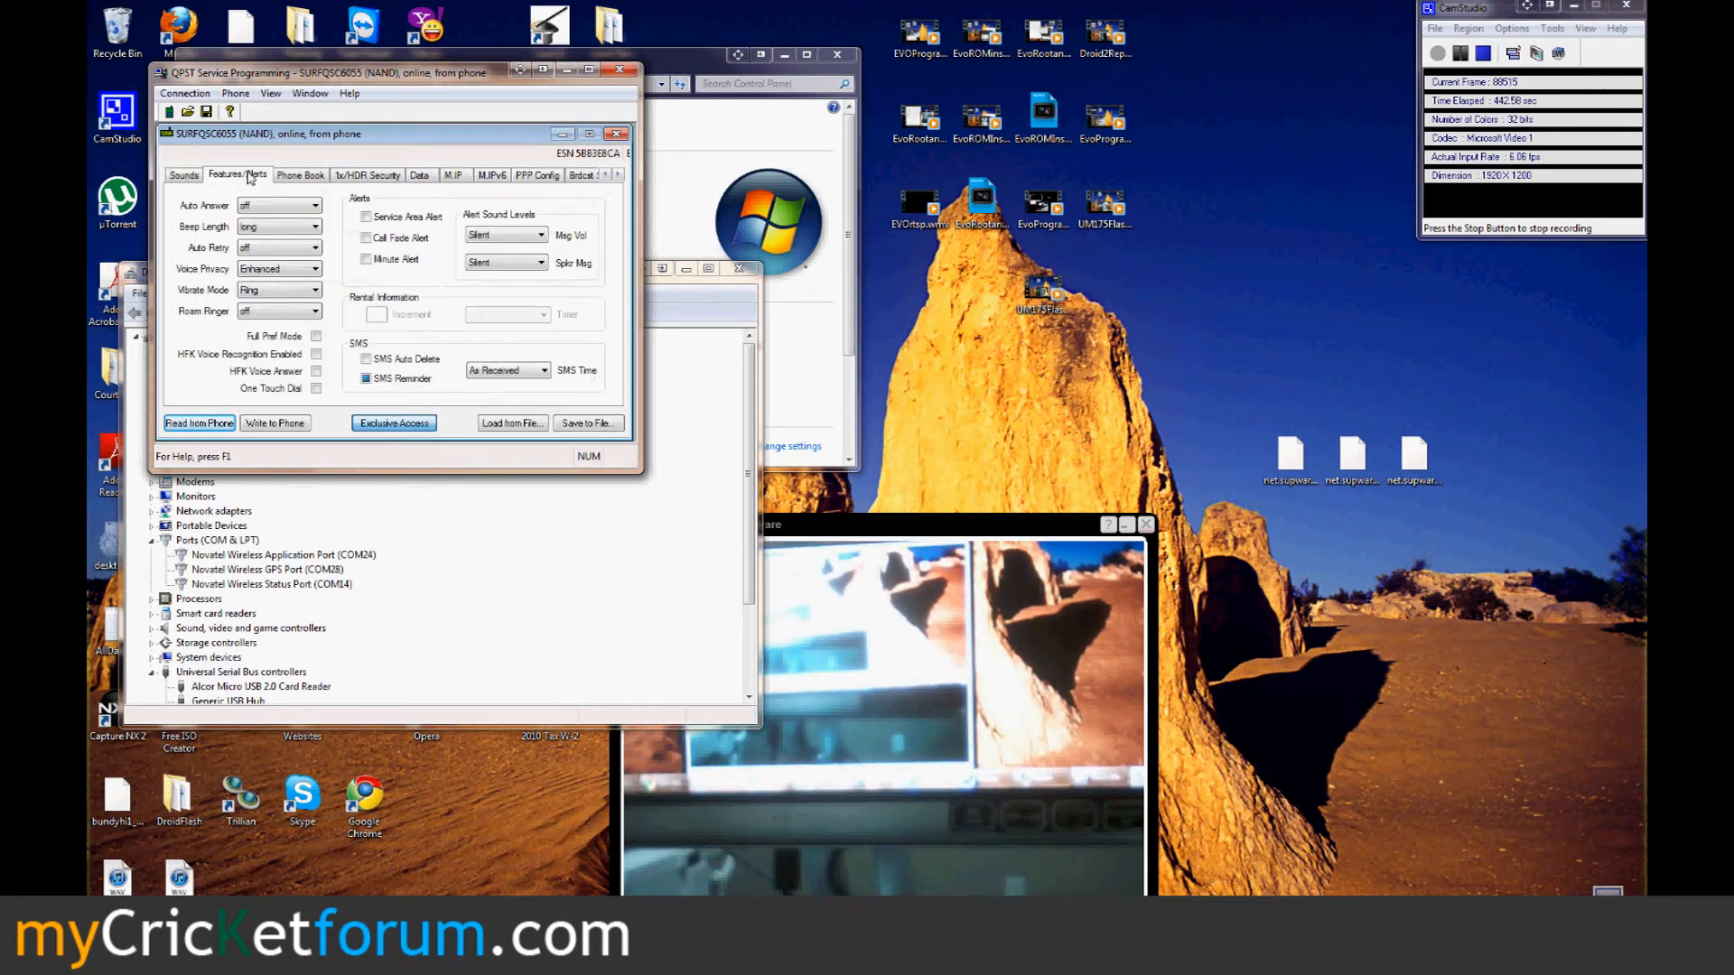
{"action": "left_click", "coordinate": [300, 175]}
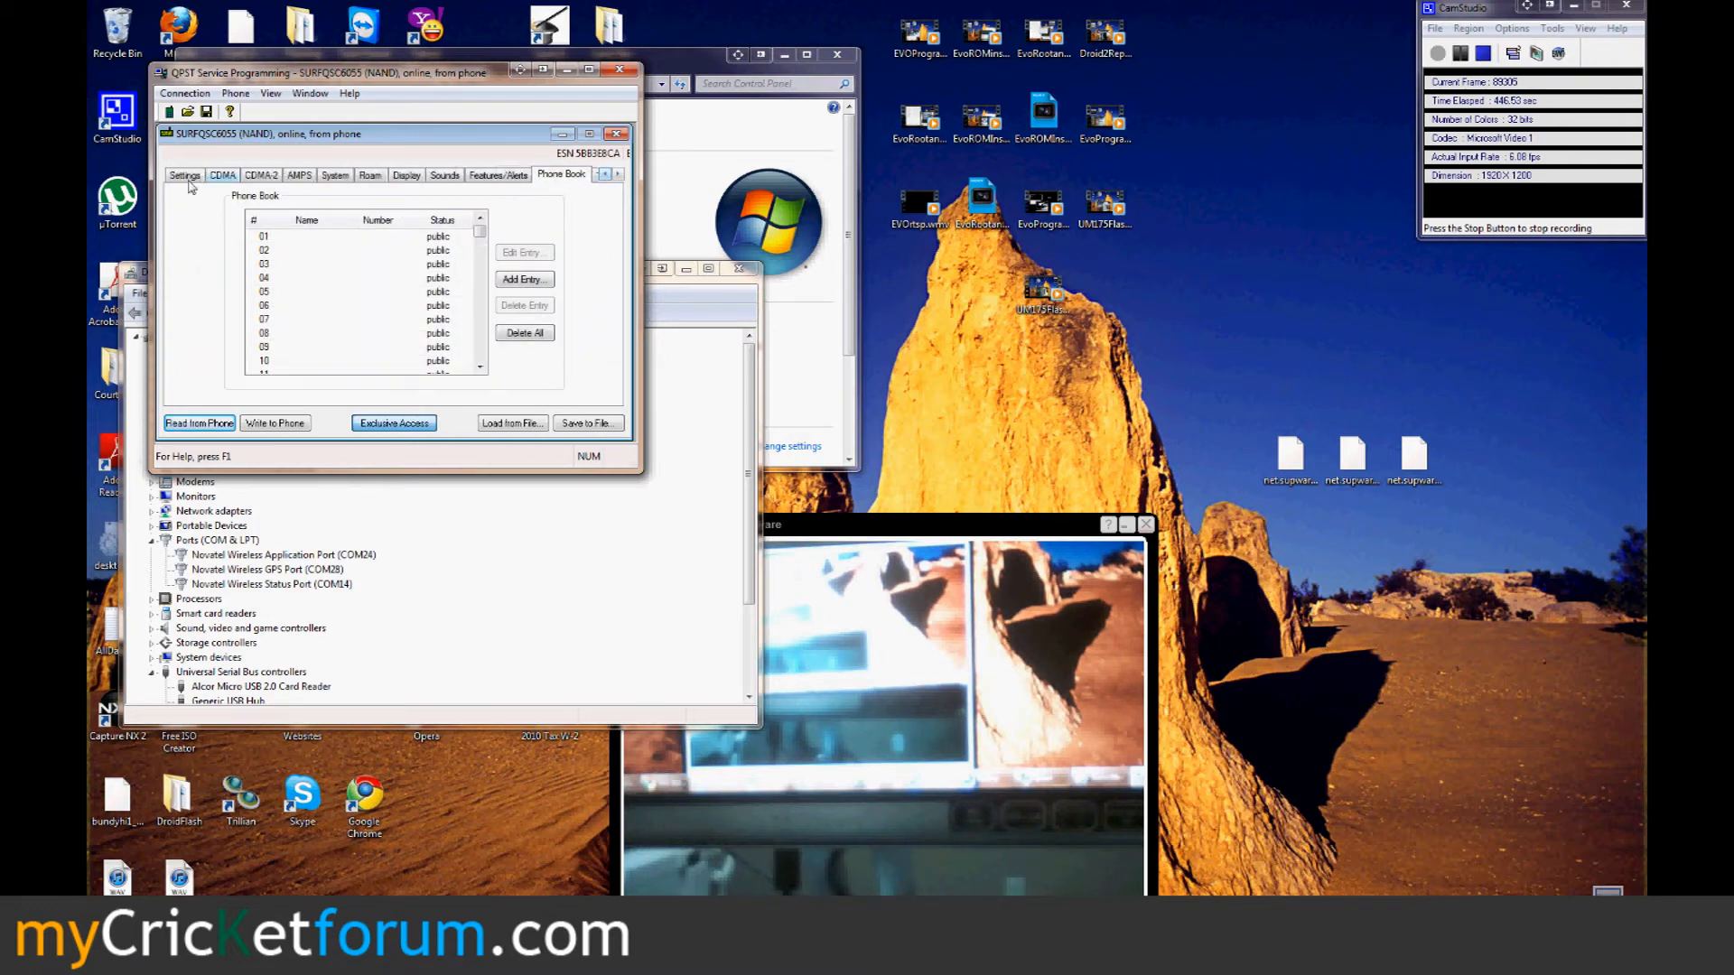
{"action": "left_click", "coordinate": [222, 175]}
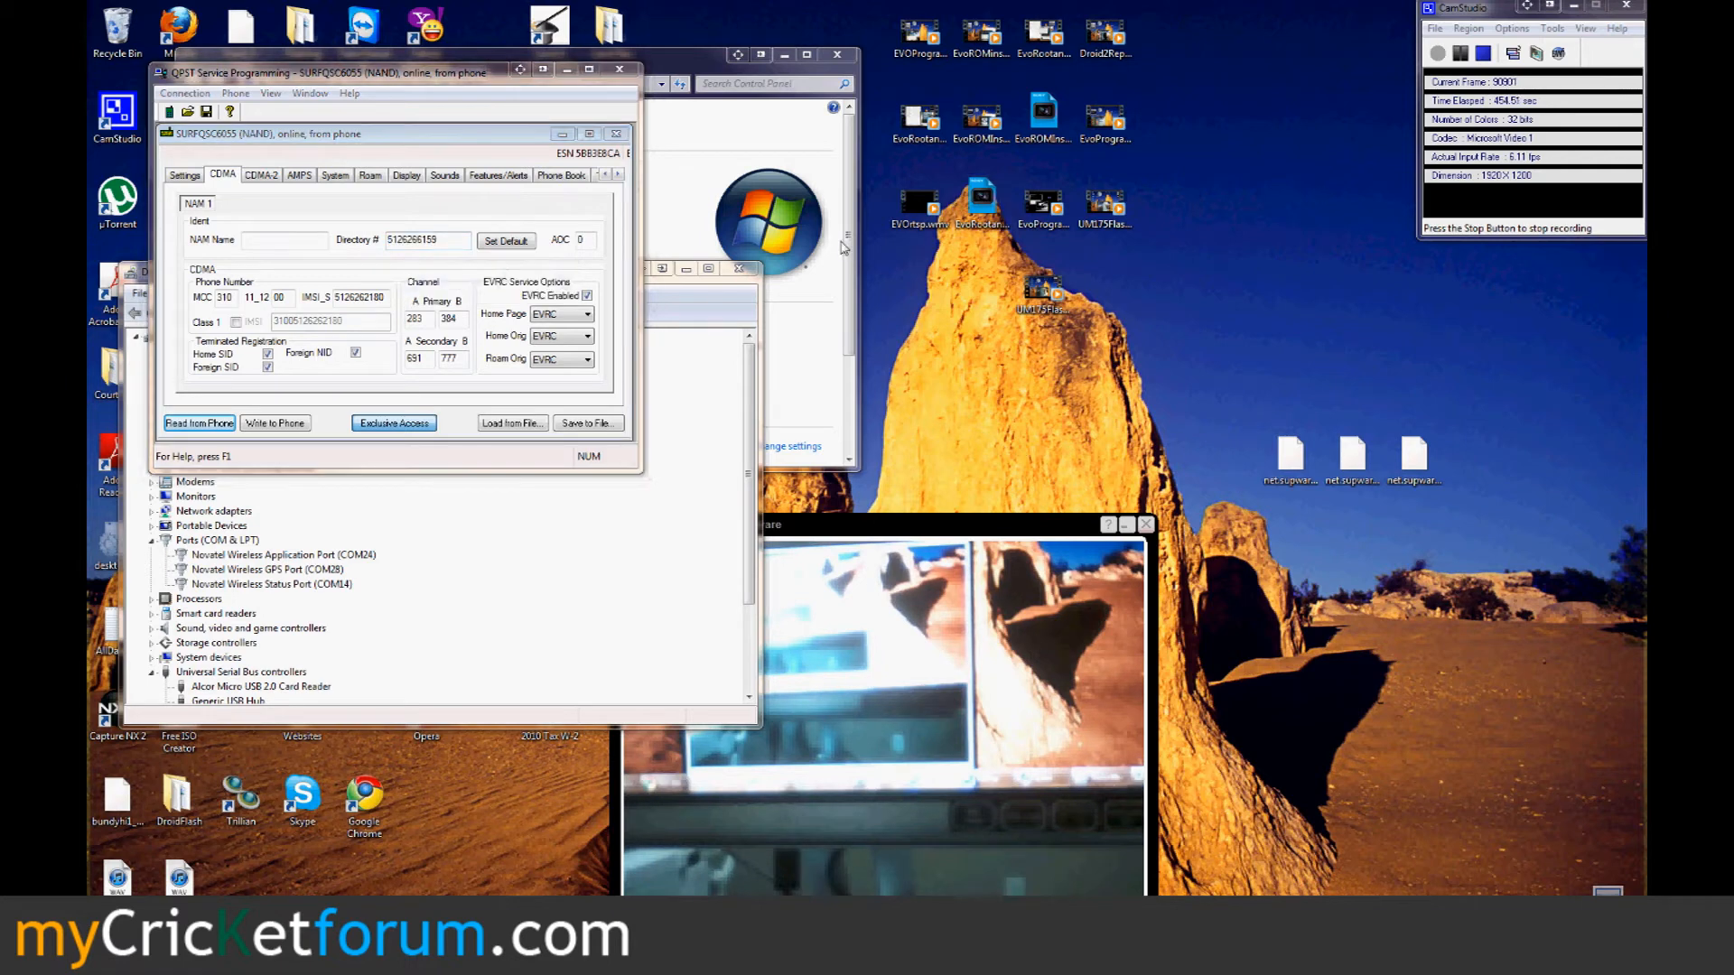
{"action": "triple_click", "coordinate": [426, 240]}
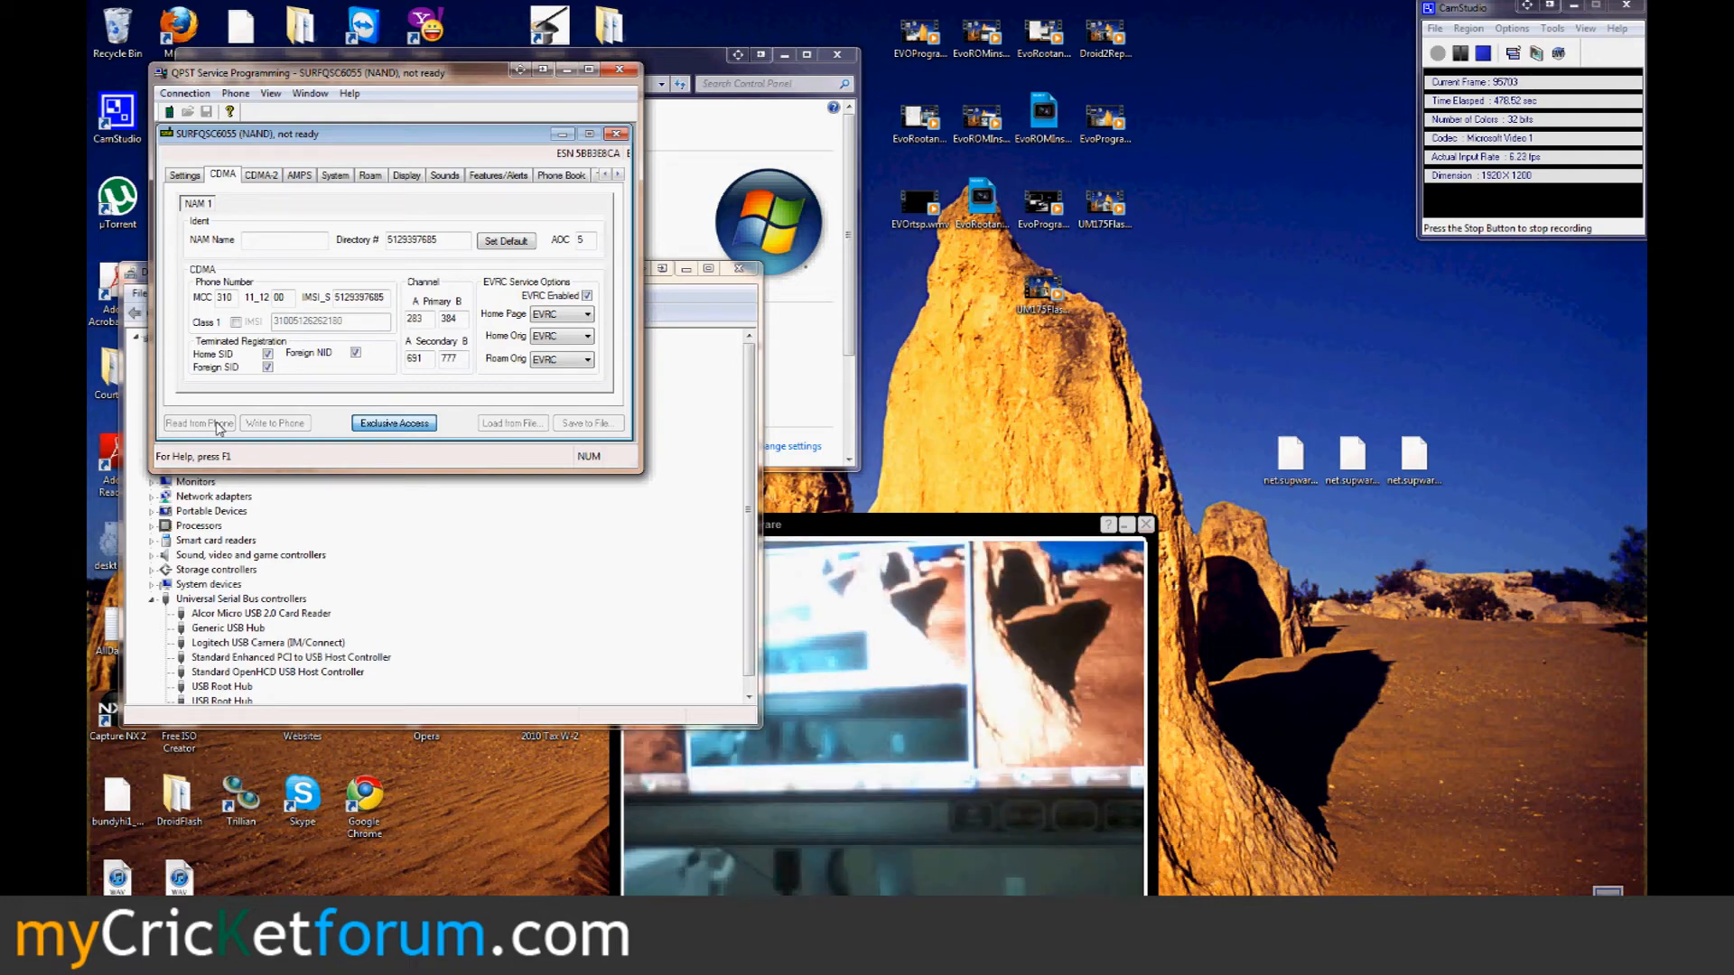
- Read the MiFi settings back, verify PPP user ID and Um DNS values, then close Service Programming
{"action": "left_click", "coordinate": [198, 423]}
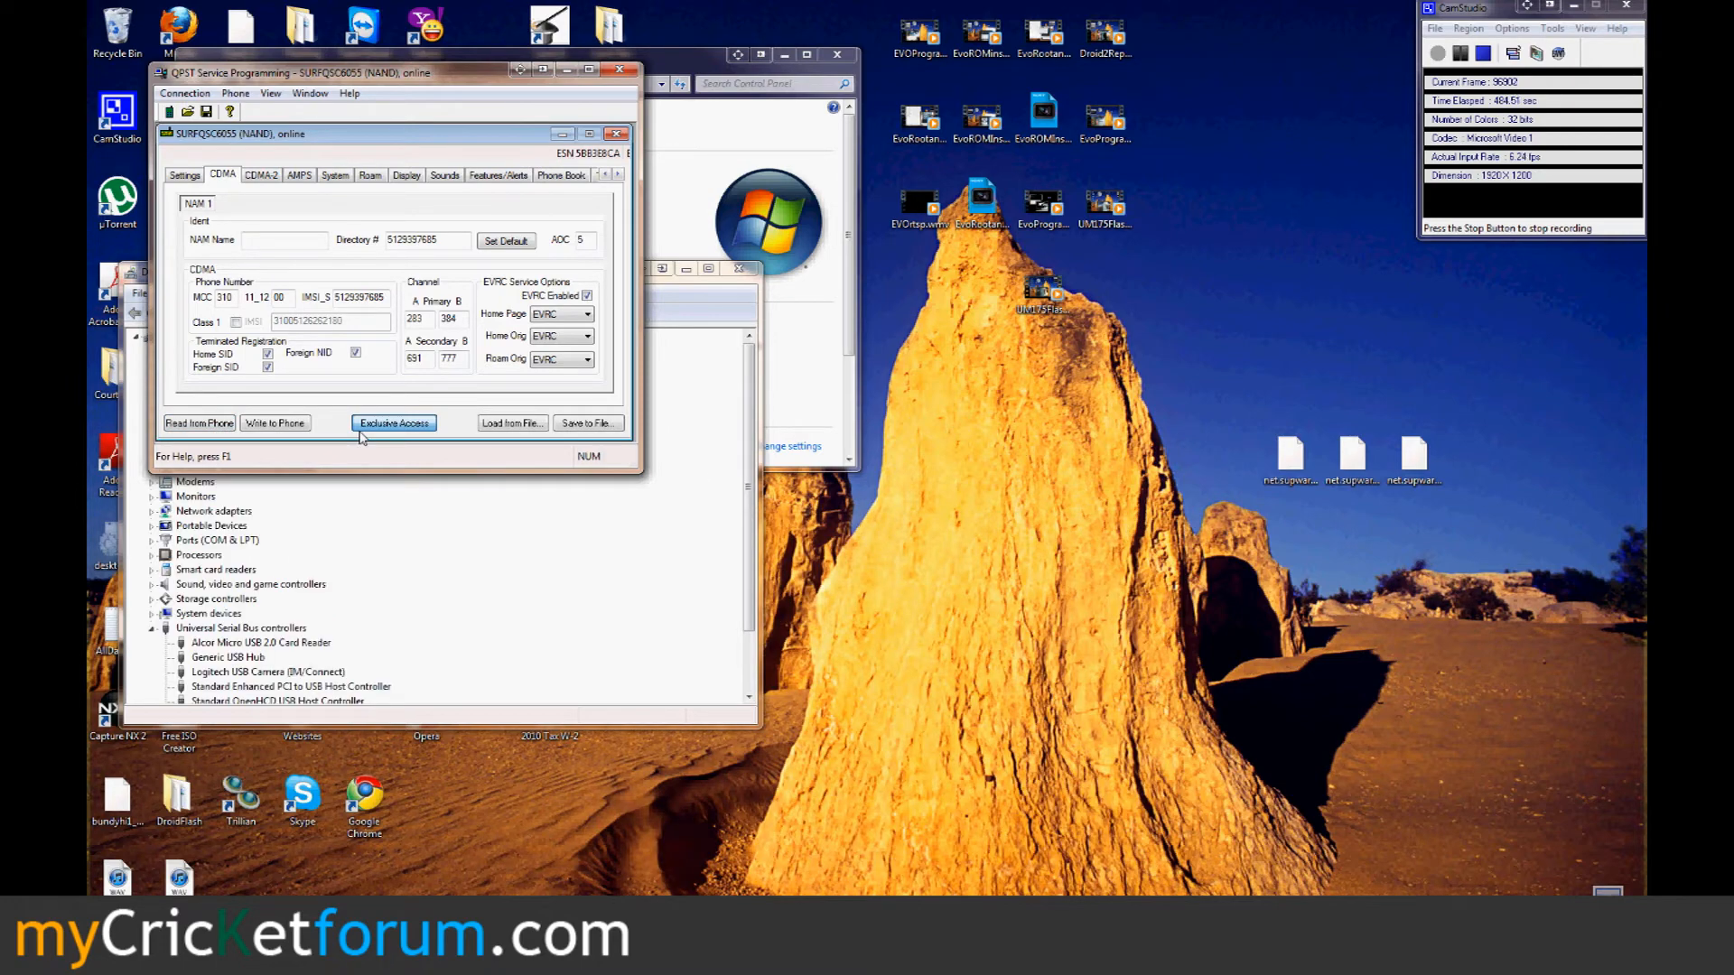
{"action": "left_click", "coordinate": [154, 540]}
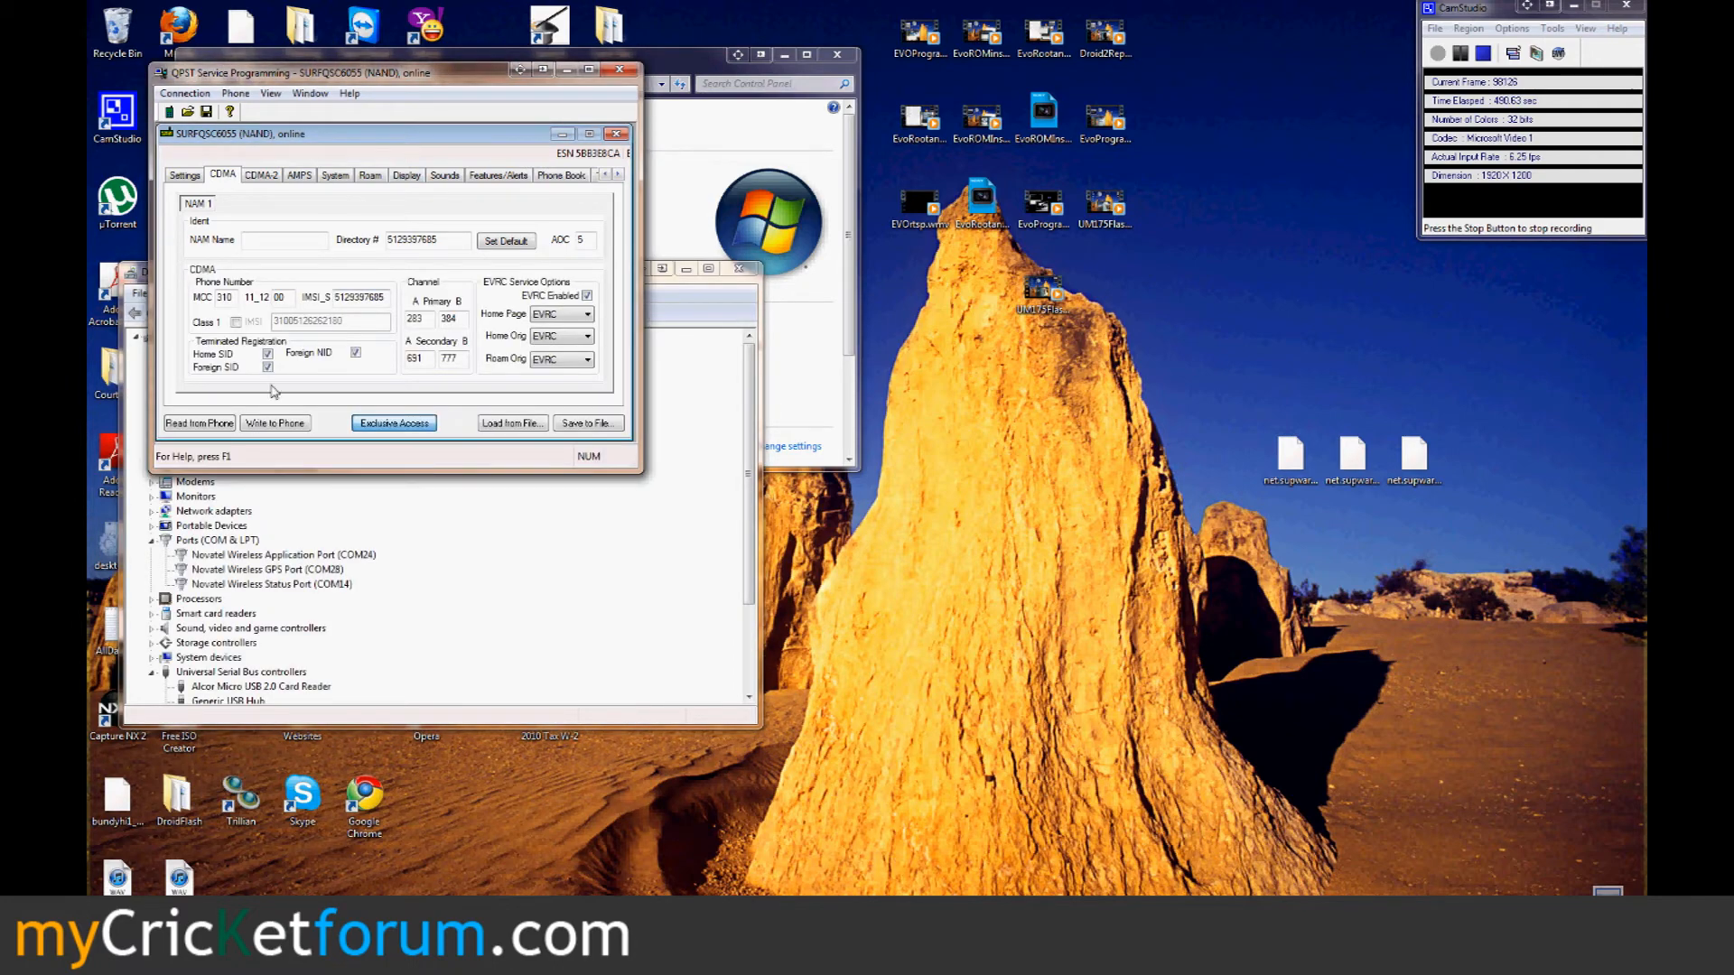
{"action": "left_click", "coordinate": [199, 423]}
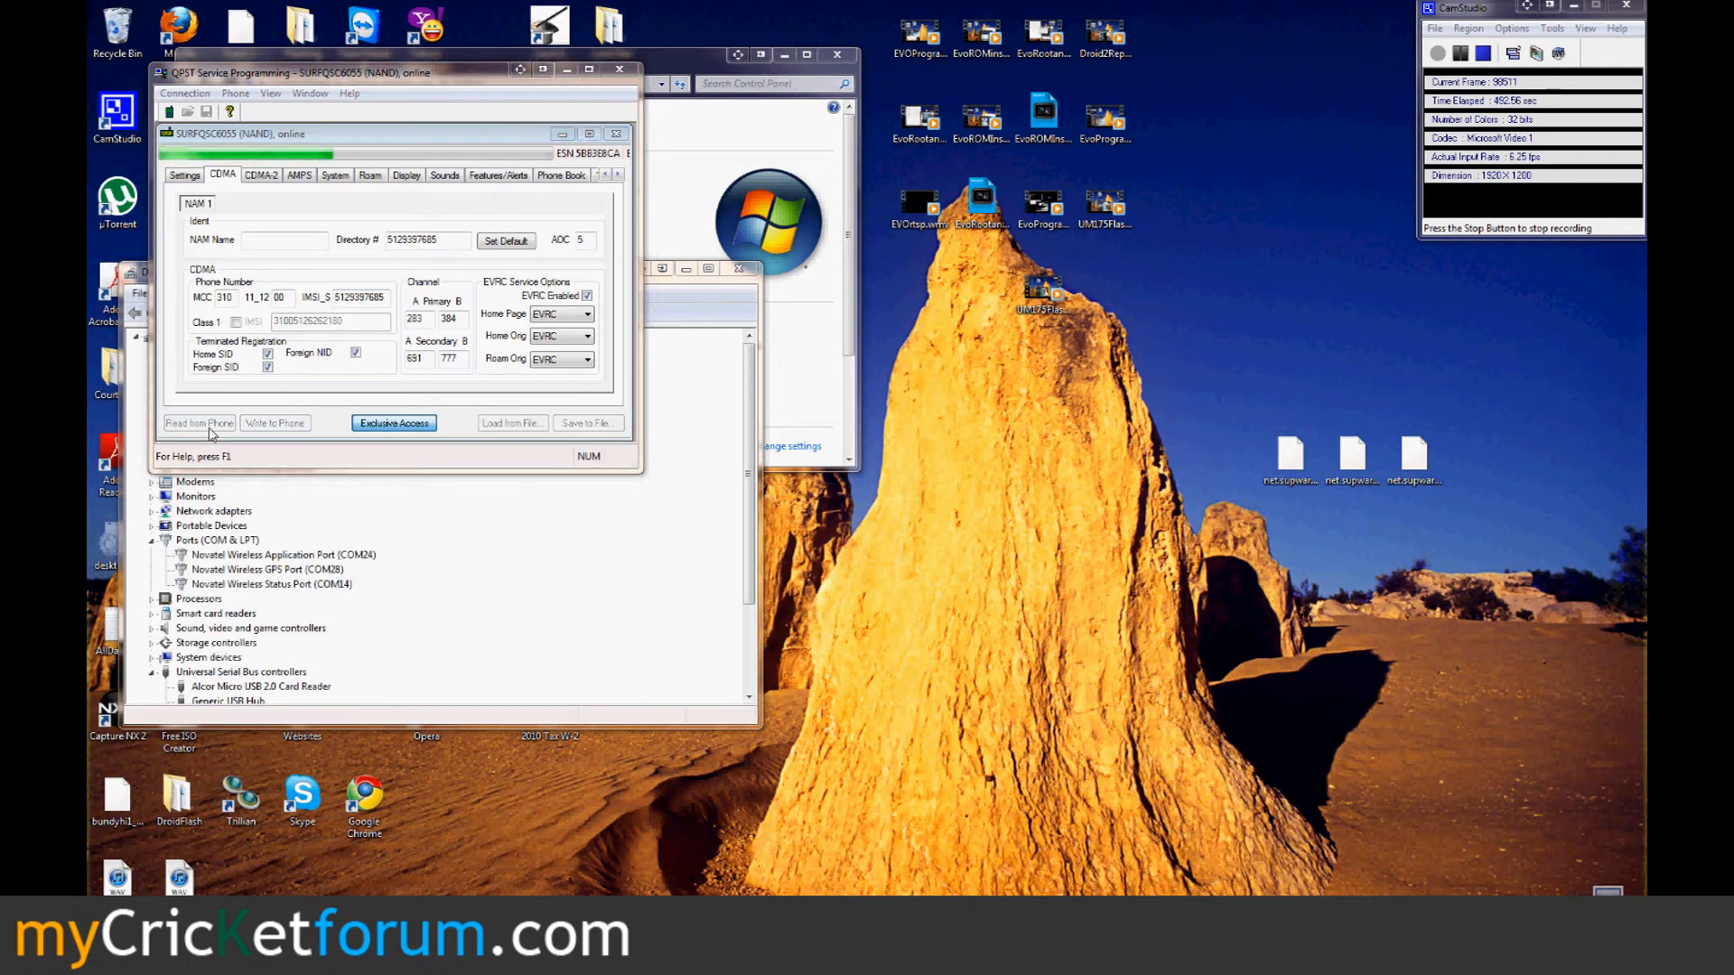
{"action": "left_click", "coordinate": [199, 422]}
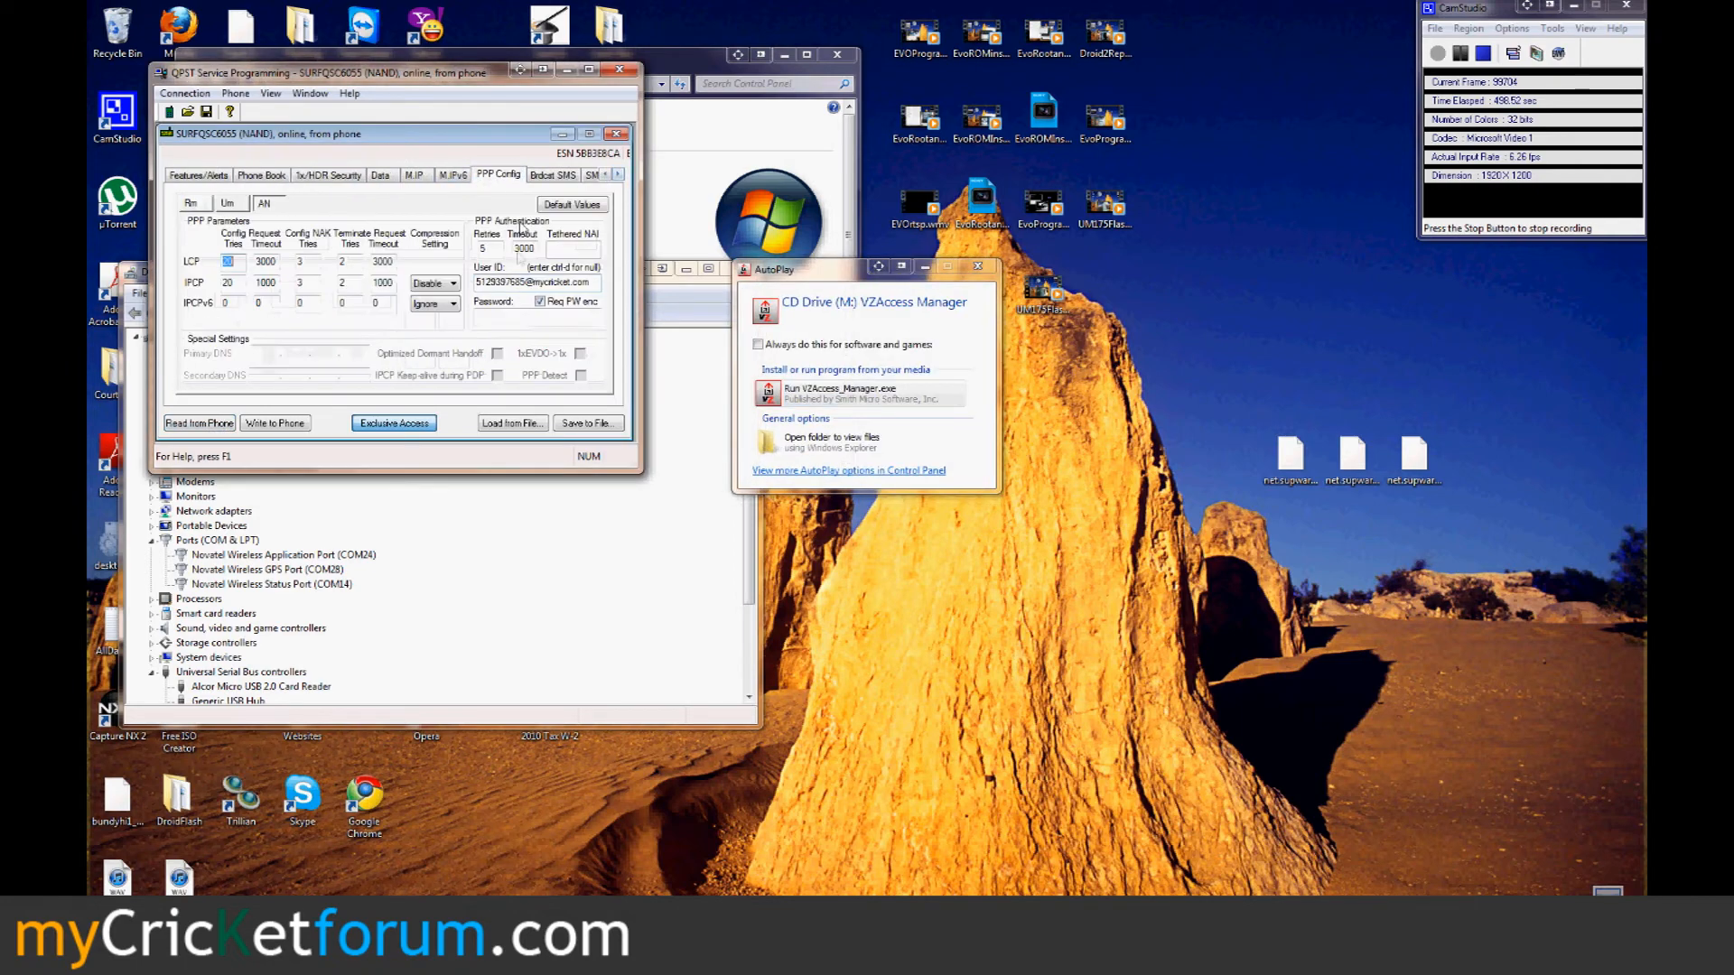
{"action": "left_click", "coordinate": [228, 202]}
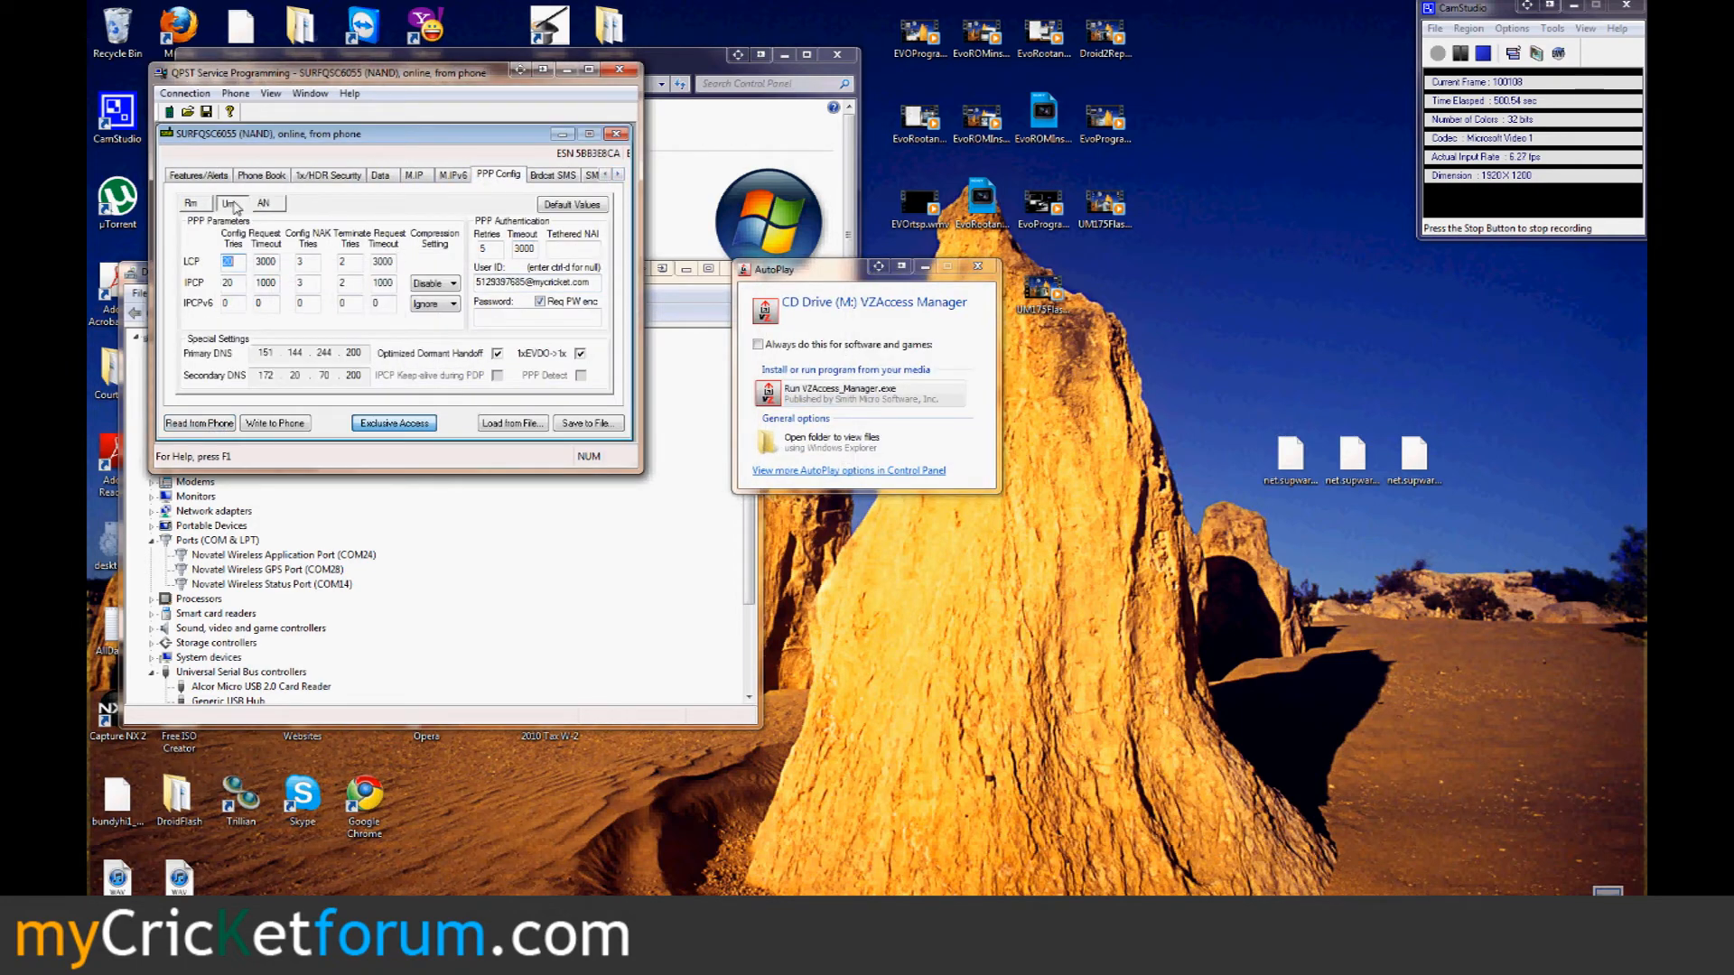
{"action": "left_click", "coordinate": [264, 202]}
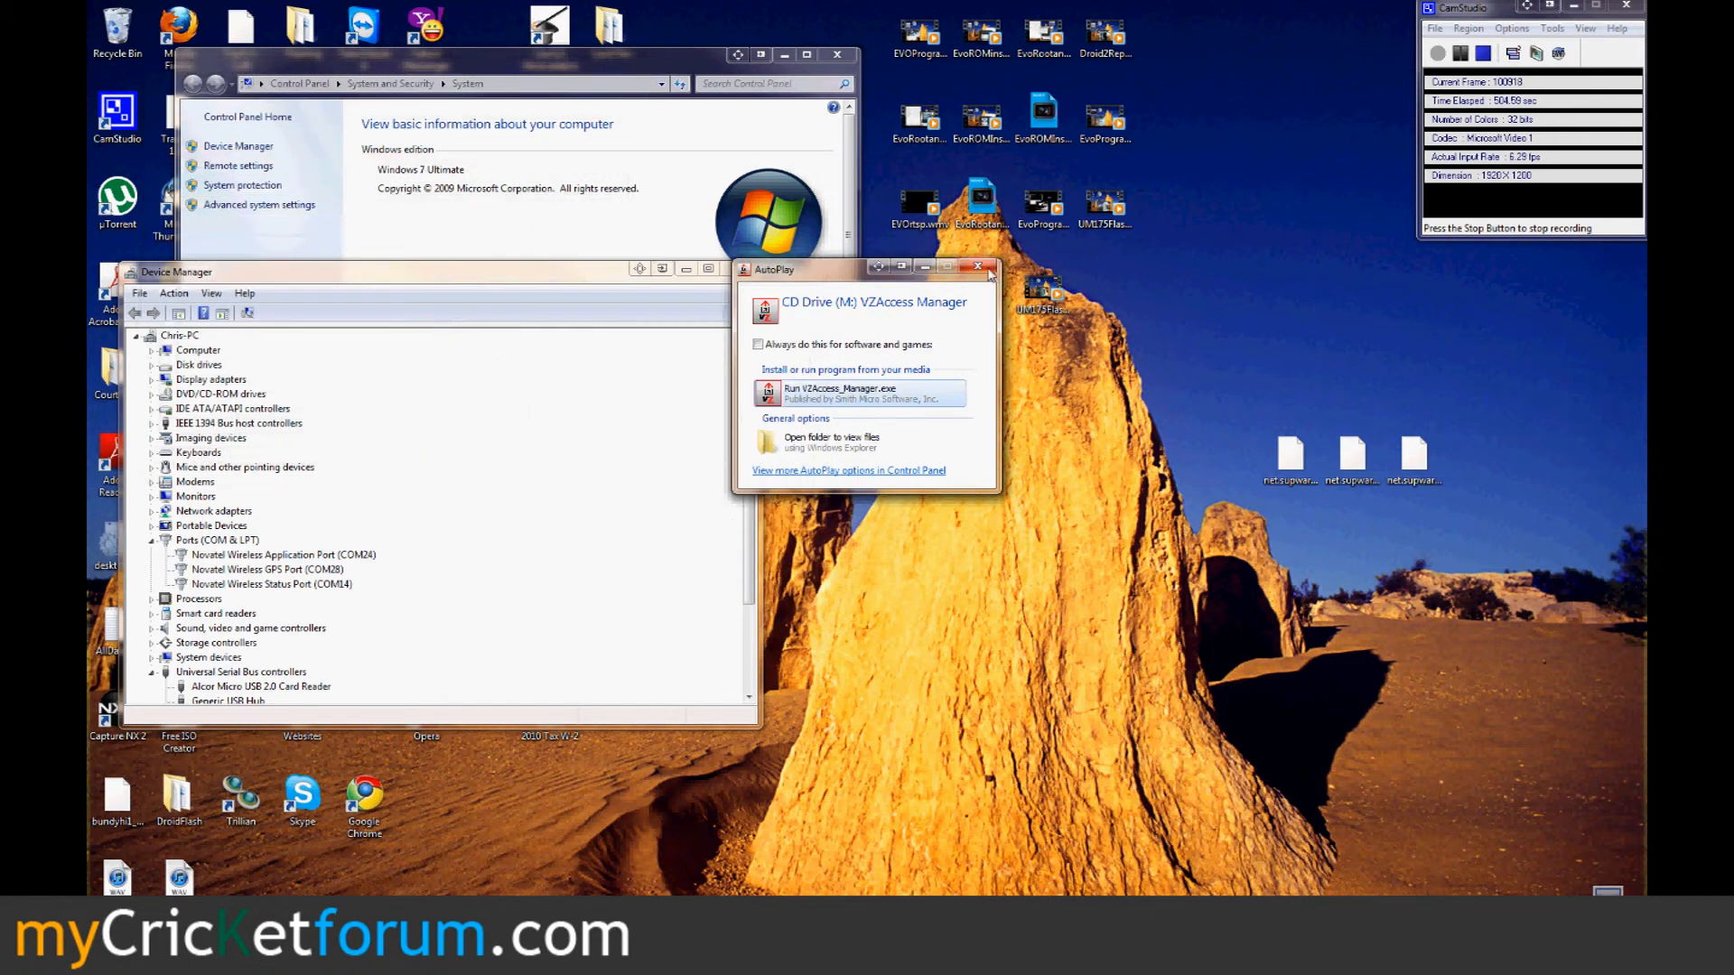
- Run VZAccess Manager from AutoPlay and browse the Start menu's installed programs
{"action": "left_click", "coordinate": [977, 267]}
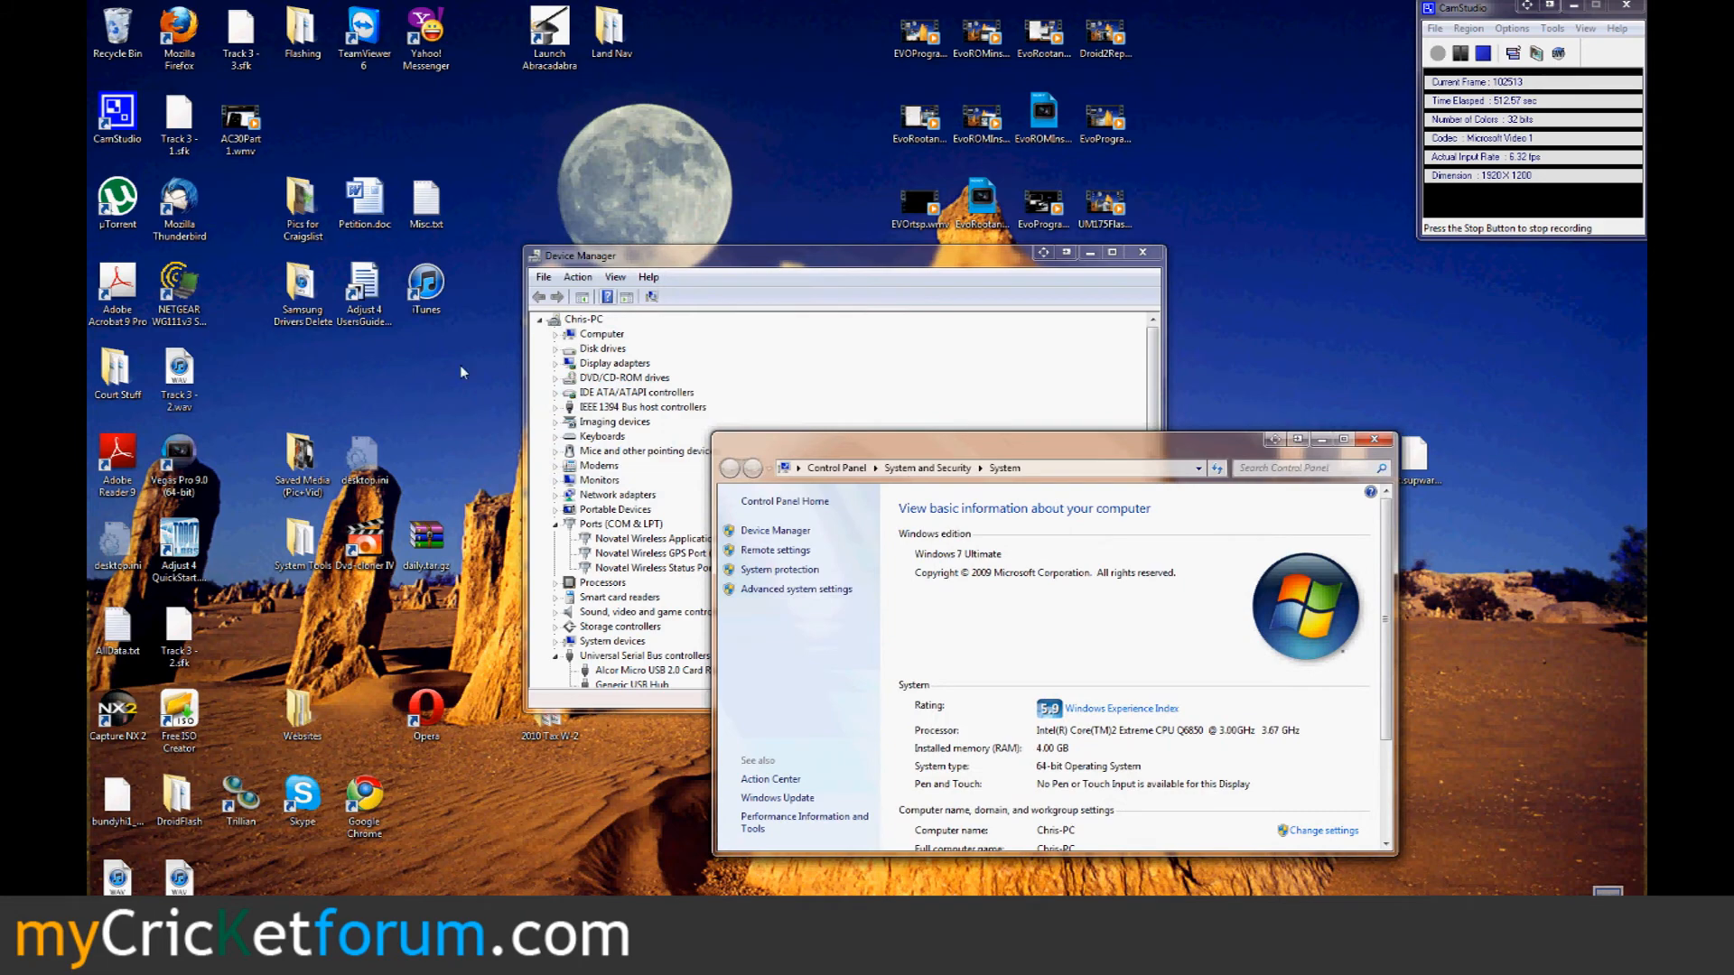
{"action": "left_click", "coordinate": [18, 966]}
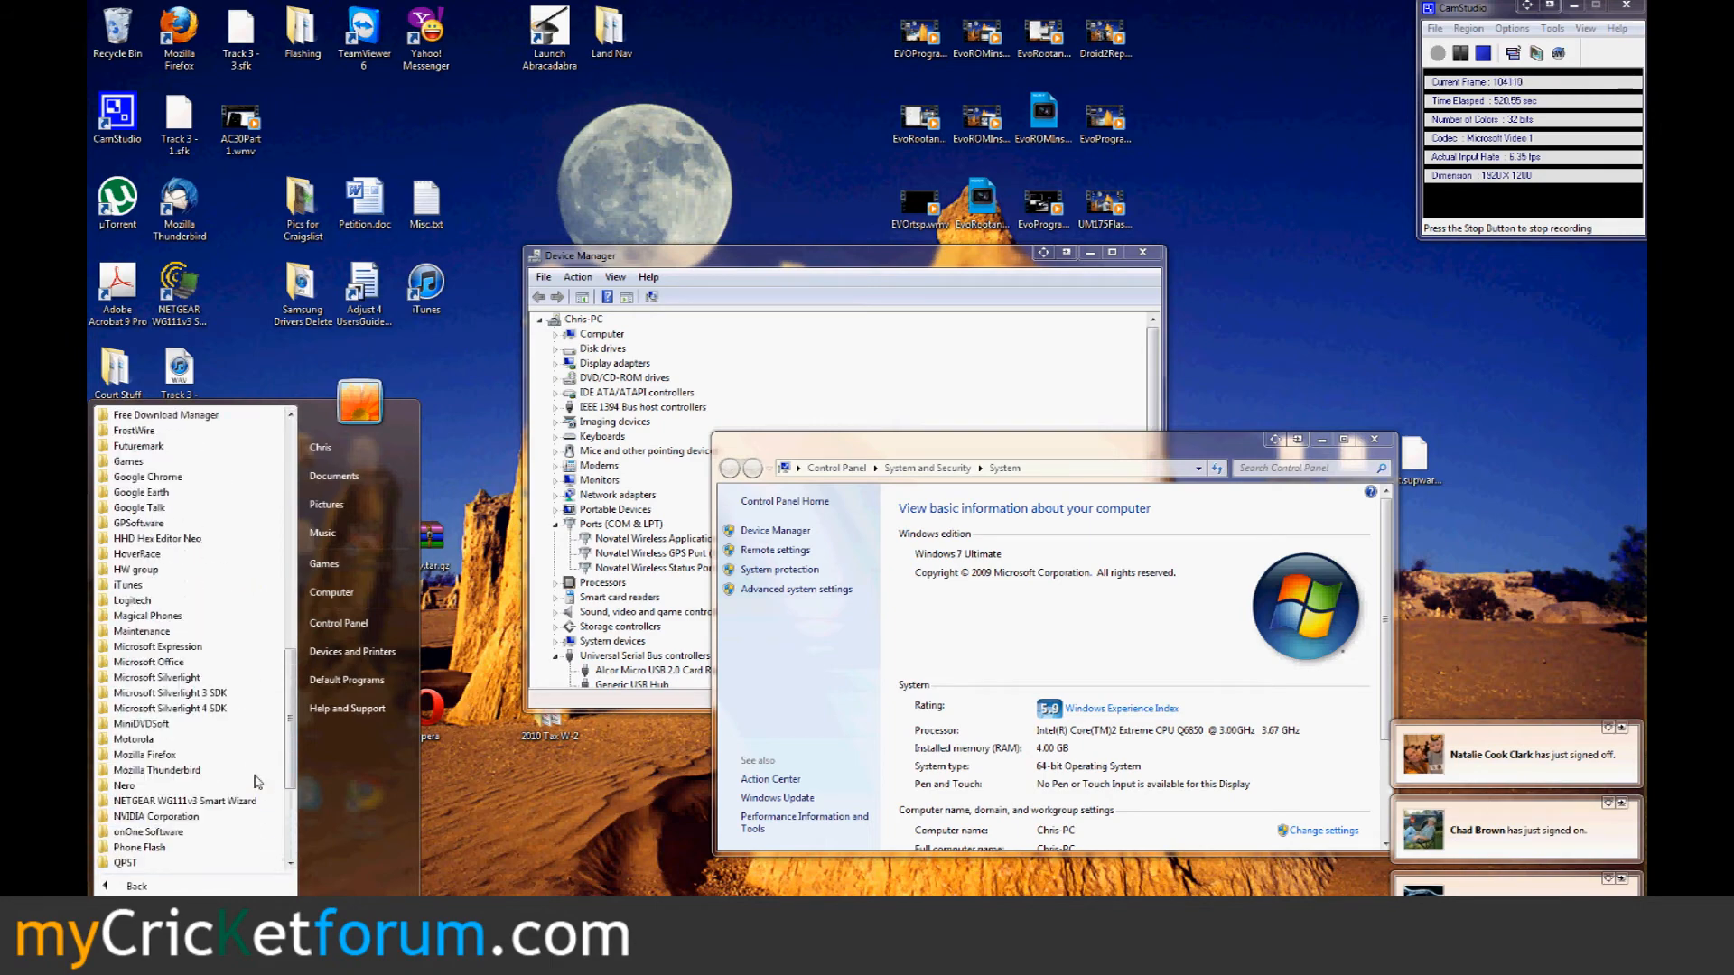
{"action": "scroll", "scroll_direction": "down", "scroll_amount": 3}
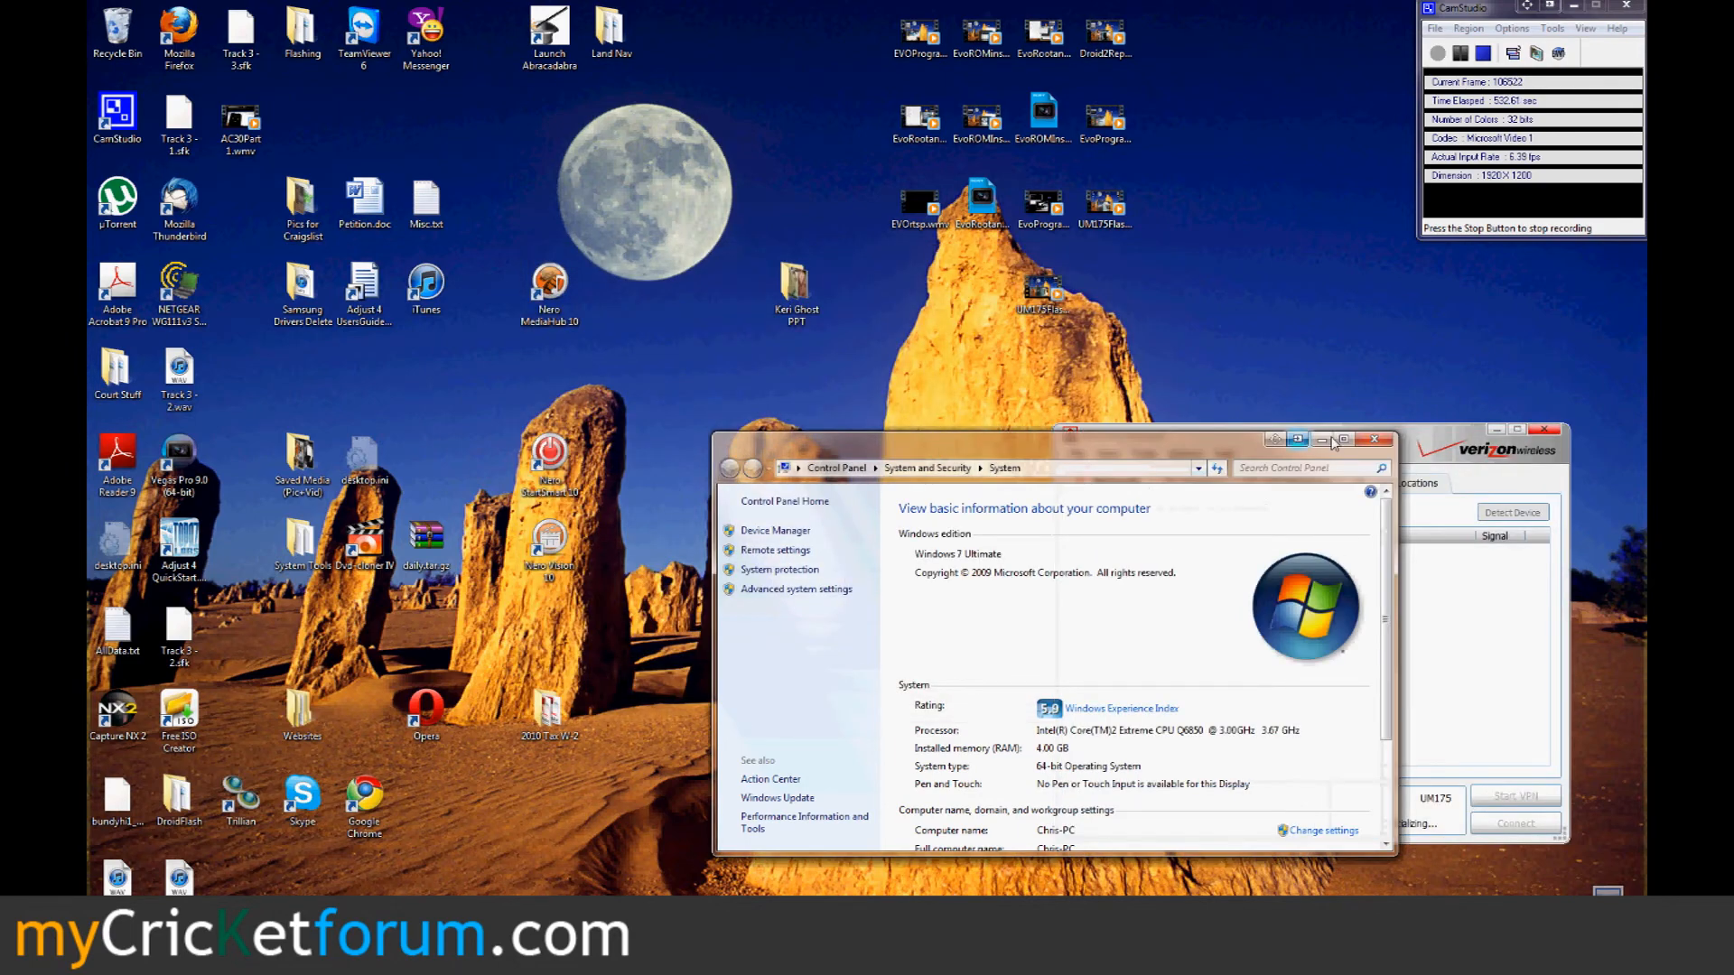
- Close the System window and accept switching to the Novatel modem
{"action": "left_click", "coordinate": [1185, 453]}
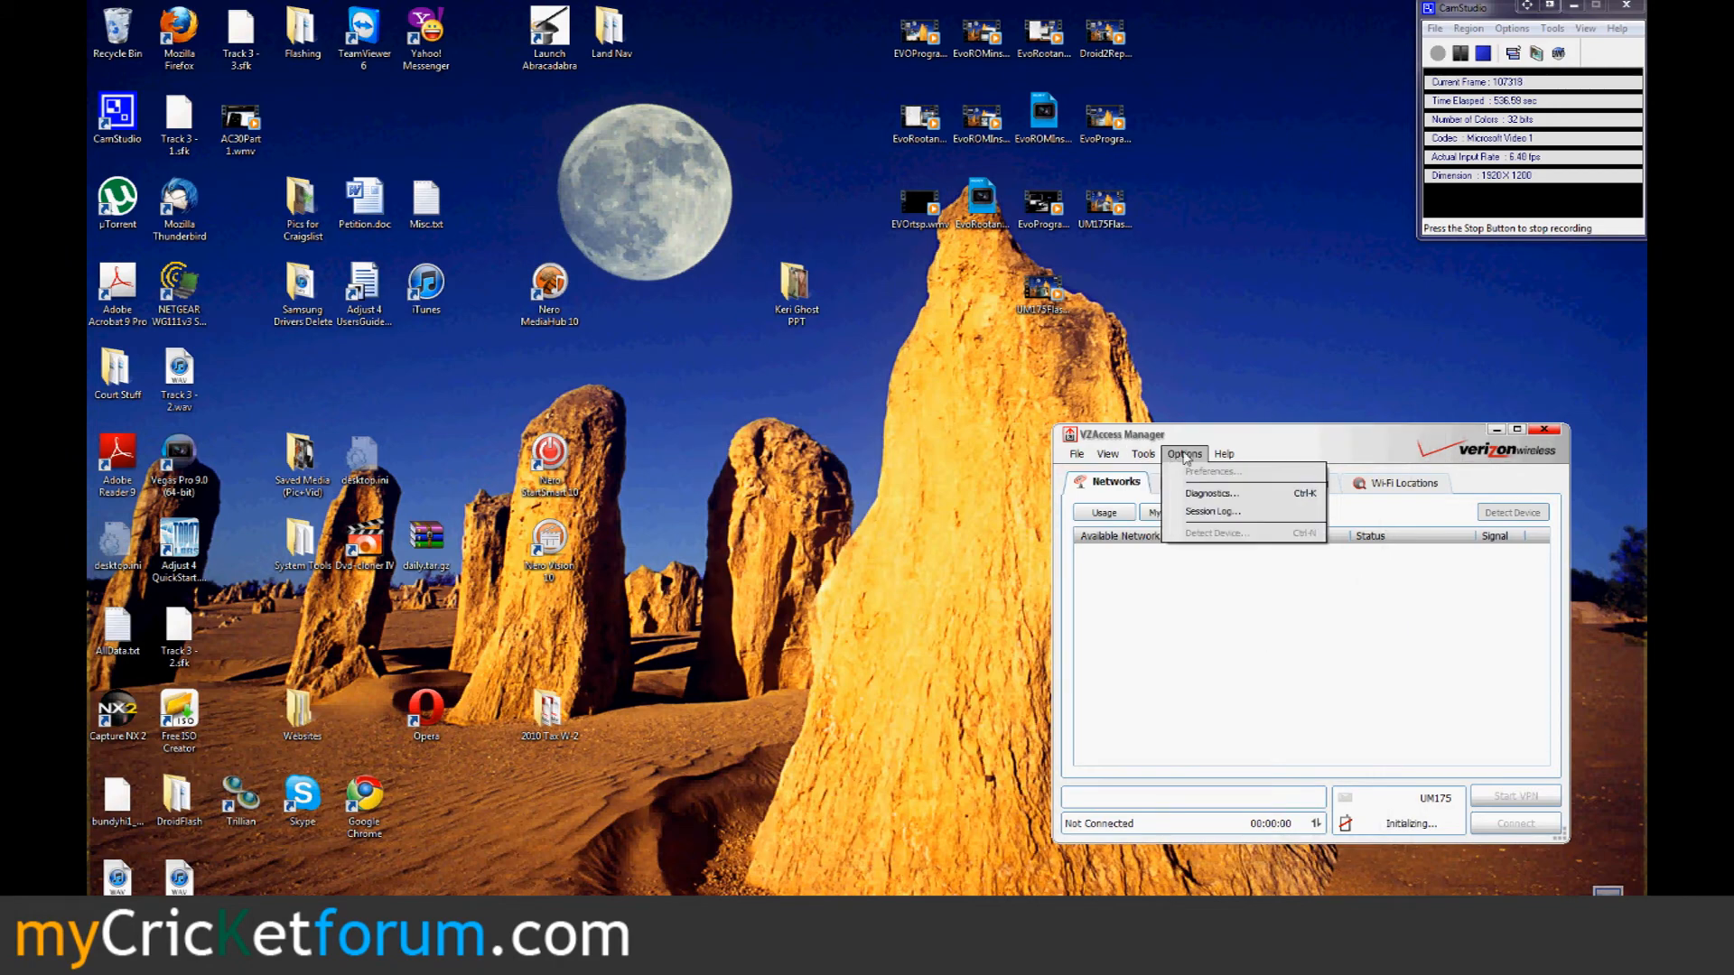
{"action": "left_click", "coordinate": [1217, 533]}
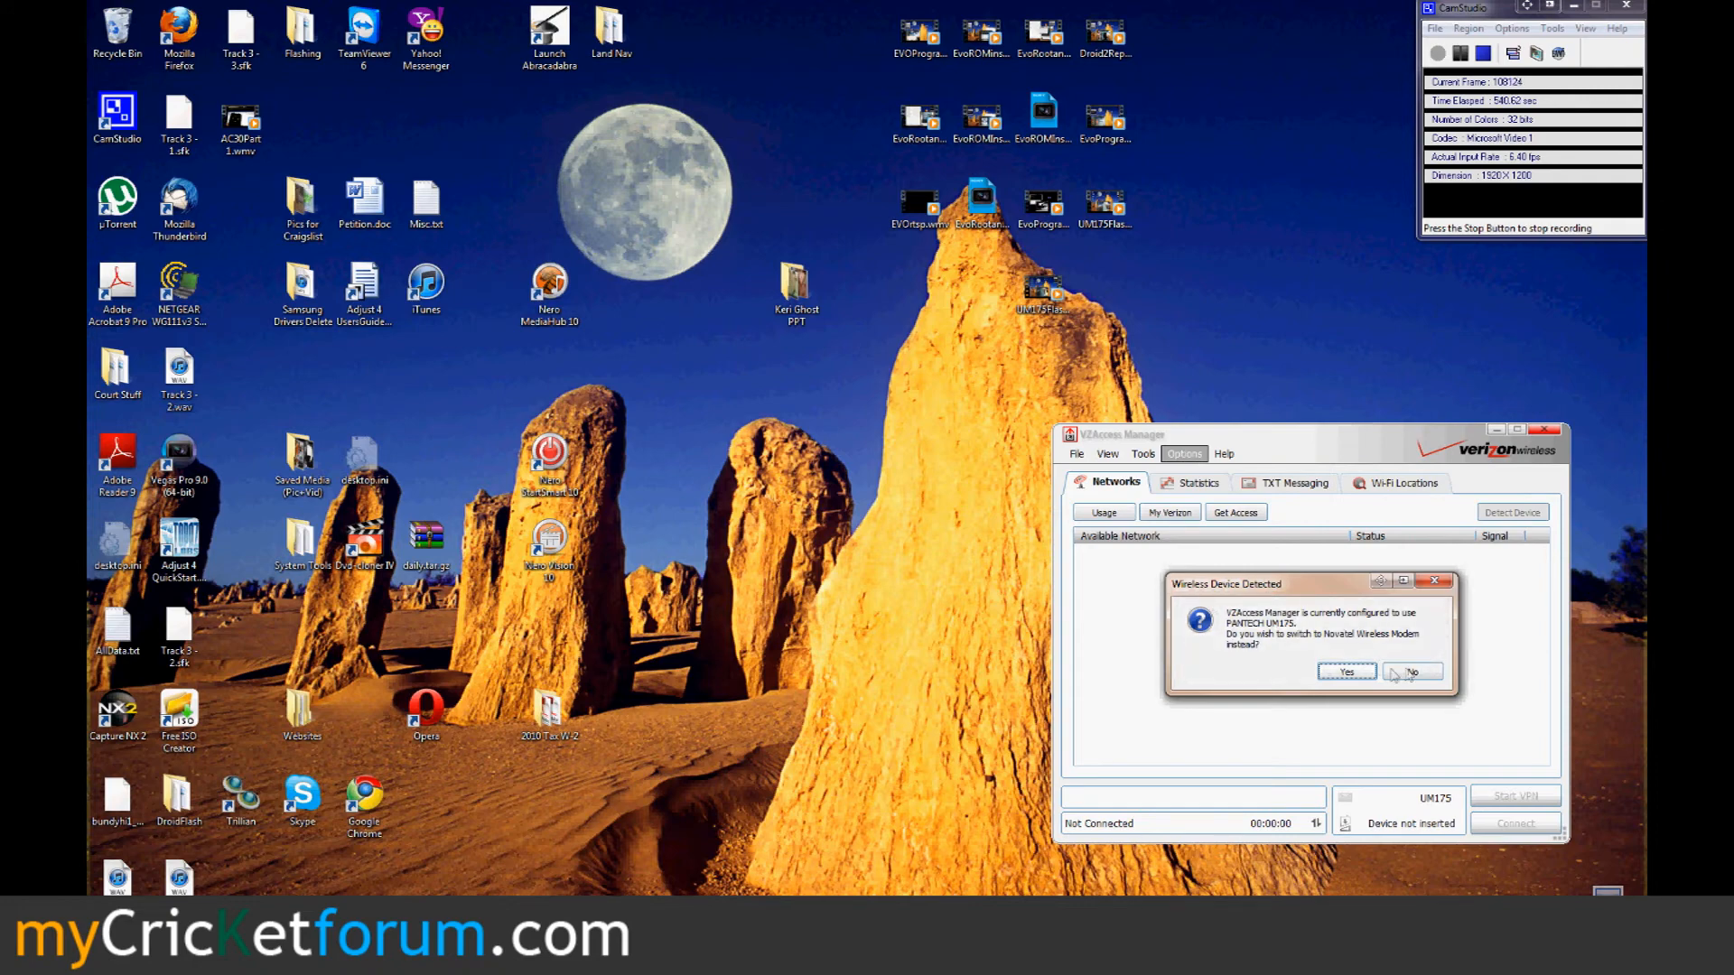
{"action": "left_click", "coordinate": [1347, 671]}
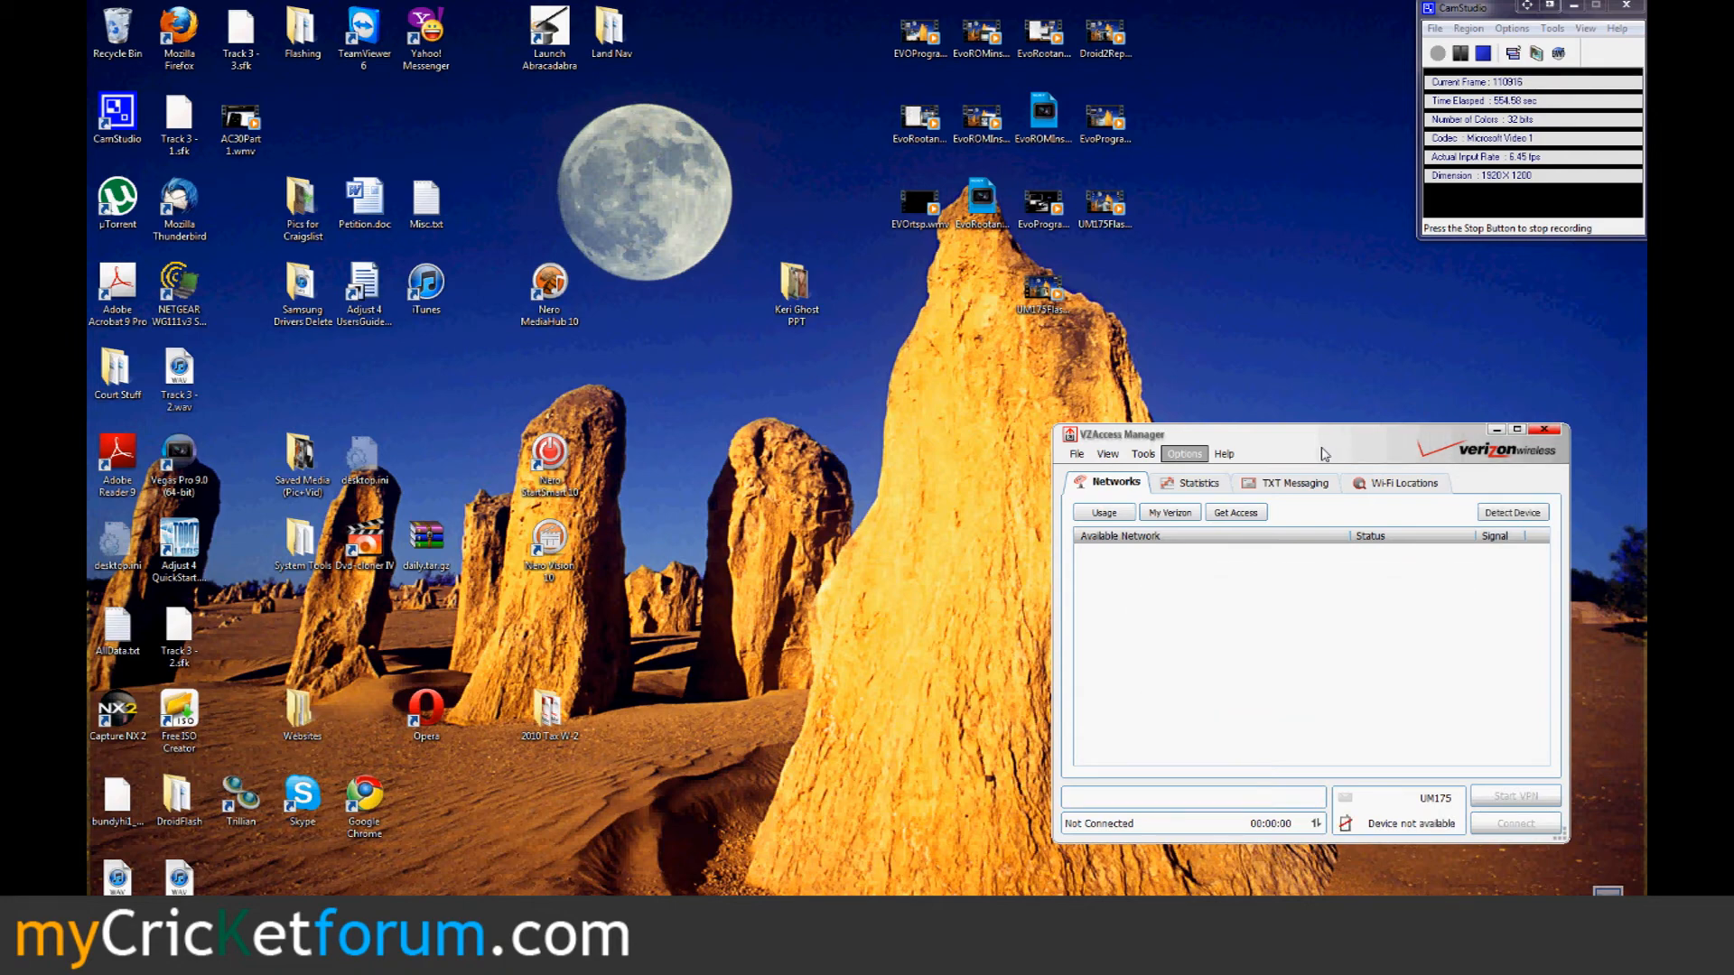
- Centre VZAccess Manager on screen and open Options > Detect Device
{"action": "left_click_drag", "start_coordinate": [1322, 433], "coordinate": [785, 379]}
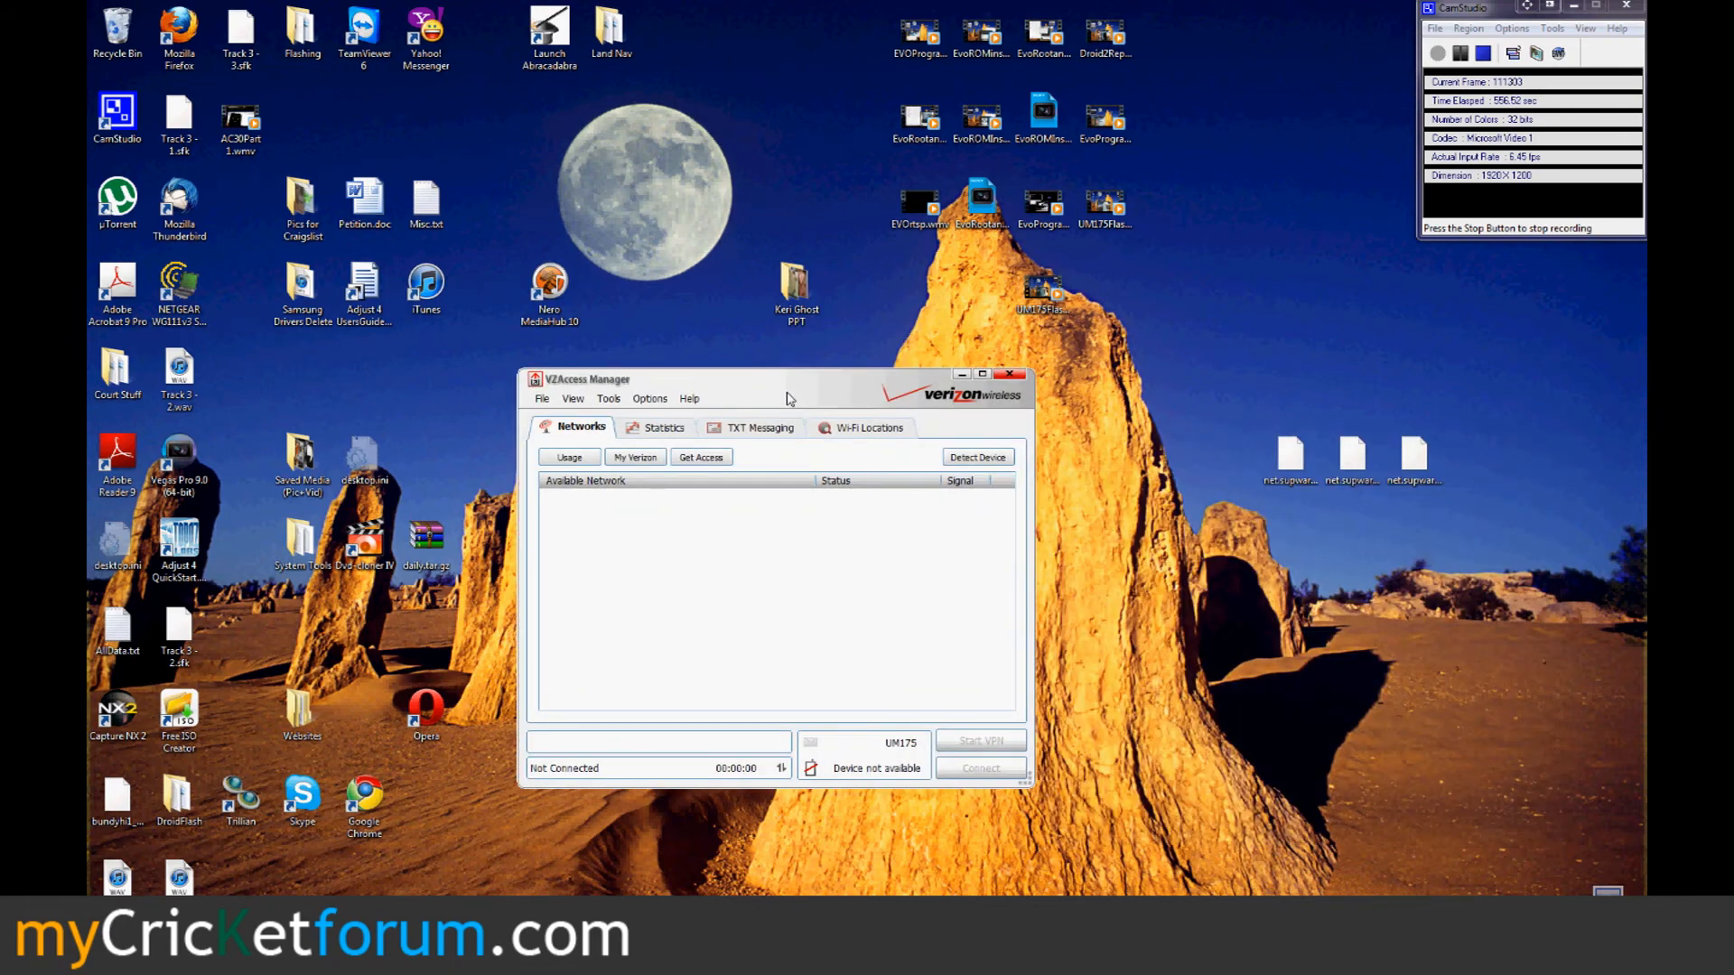
{"action": "left_click", "coordinate": [649, 399]}
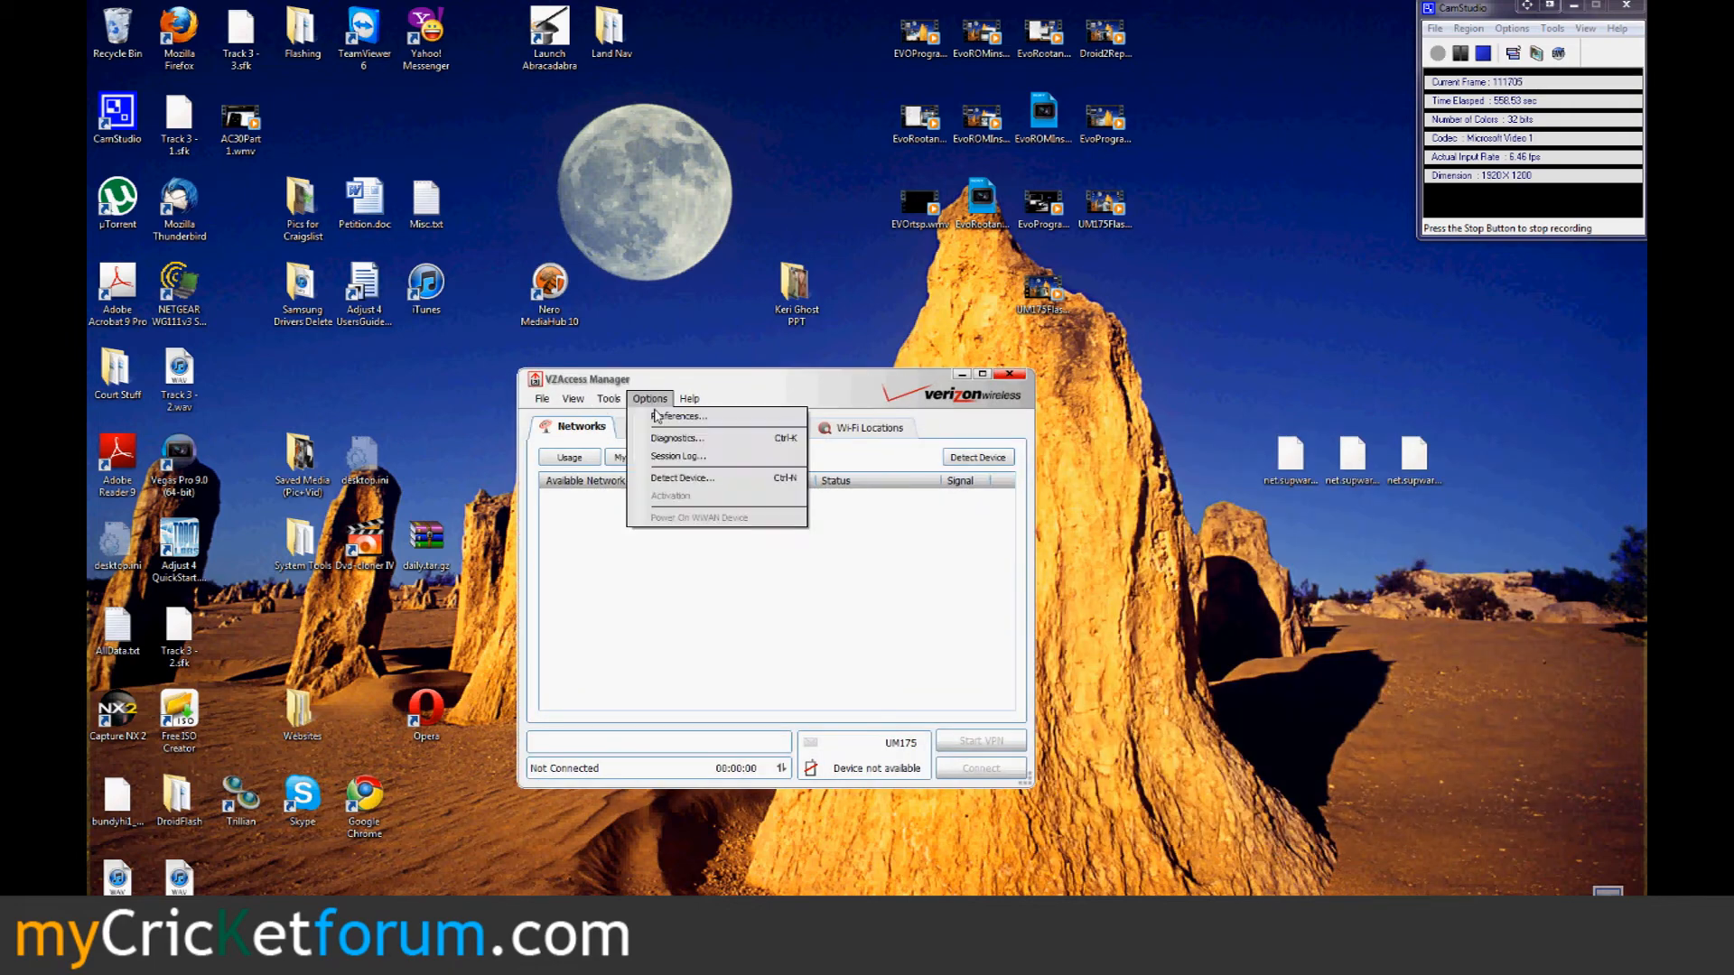
{"action": "left_click", "coordinate": [680, 478]}
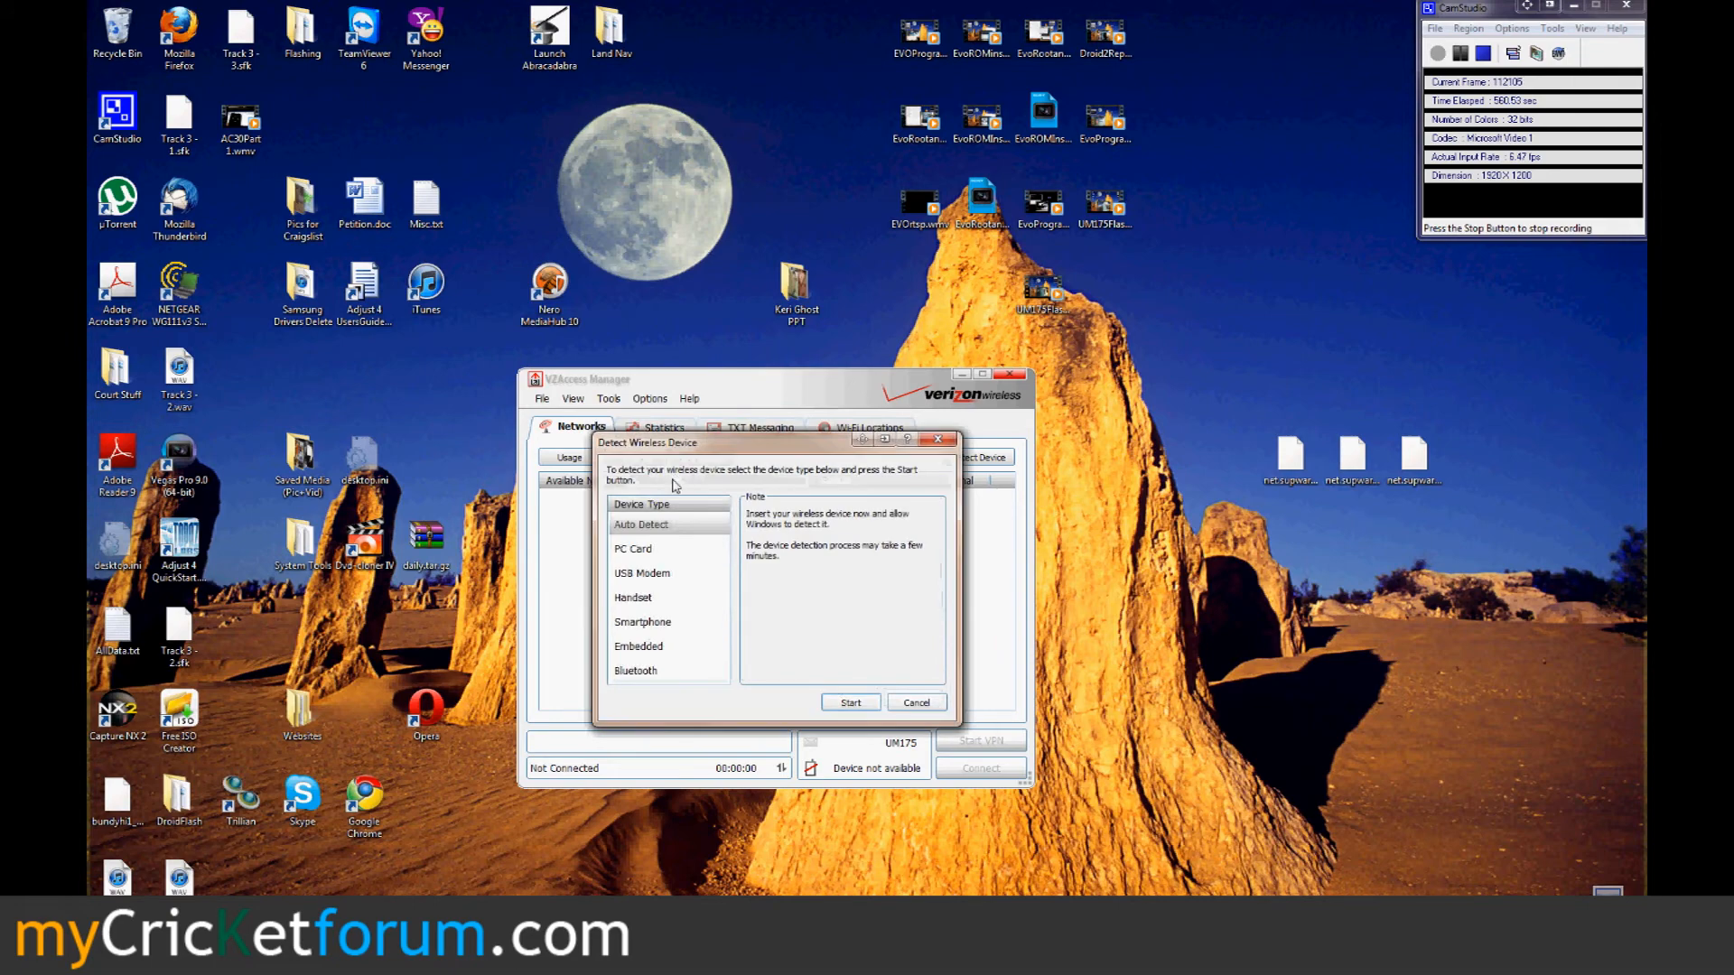
- Run device detection again after closing QPST, until the MiFi2200 is found
{"action": "left_click", "coordinate": [850, 702]}
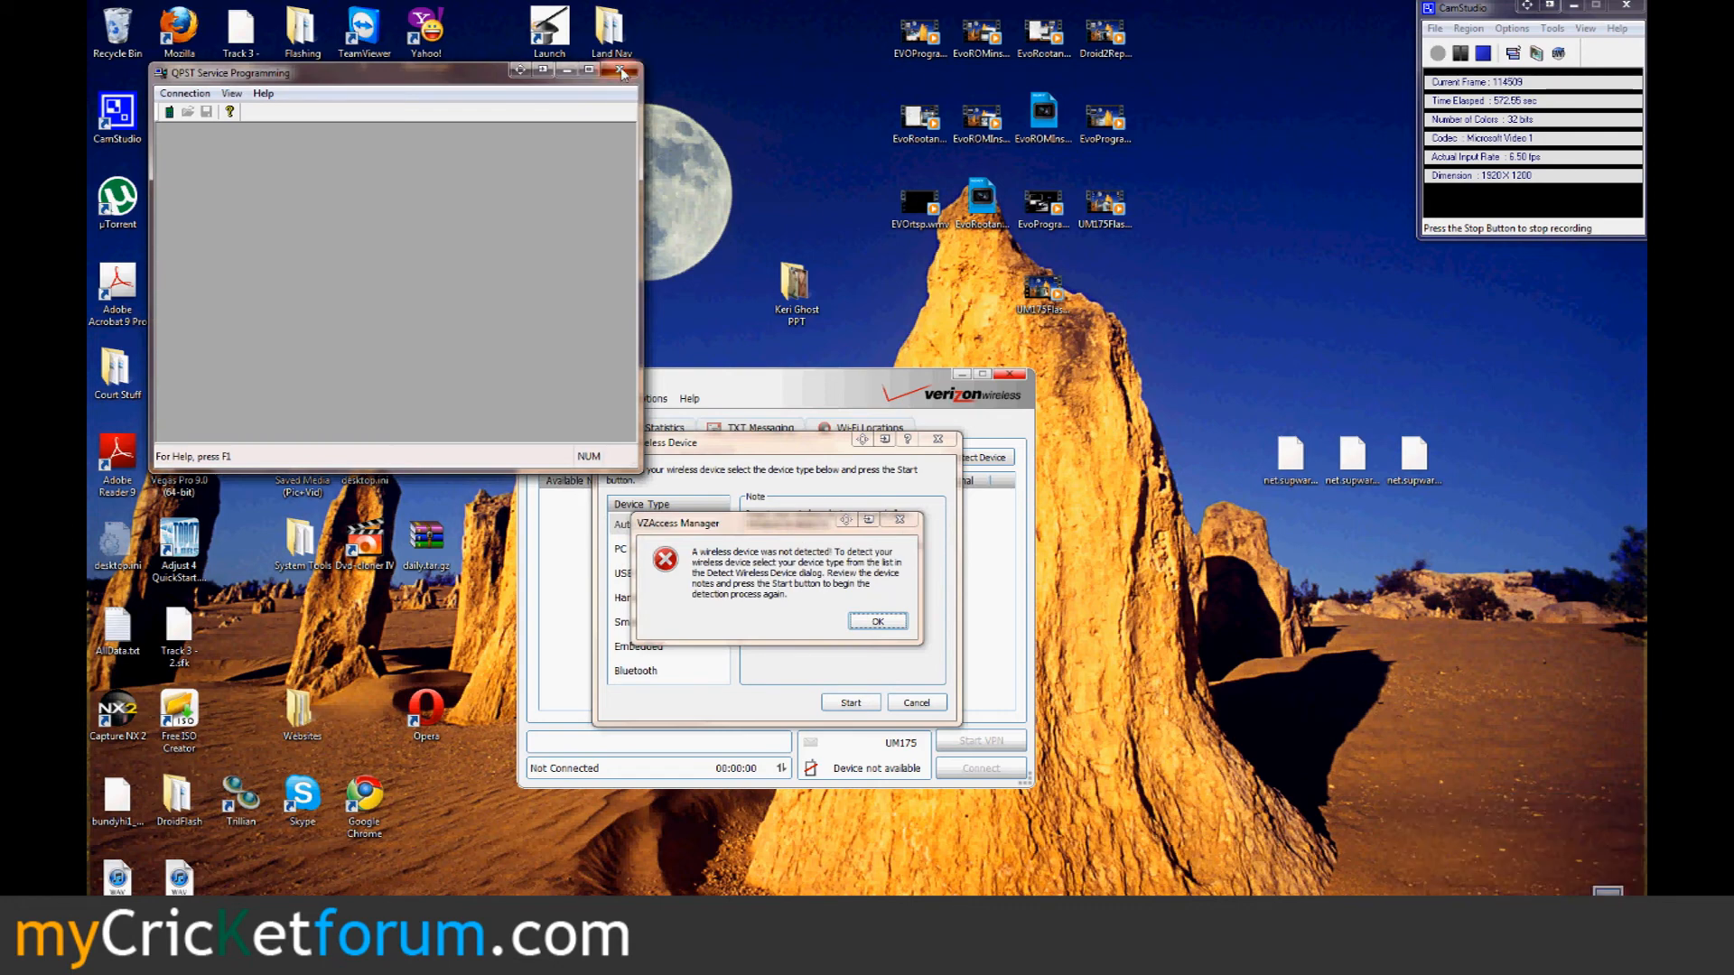
{"action": "left_click", "coordinate": [878, 621]}
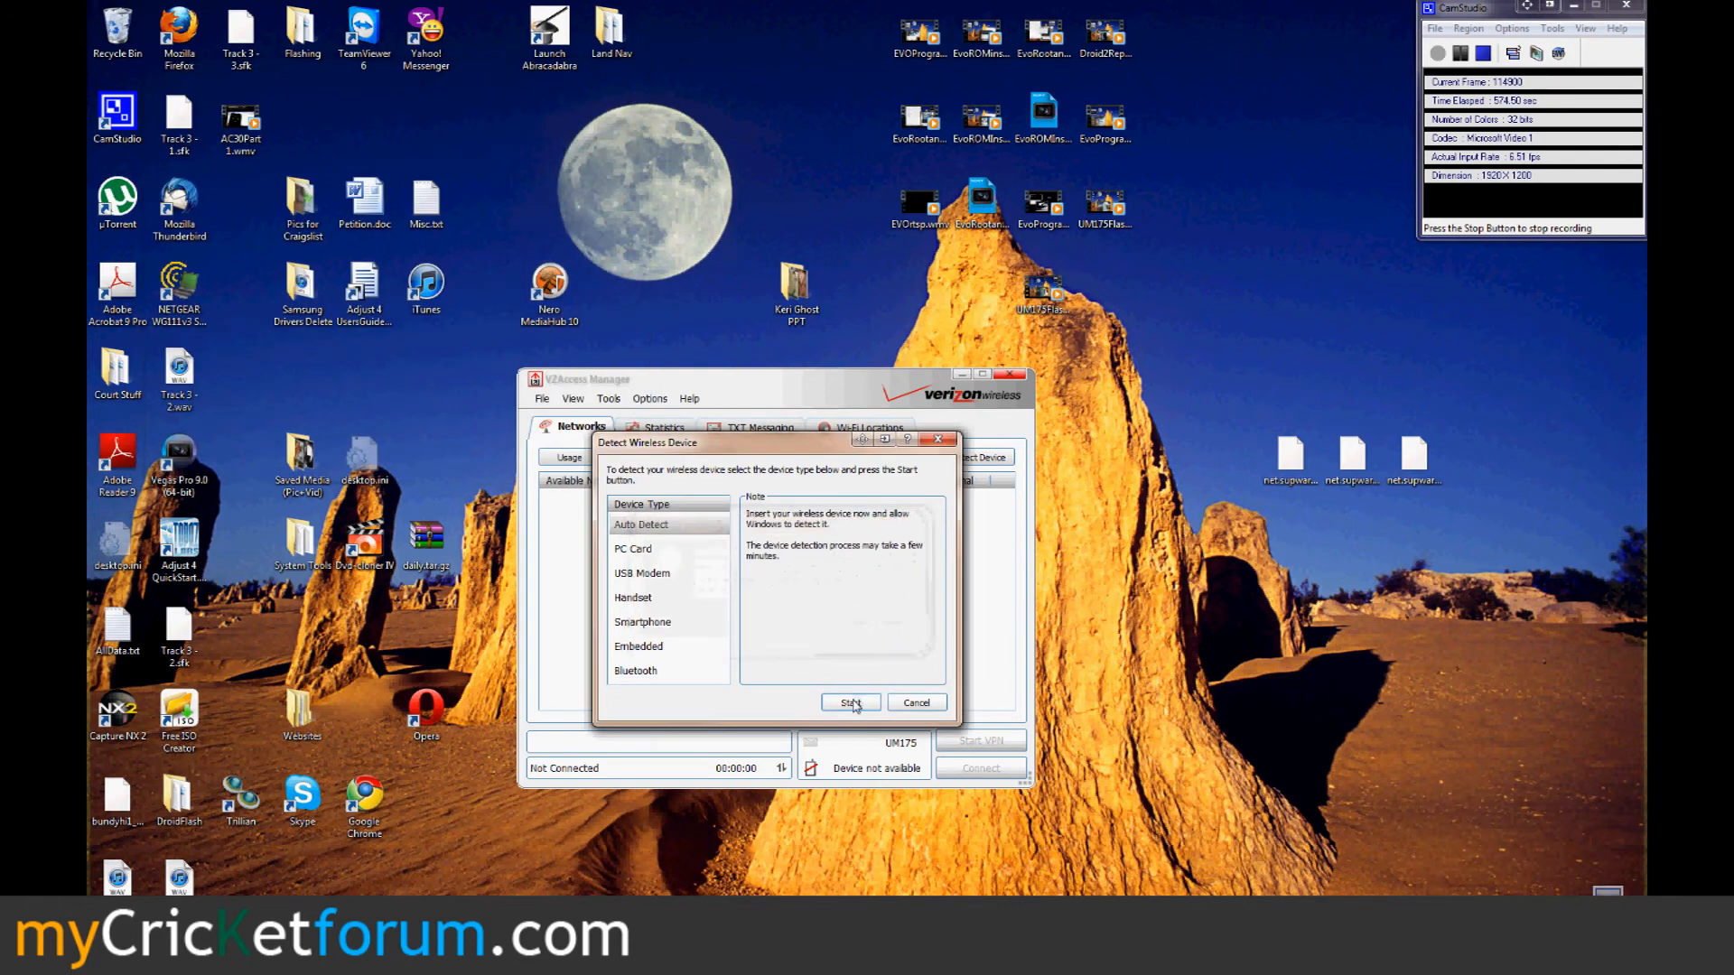
{"action": "left_click", "coordinate": [851, 702]}
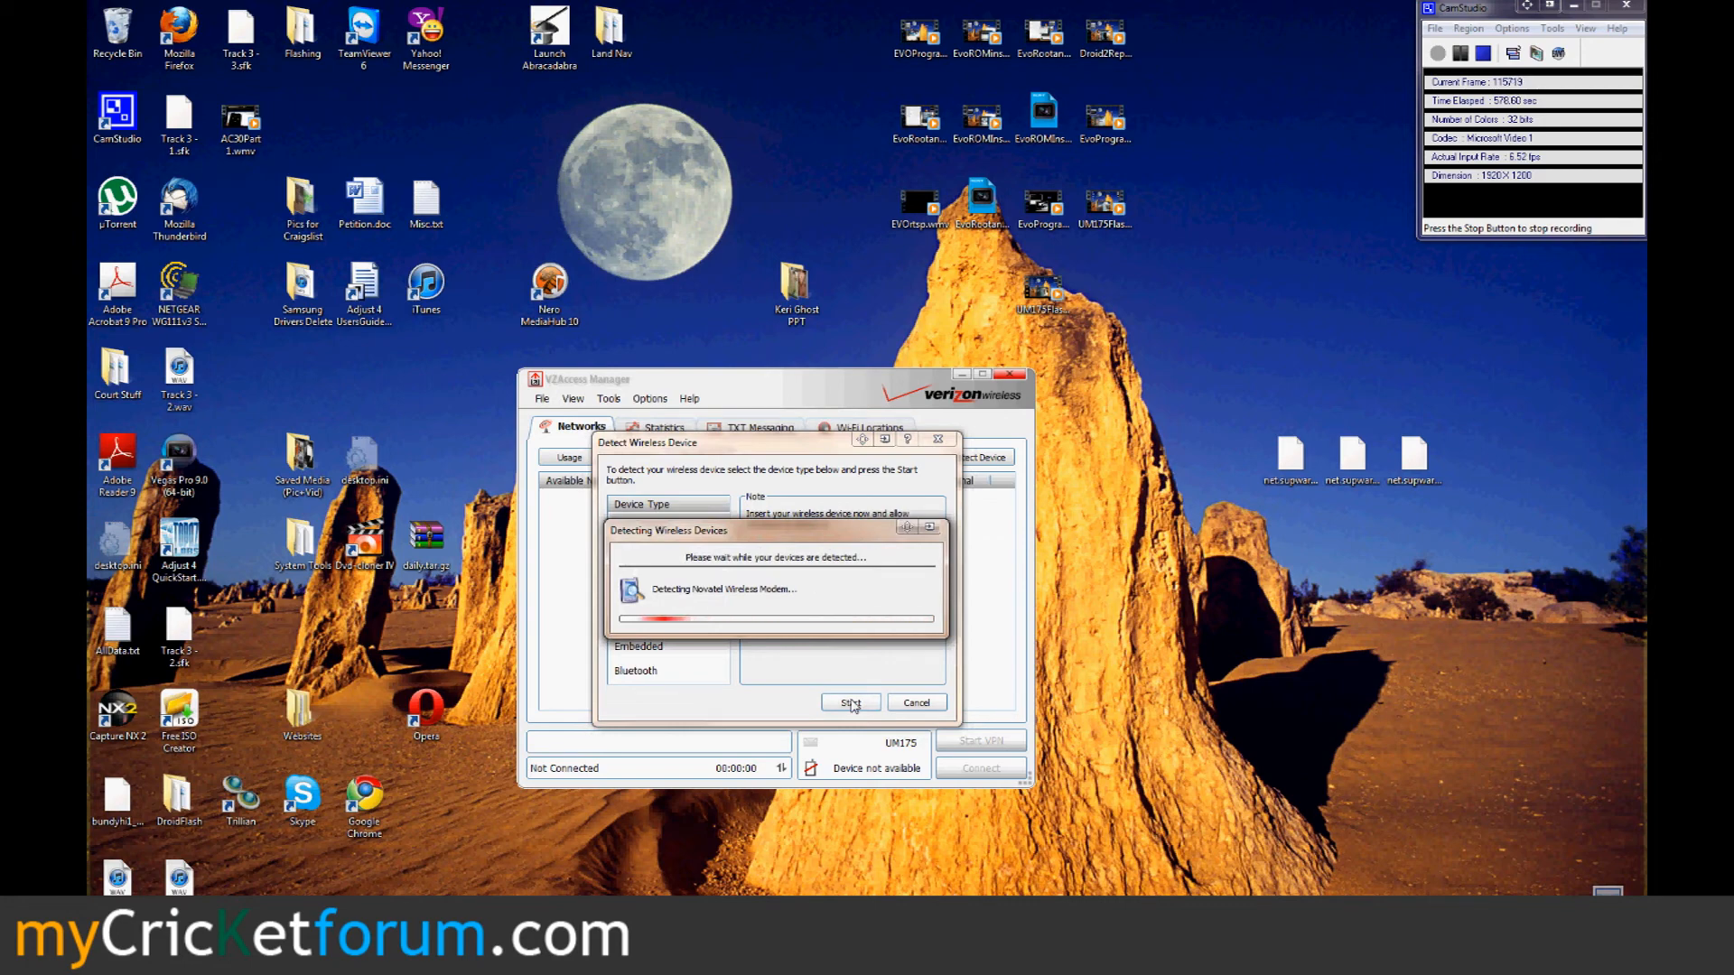
{"action": "left_click", "coordinate": [850, 703]}
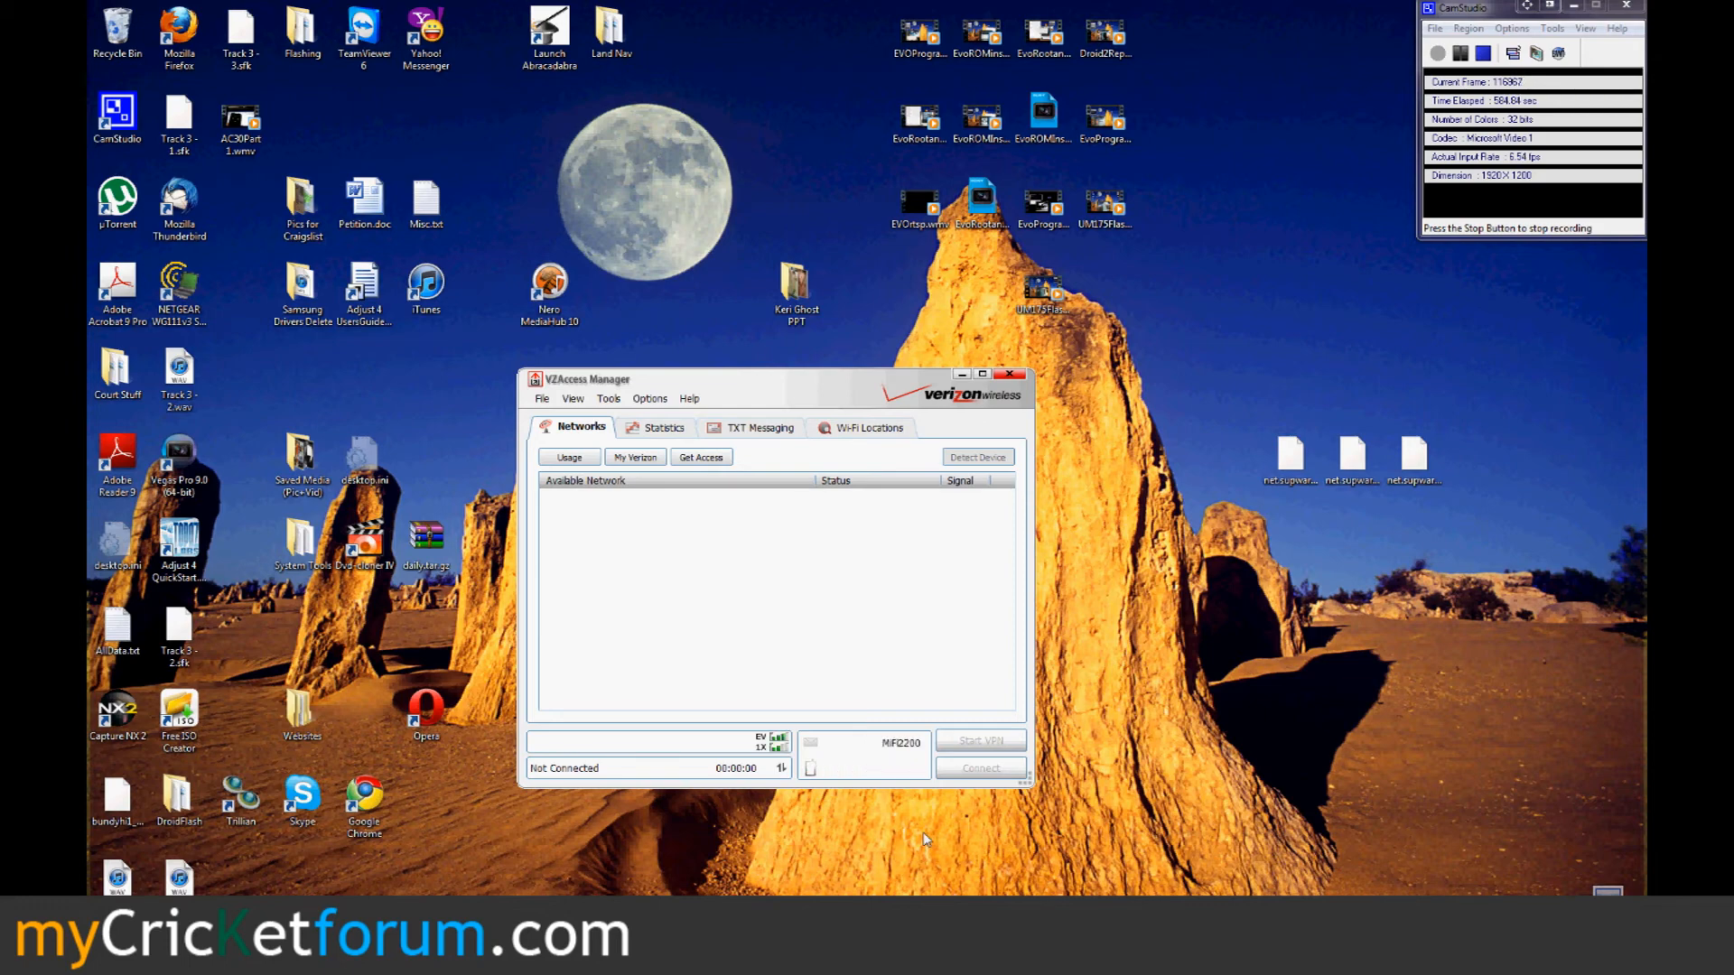
- Decline the coverage-area update, acknowledge the 30-day reminder, and connect to Mobile Broadband
{"action": "left_click", "coordinate": [978, 457]}
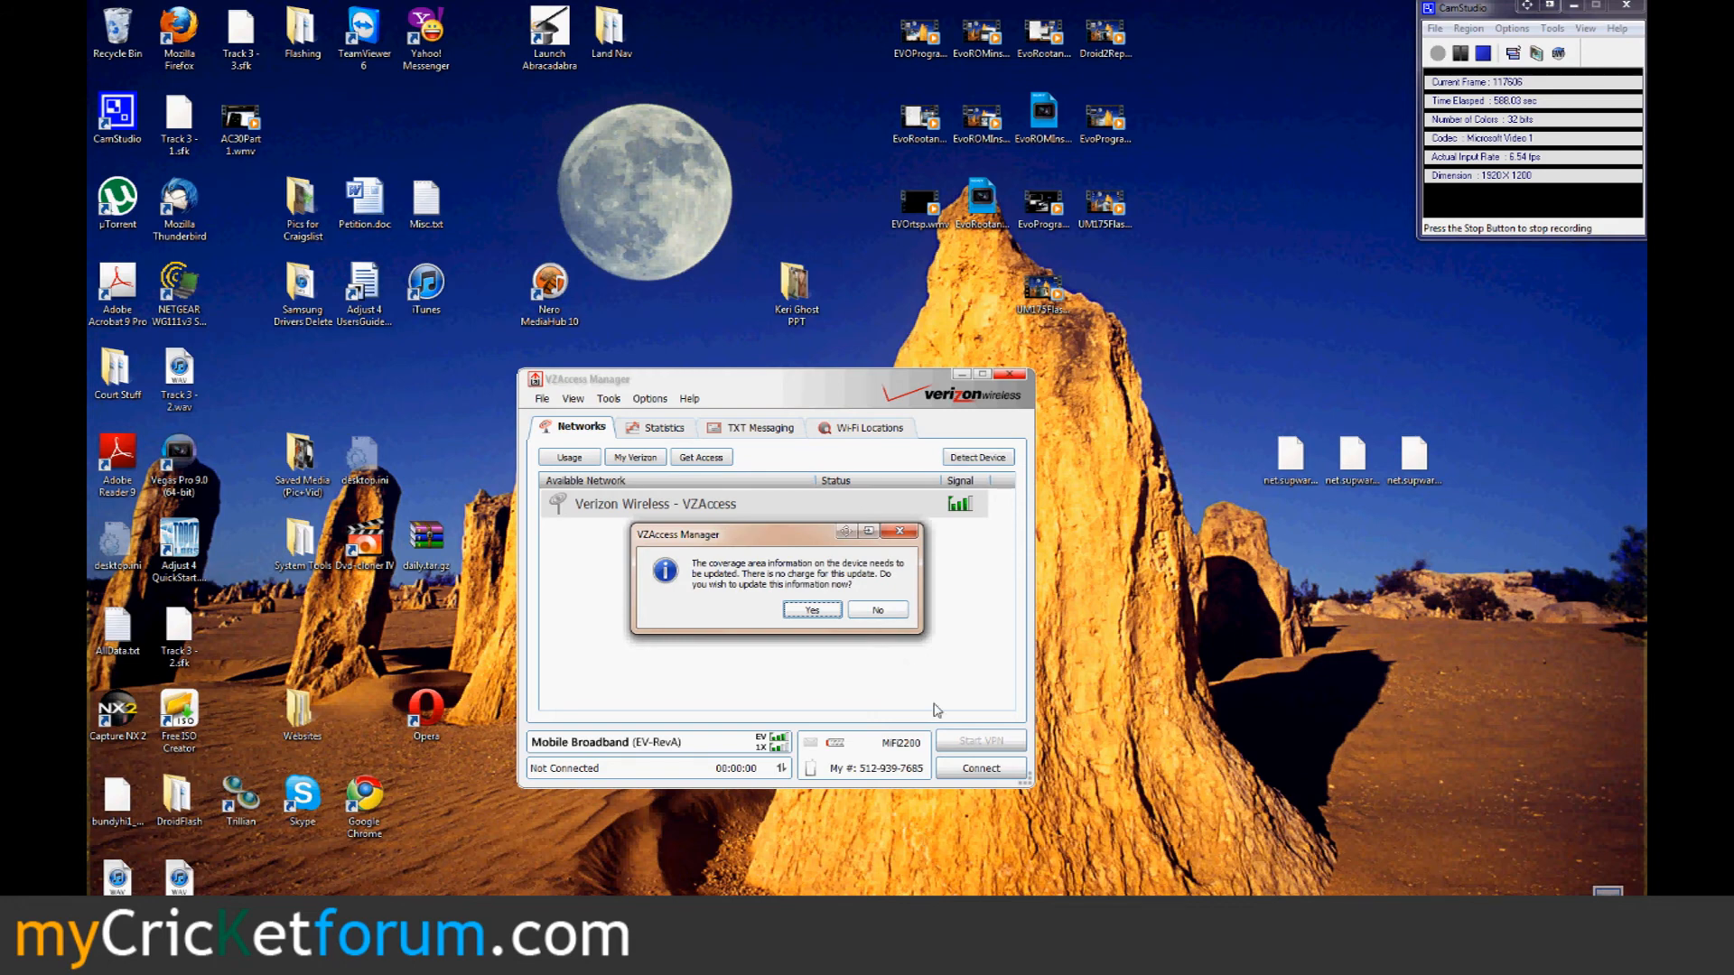
{"action": "left_click", "coordinate": [878, 609]}
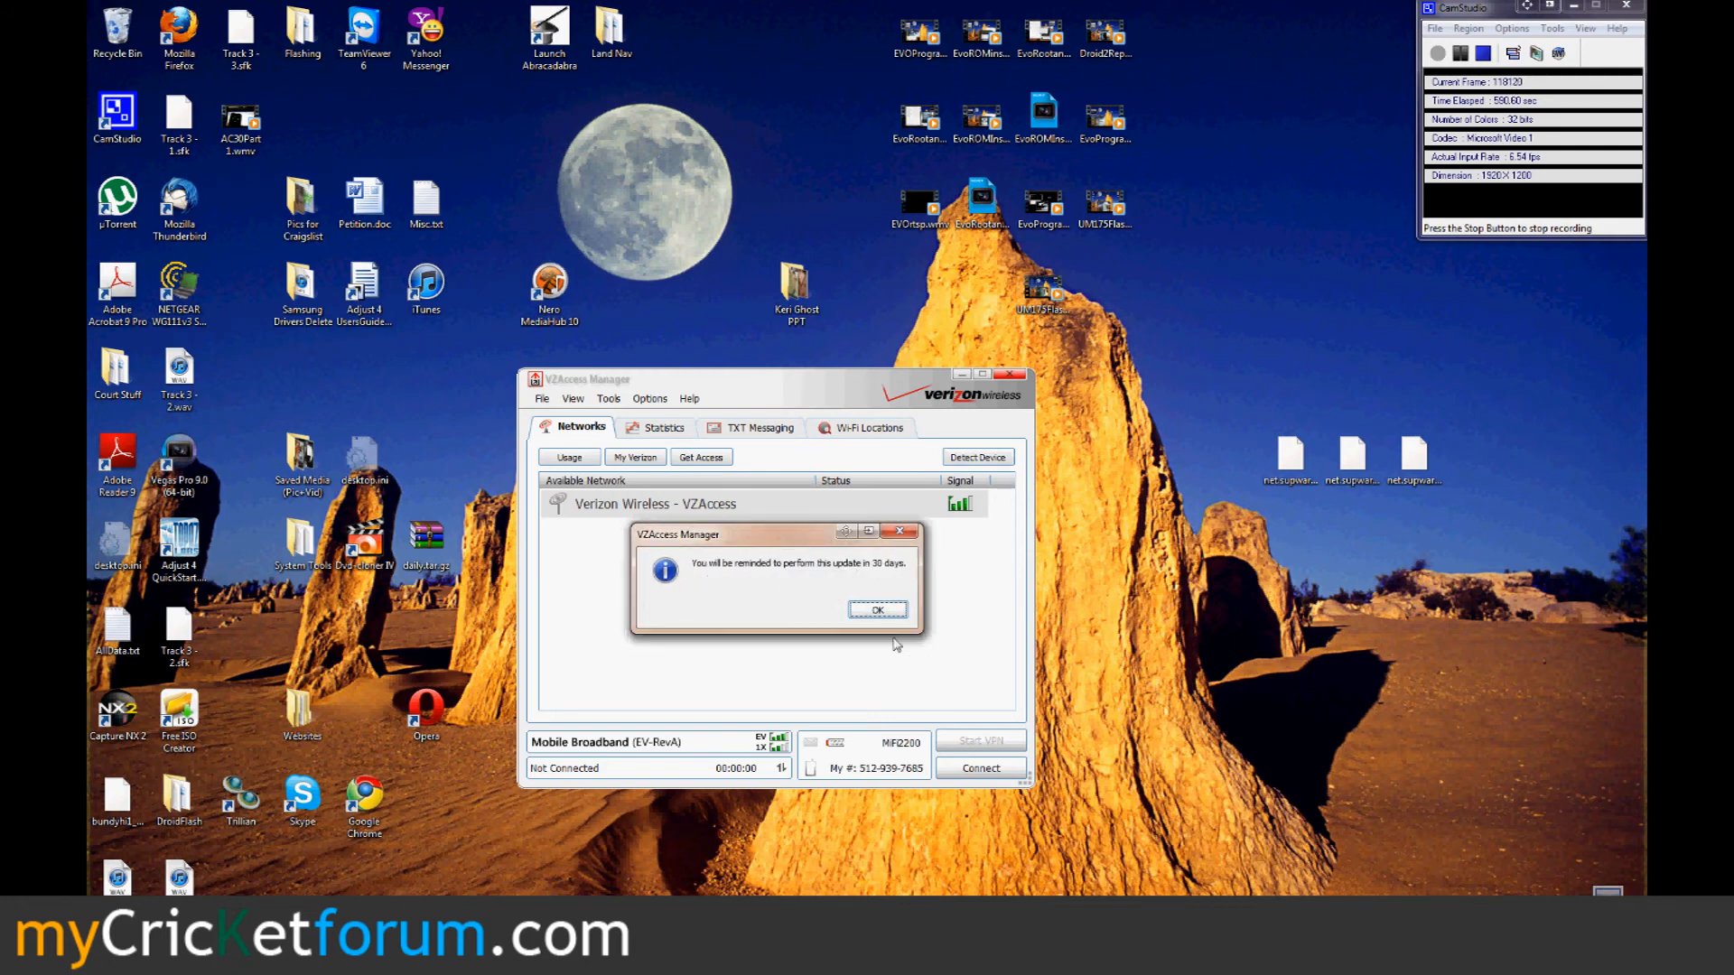
{"action": "left_click", "coordinate": [878, 609]}
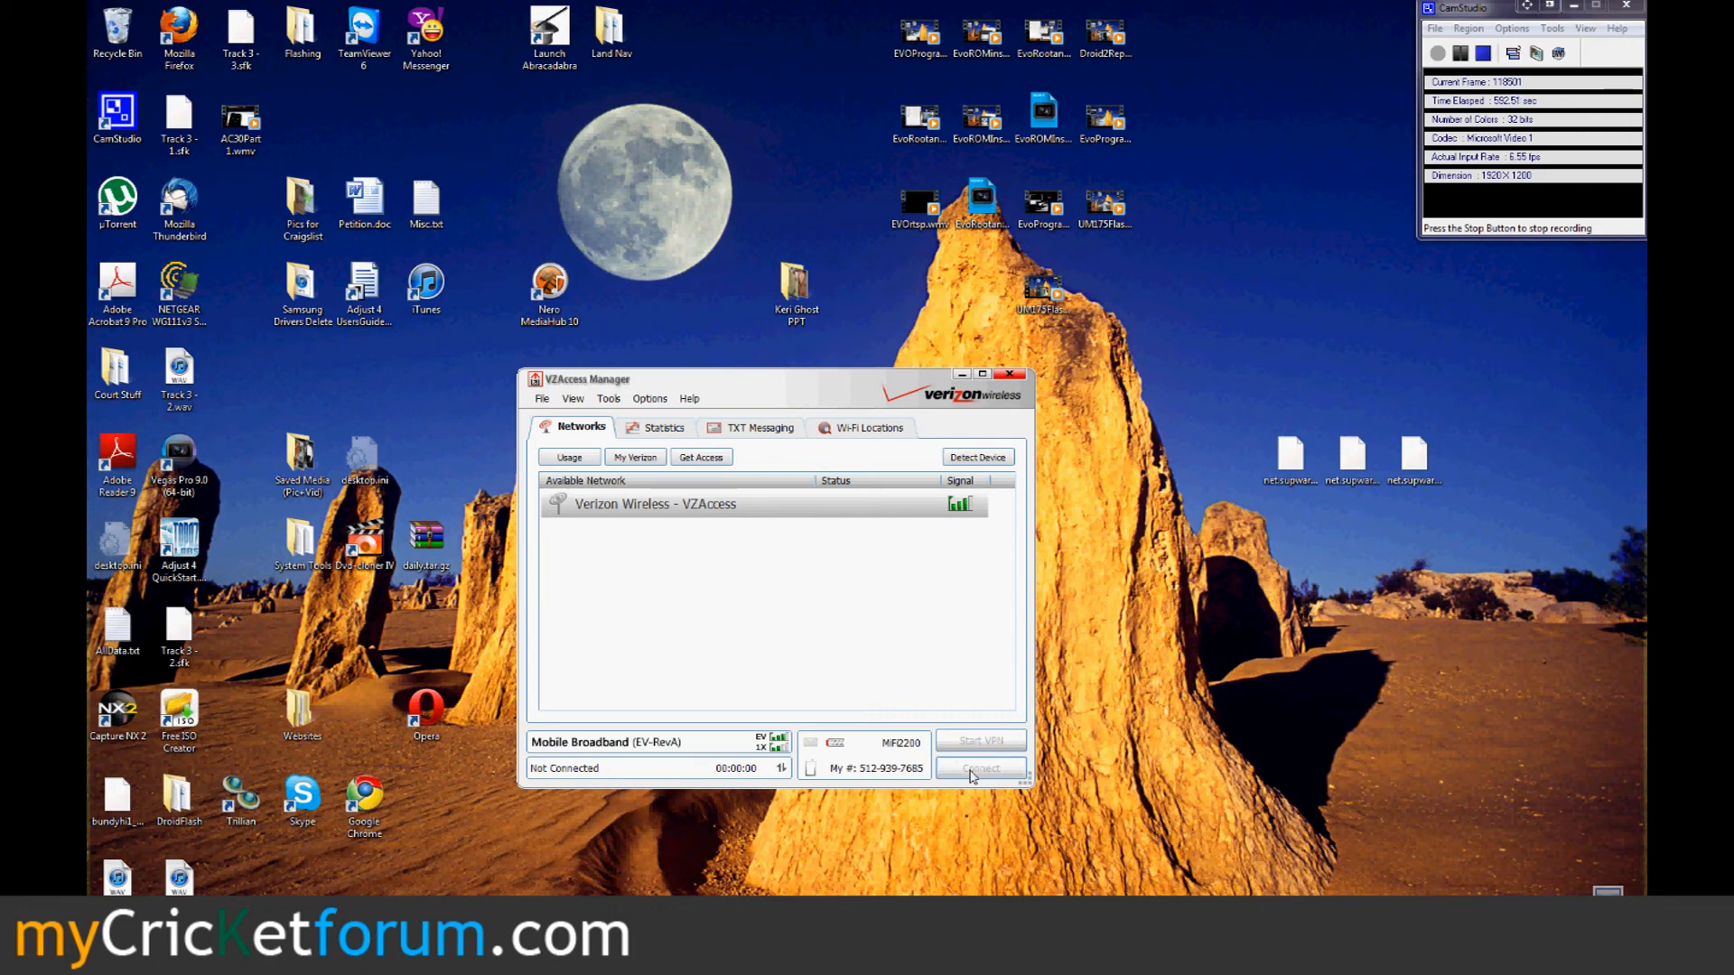
{"action": "left_click", "coordinate": [980, 769]}
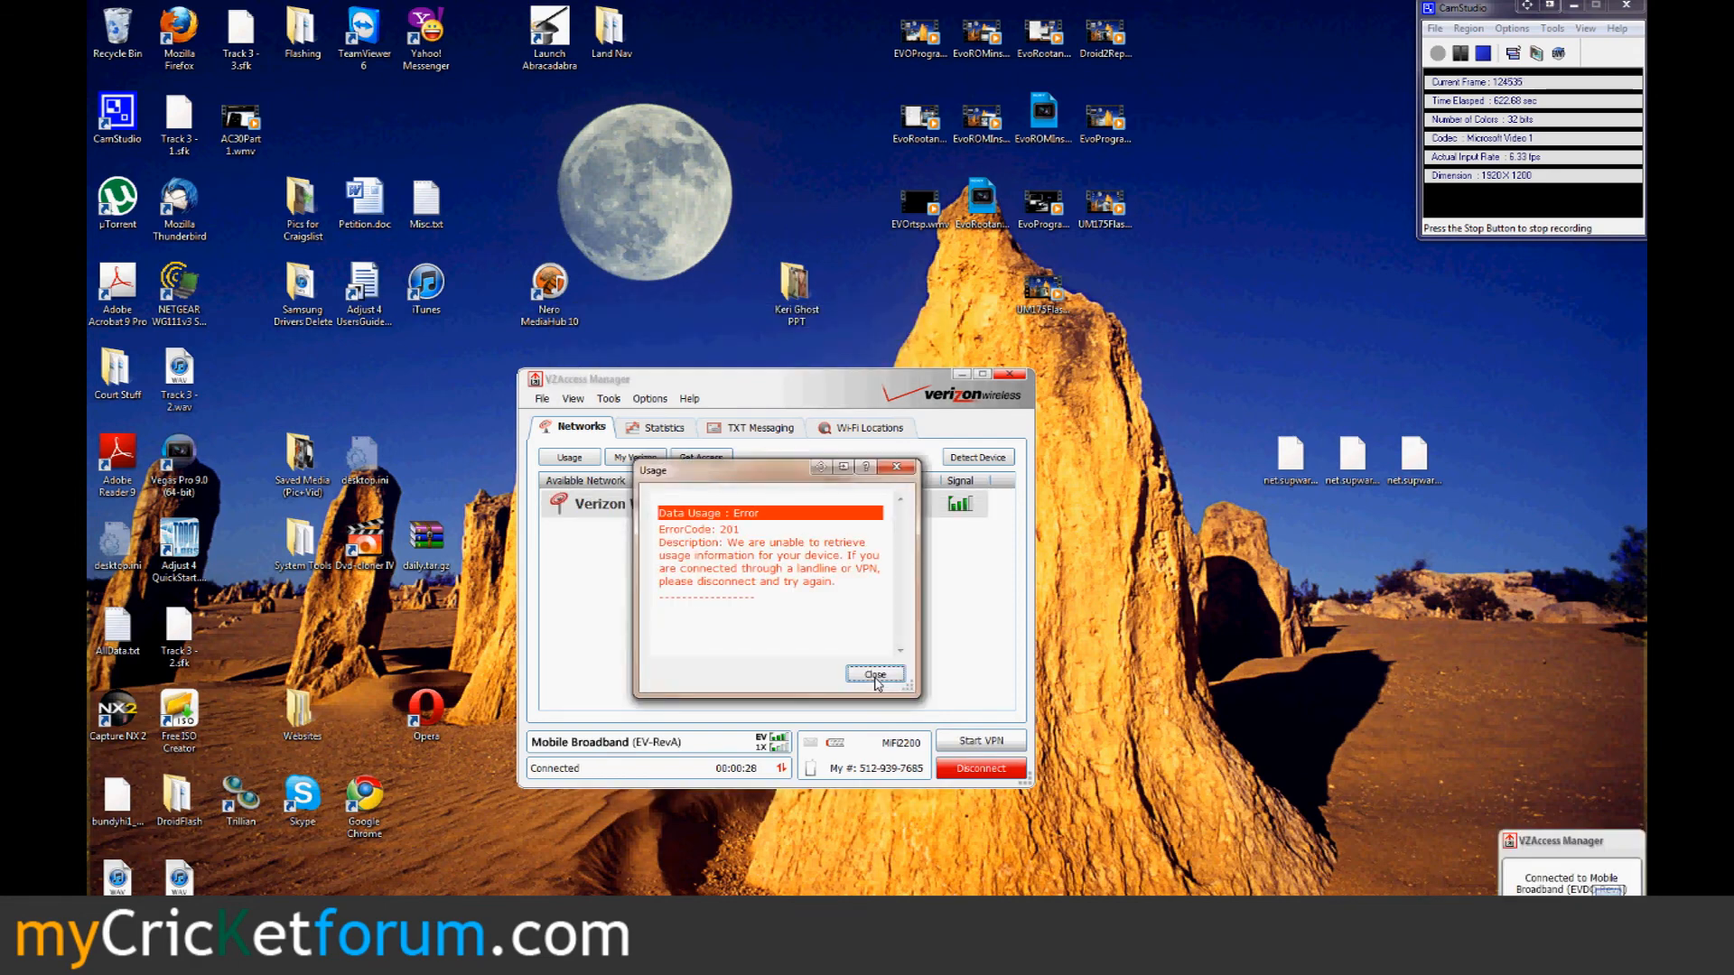
- Close the usage error and Wi-Fi update prompt, choose Home network, cancel homegroup creation
{"action": "left_click", "coordinate": [876, 675]}
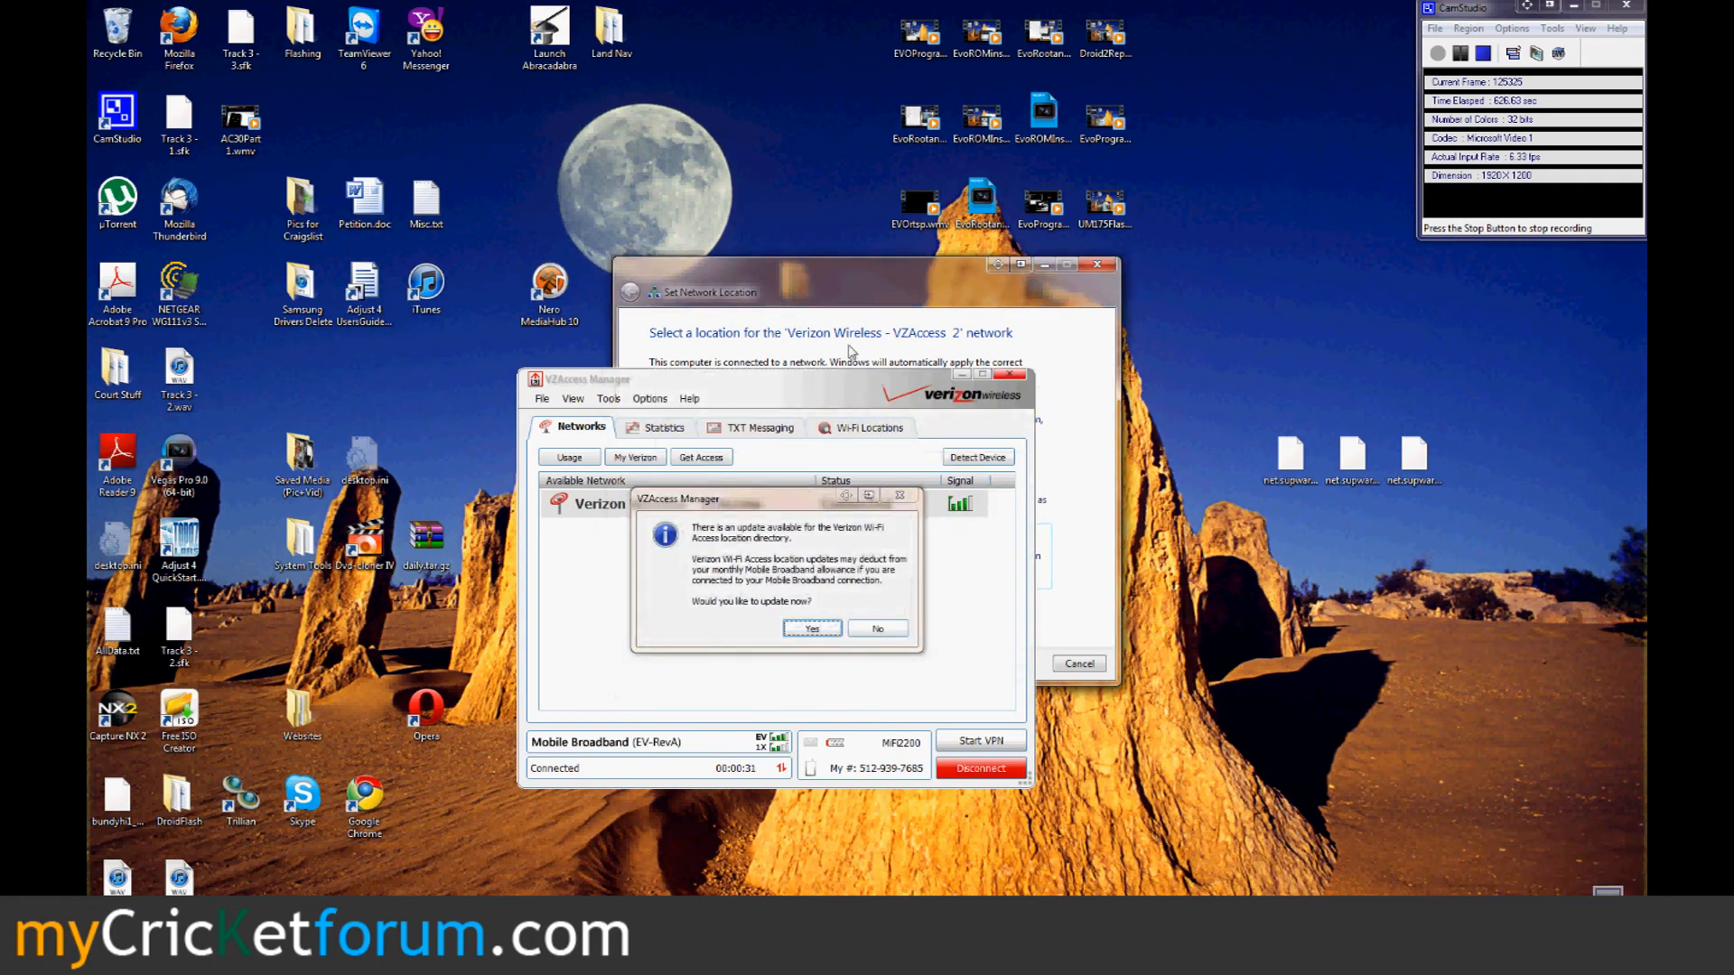
{"action": "left_click", "coordinate": [877, 628]}
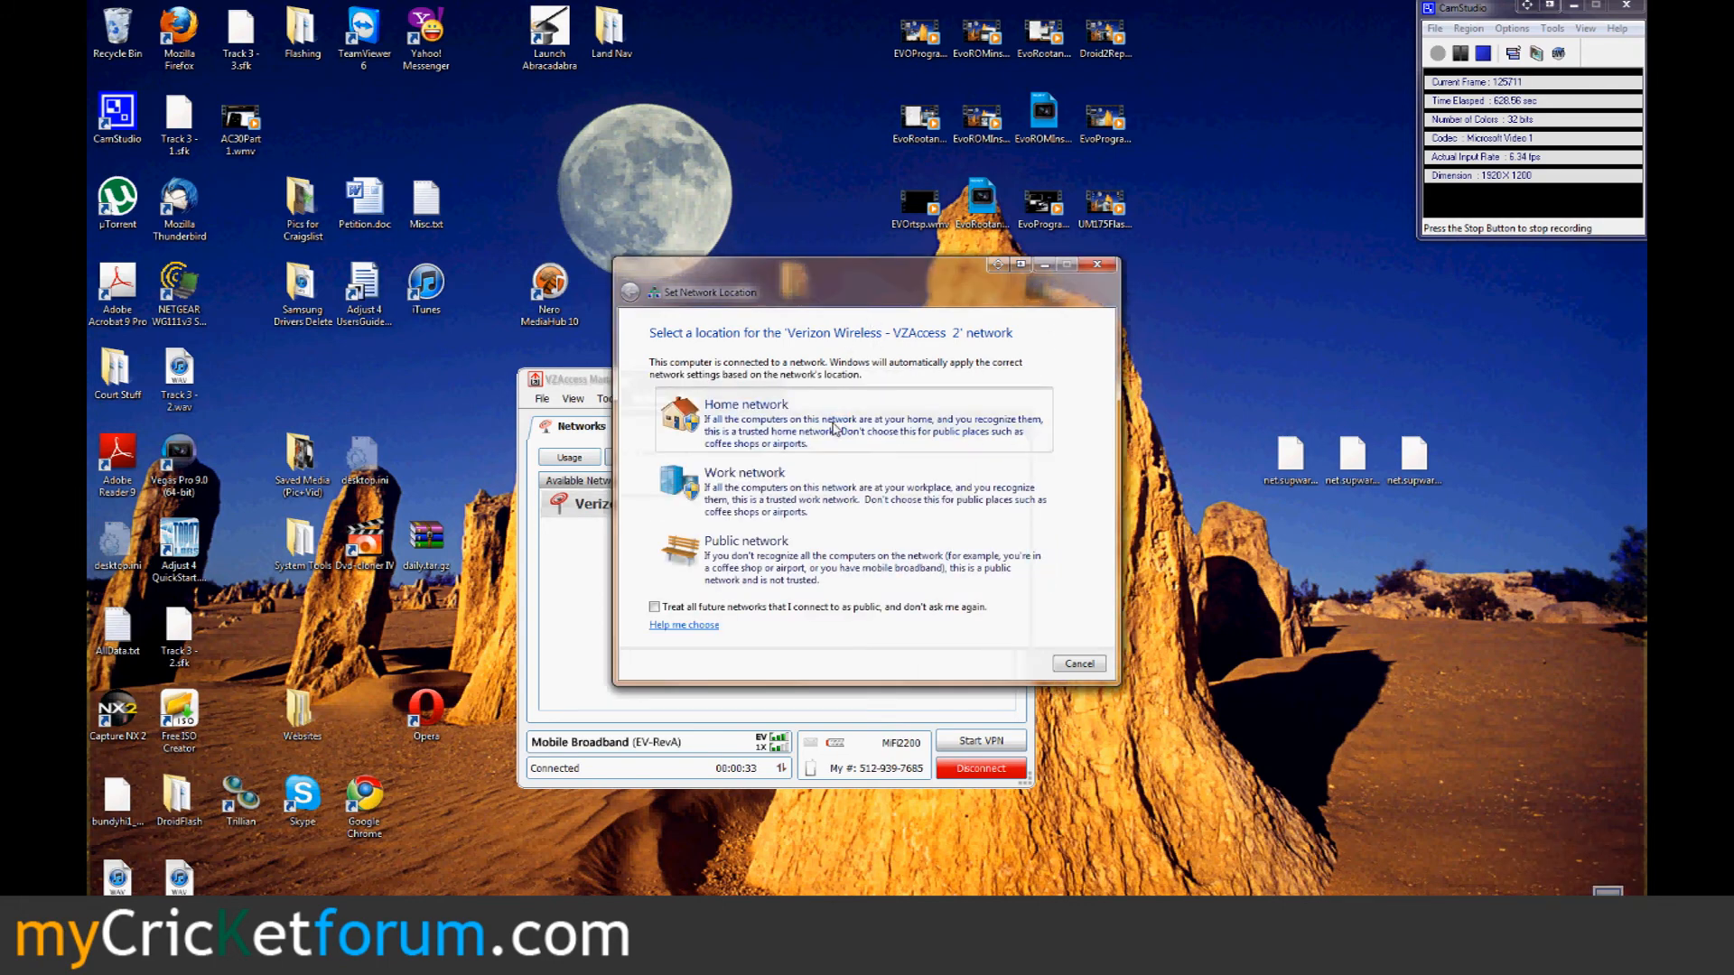
{"action": "left_click", "coordinate": [745, 420]}
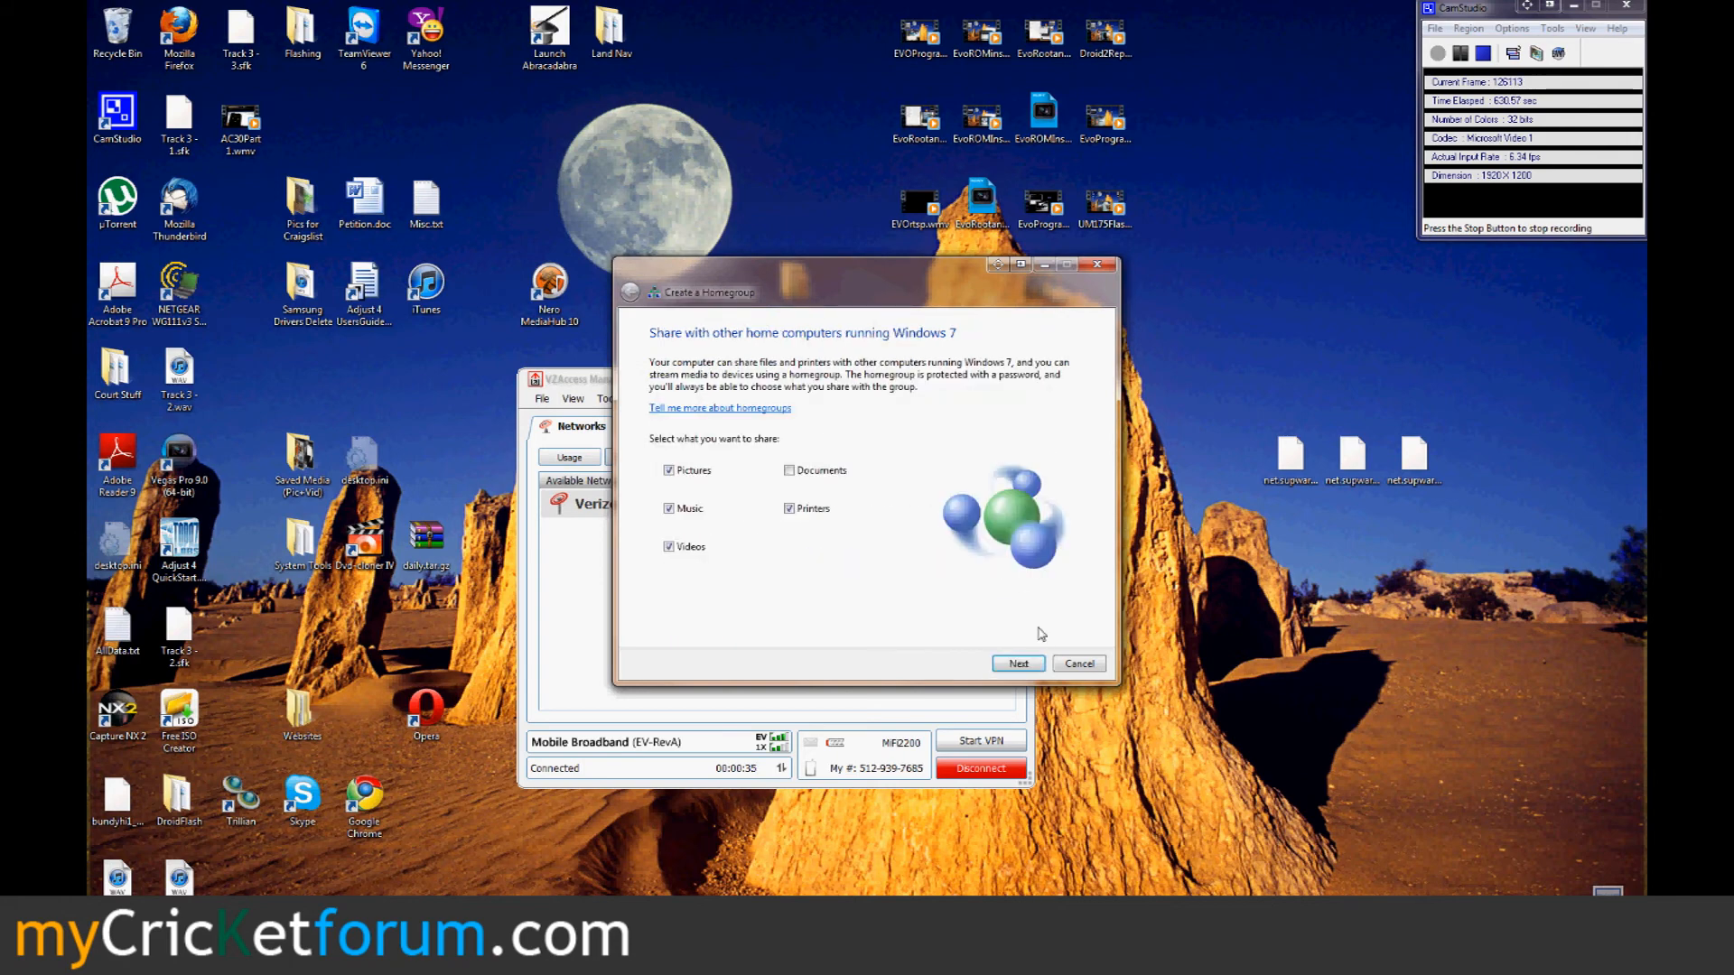
{"action": "left_click", "coordinate": [1079, 664]}
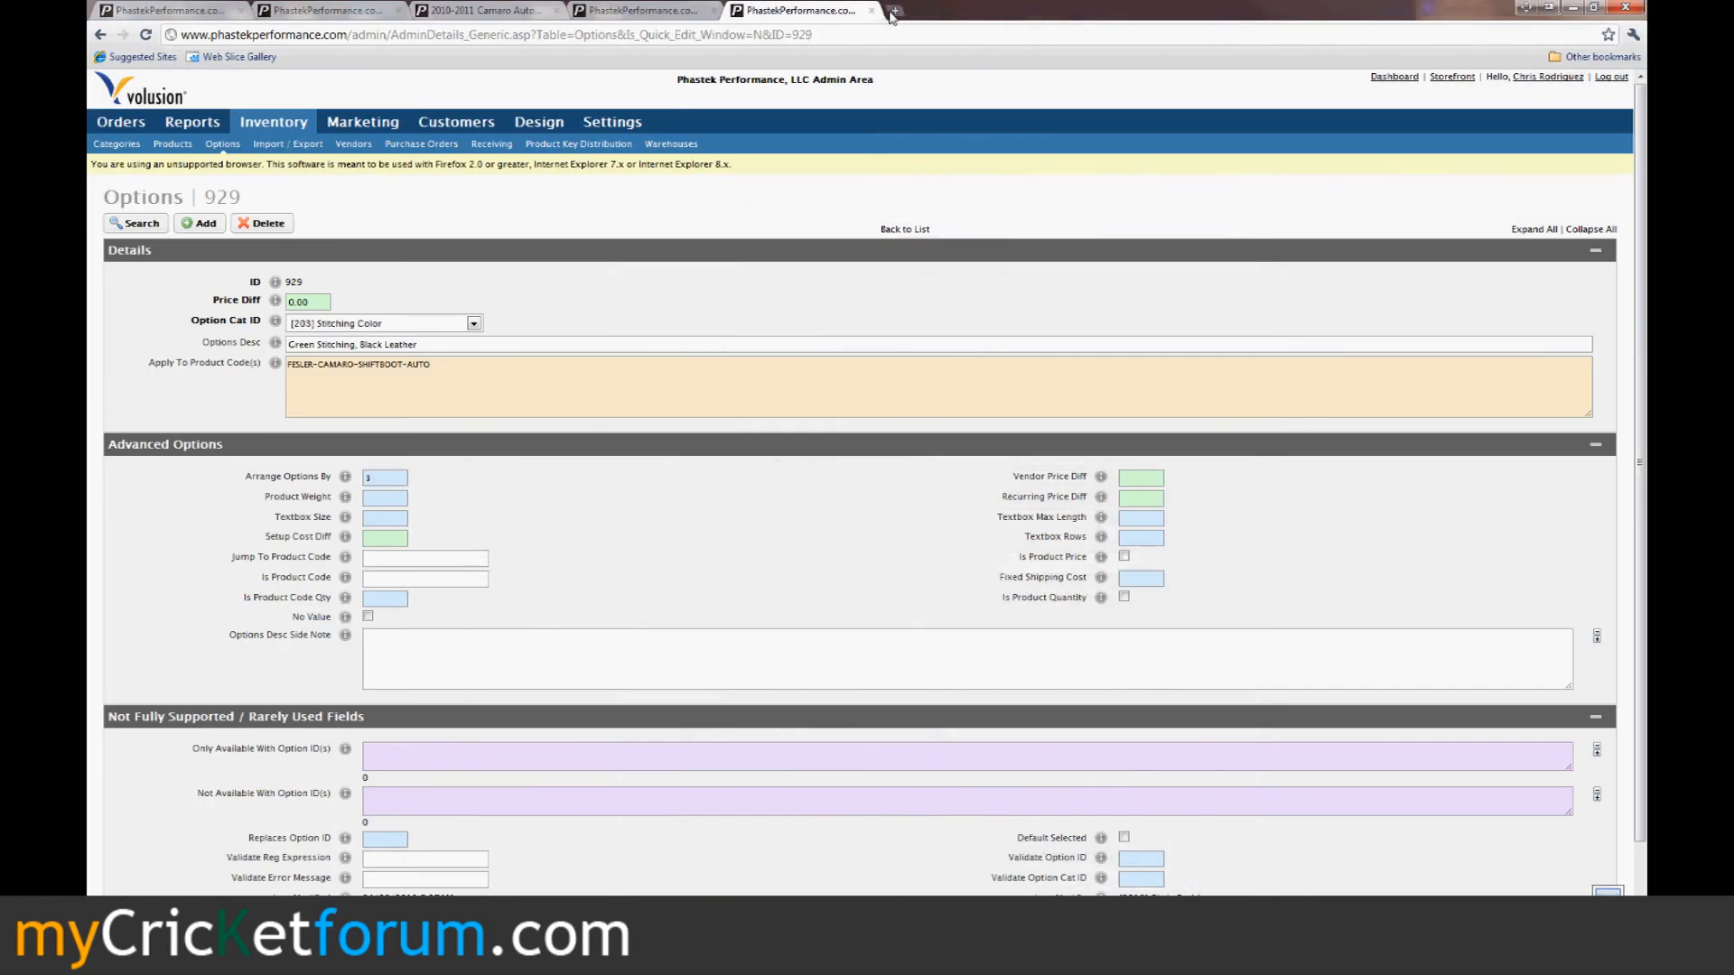
{"action": "left_click", "coordinate": [891, 11]}
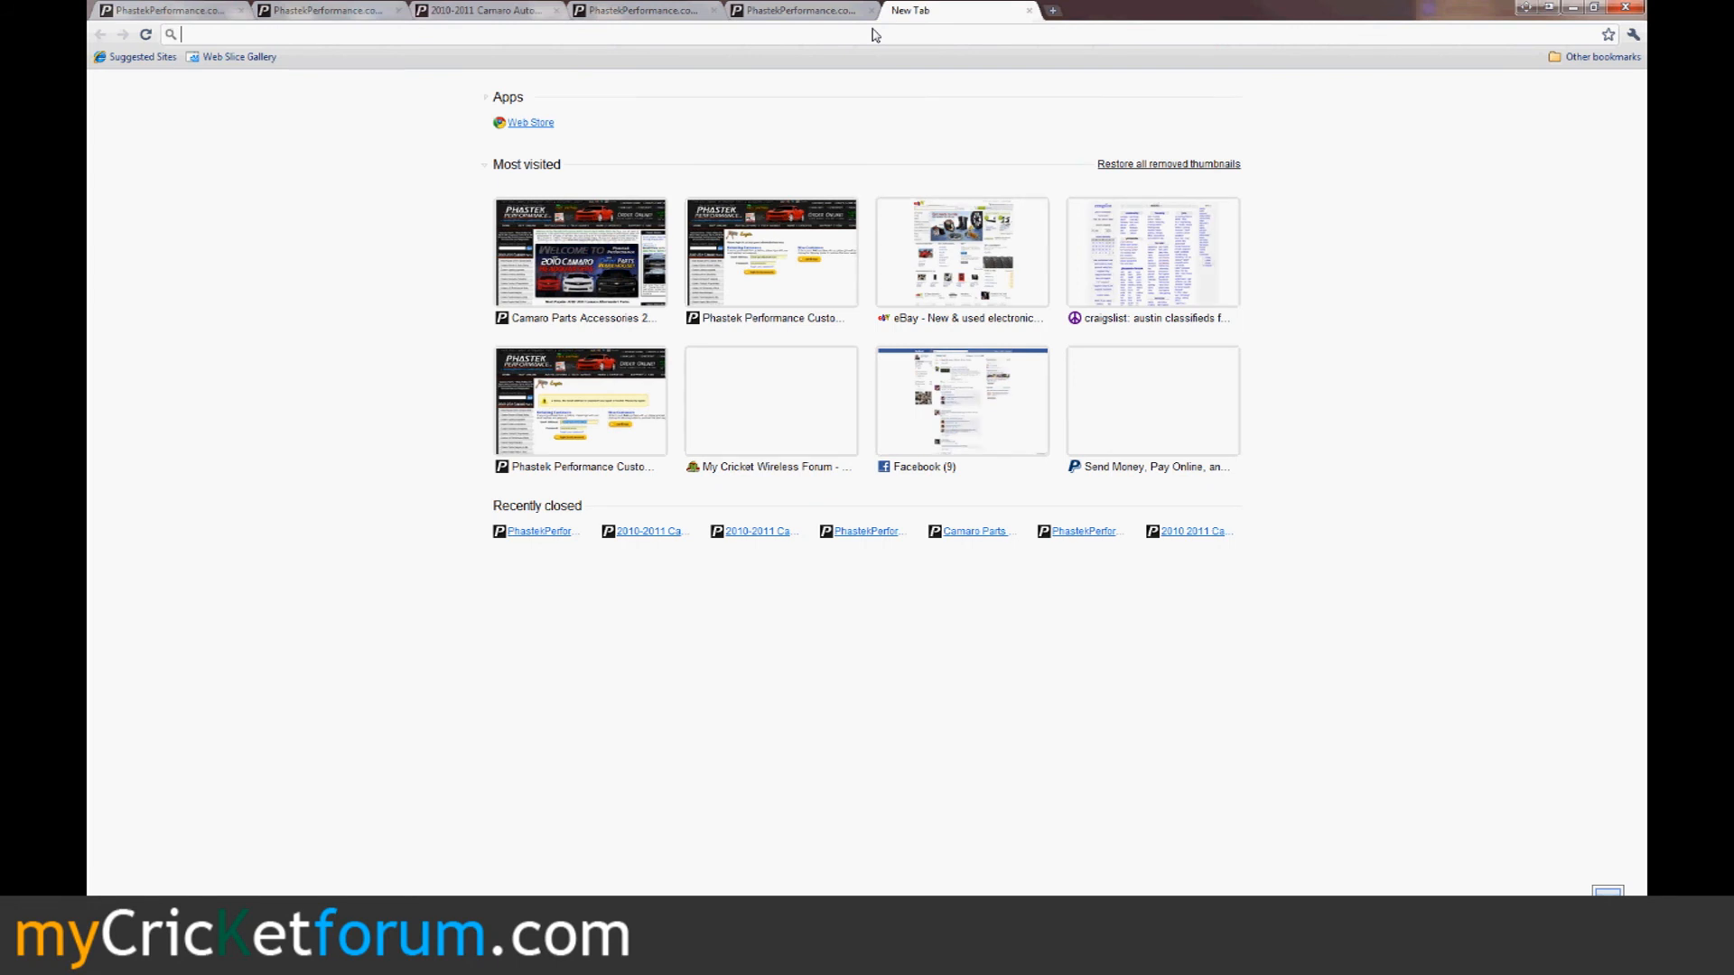
{"action": "type", "text": "www.speedtest.net"}
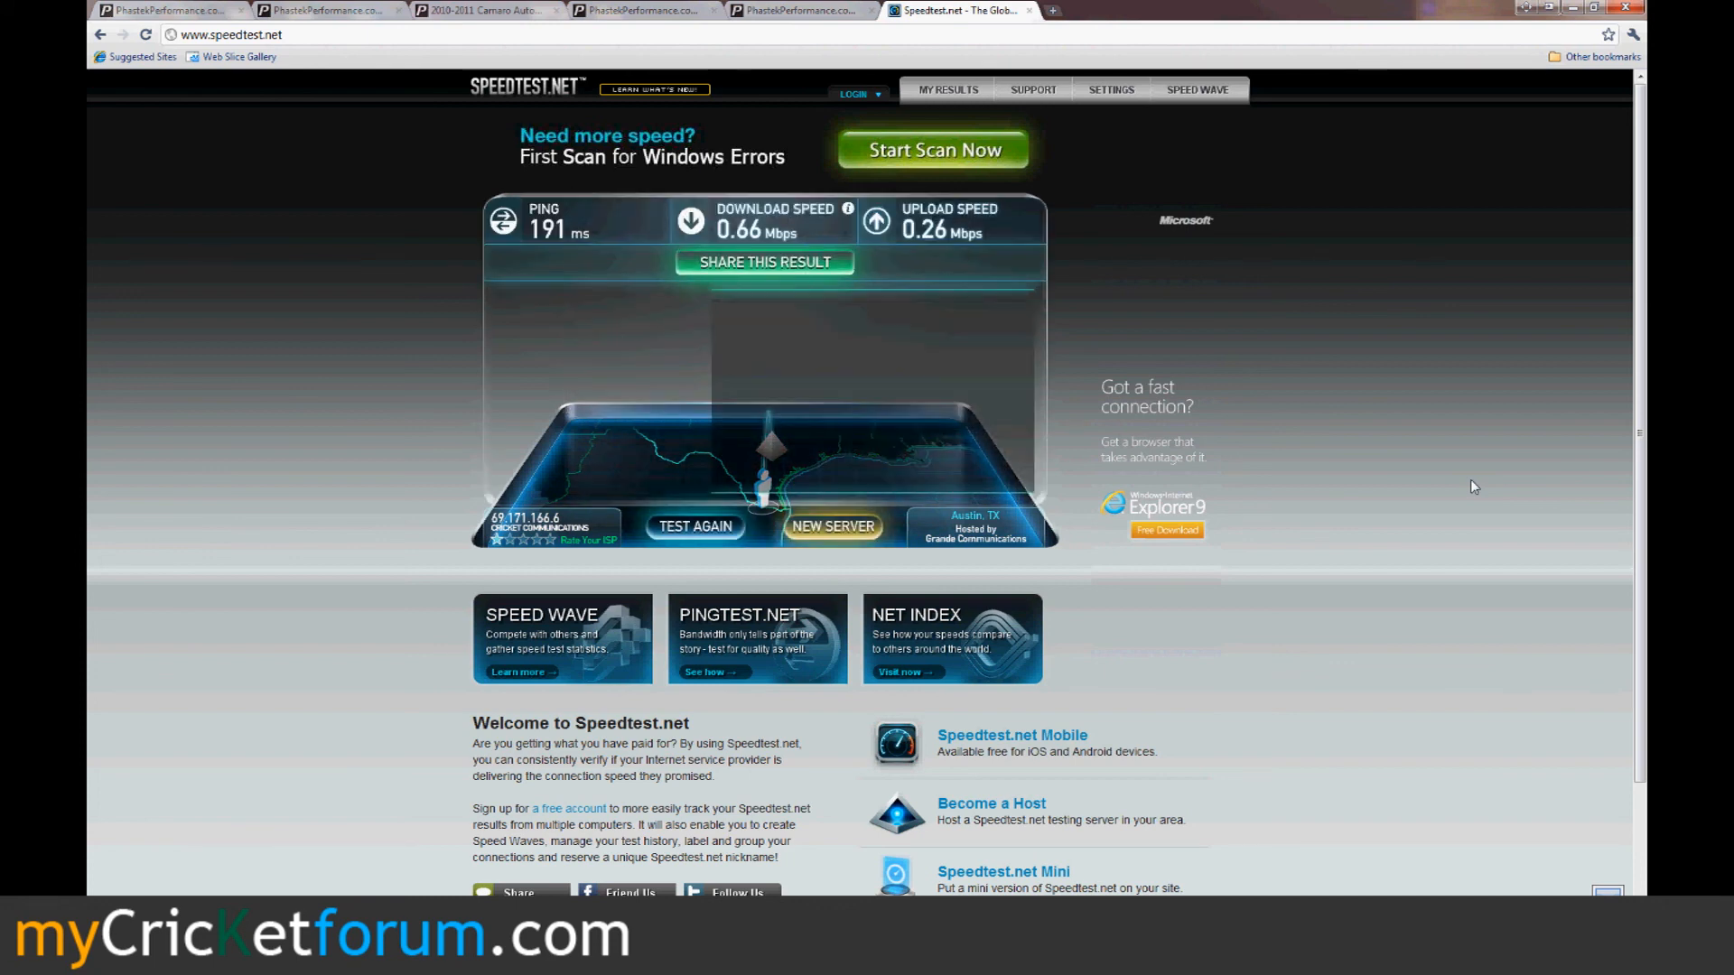
{"action": "mouse_move", "coordinate": [924, 454]}
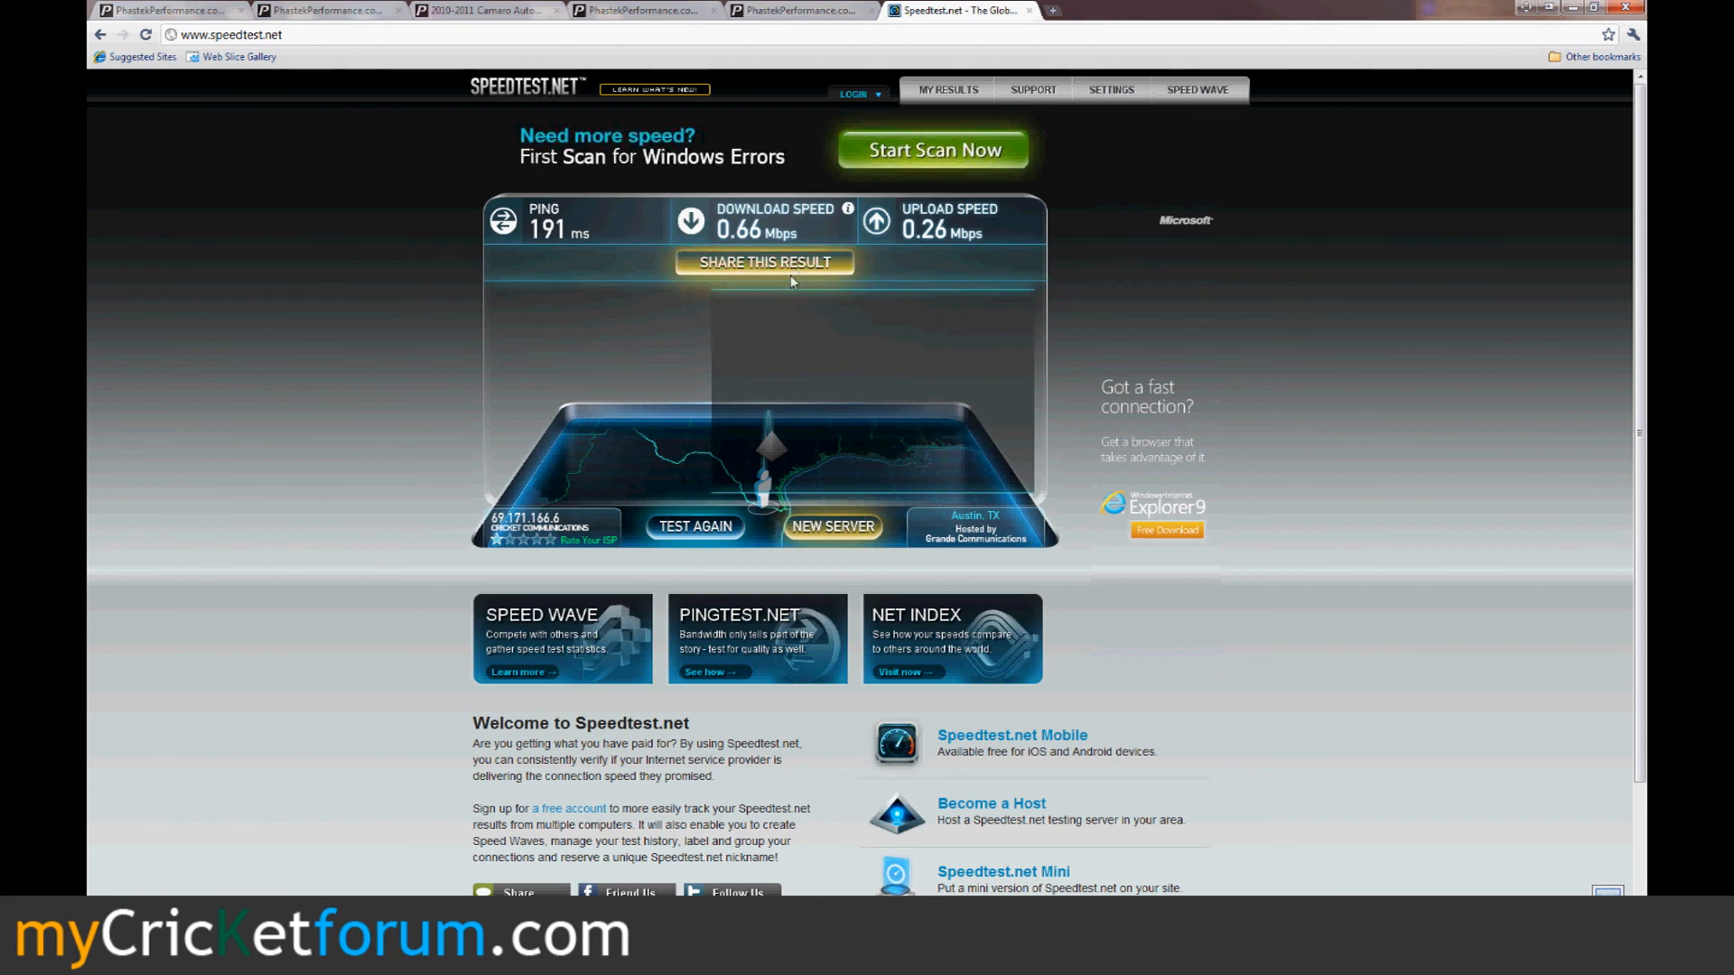
{"action": "mouse_move", "coordinate": [770, 312]}
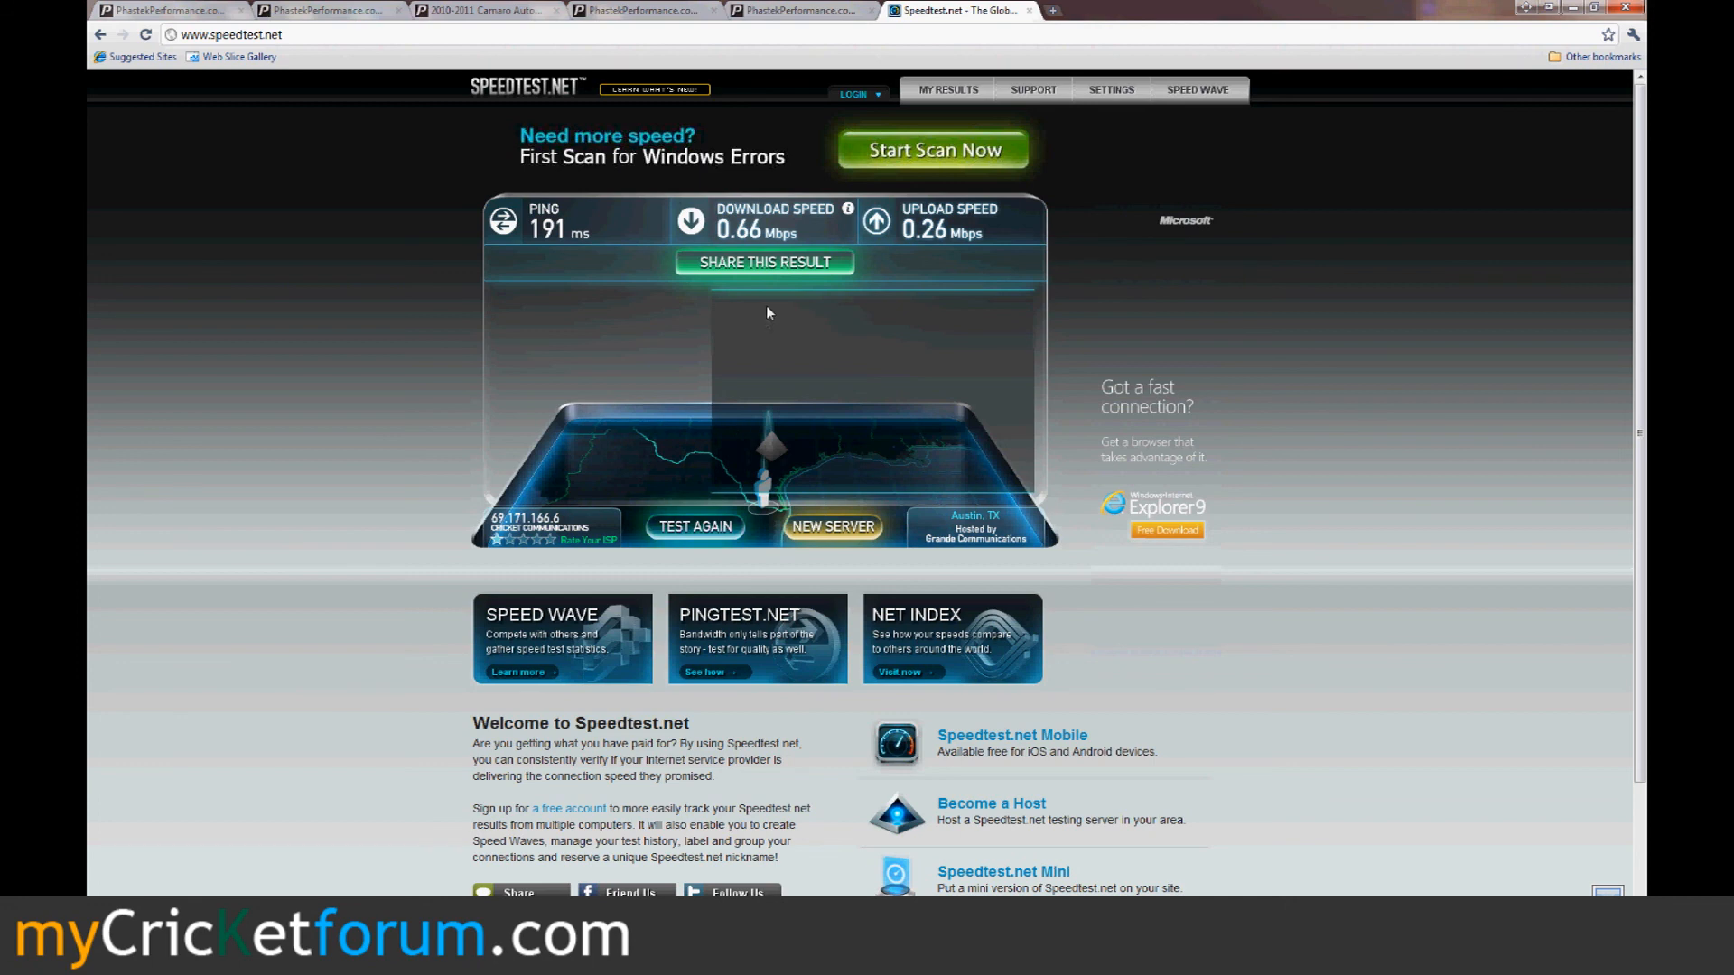
{"action": "left_click", "coordinate": [764, 262]}
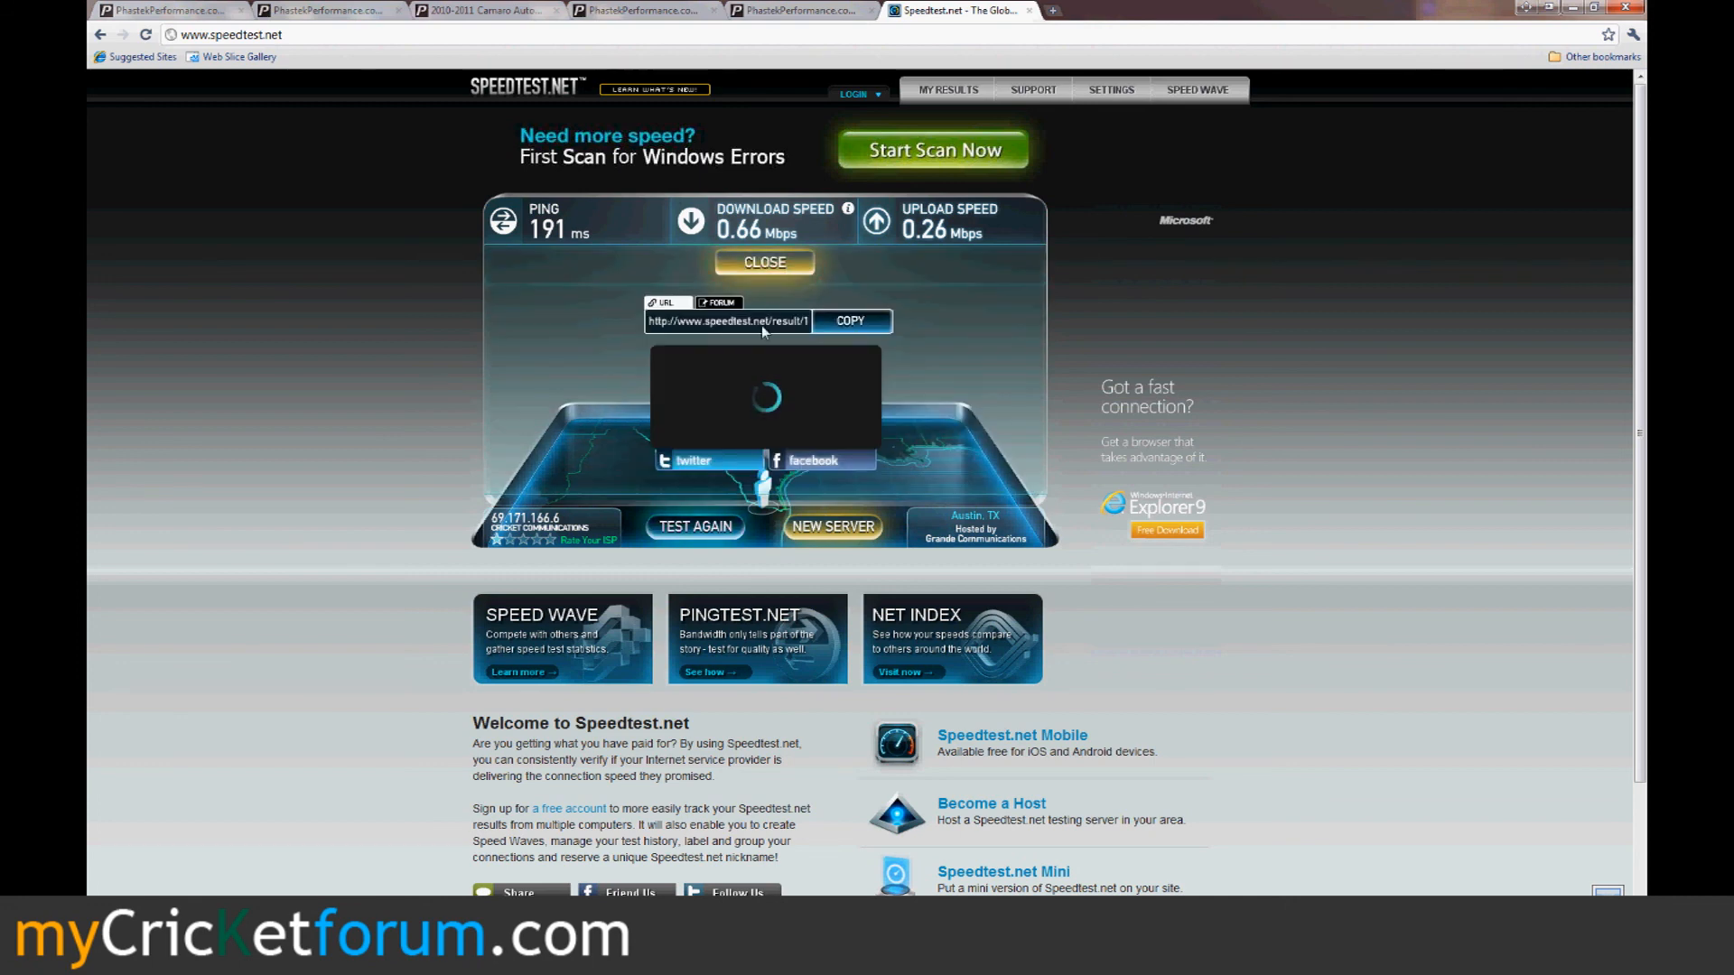